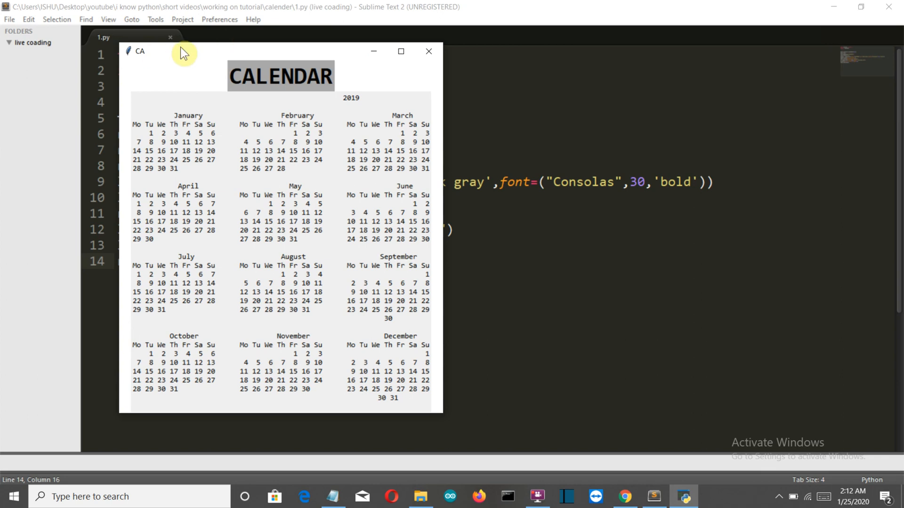
mouse_move(166, 63)
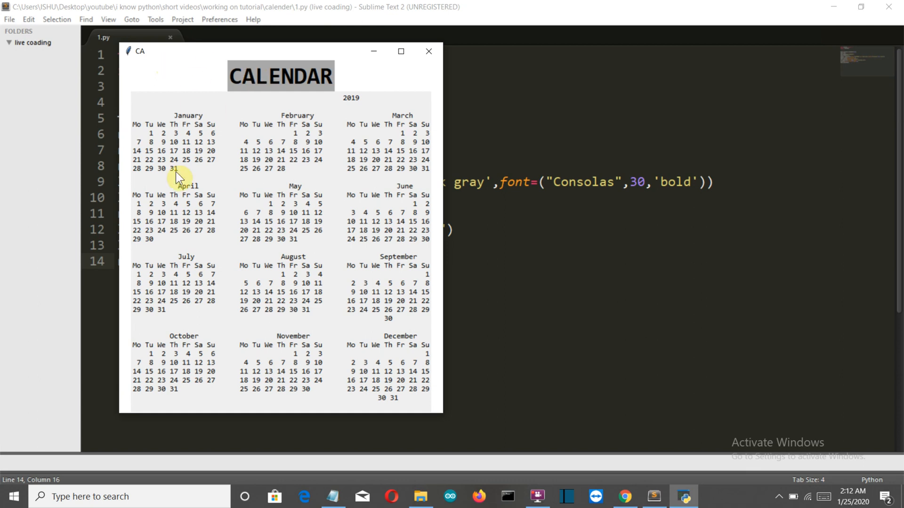
mouse_move(203, 296)
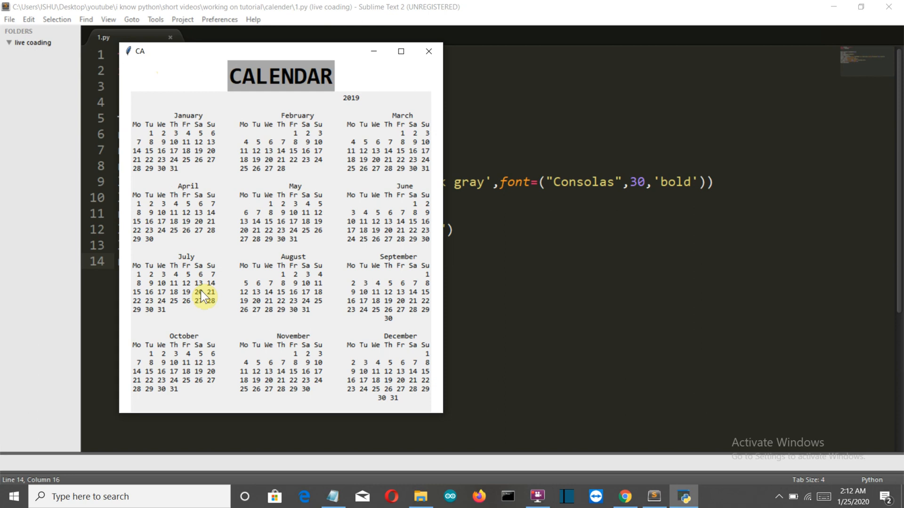
mouse_move(233, 274)
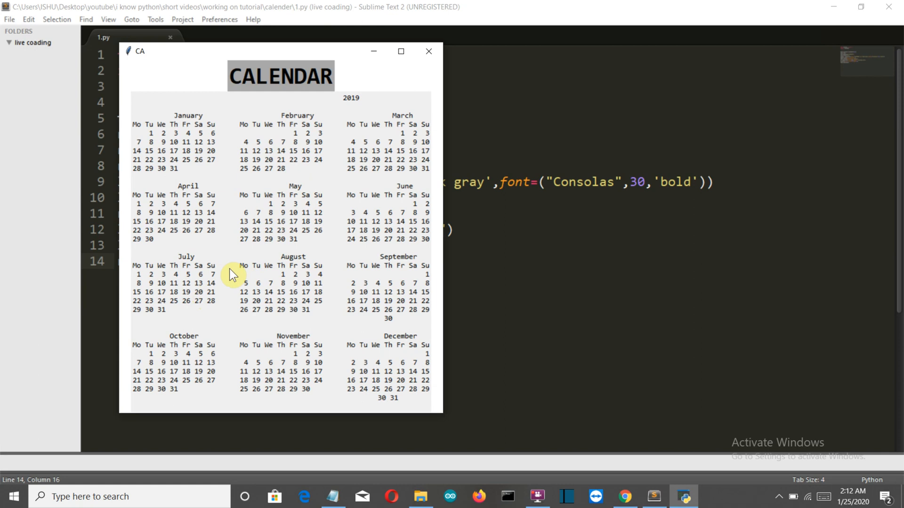
mouse_move(233, 158)
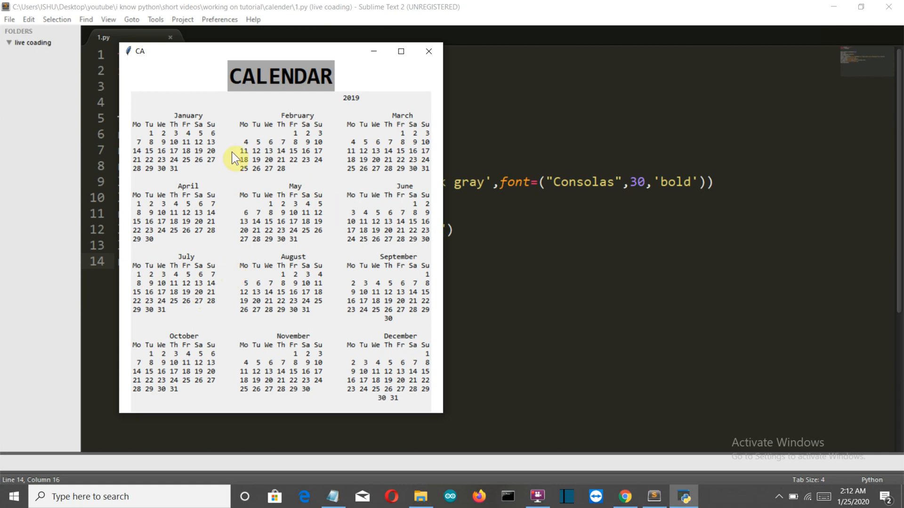
mouse_move(196, 171)
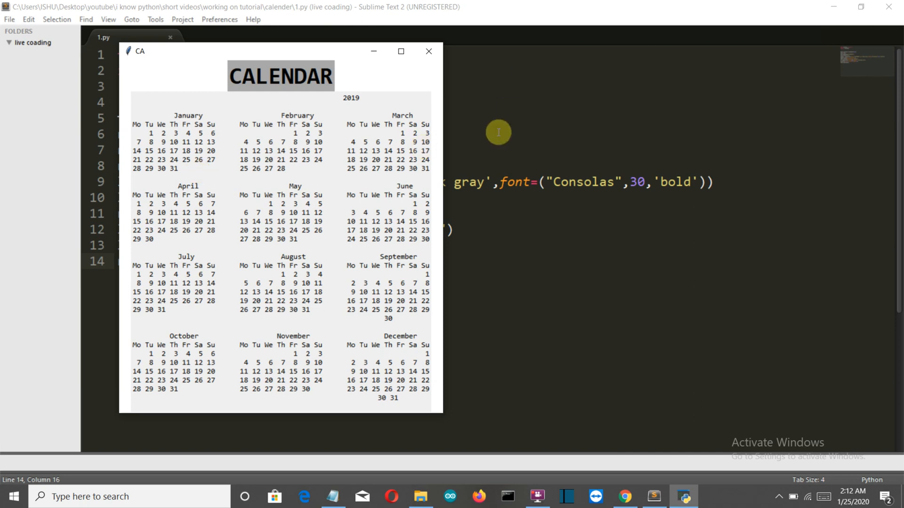
mouse_move(565, 148)
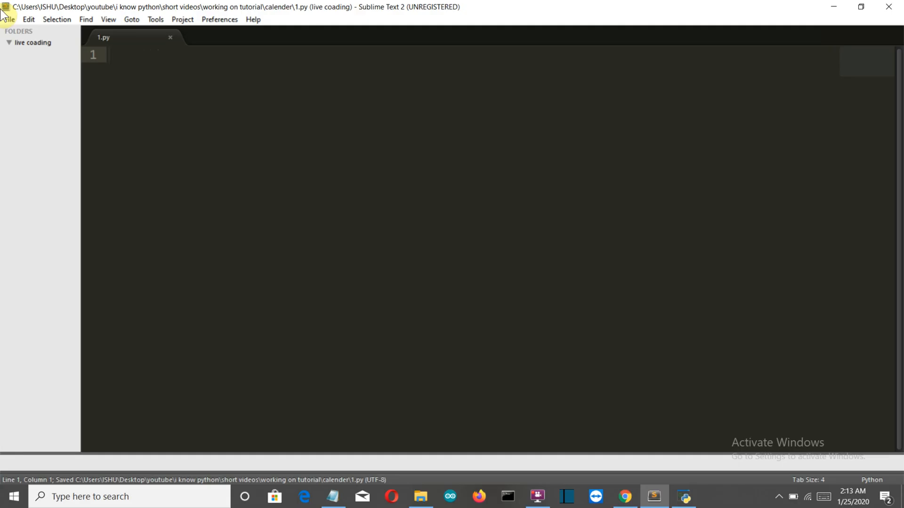
Step: Write the first line importing everything from tkinter: from tkinter import *
type("tkim")
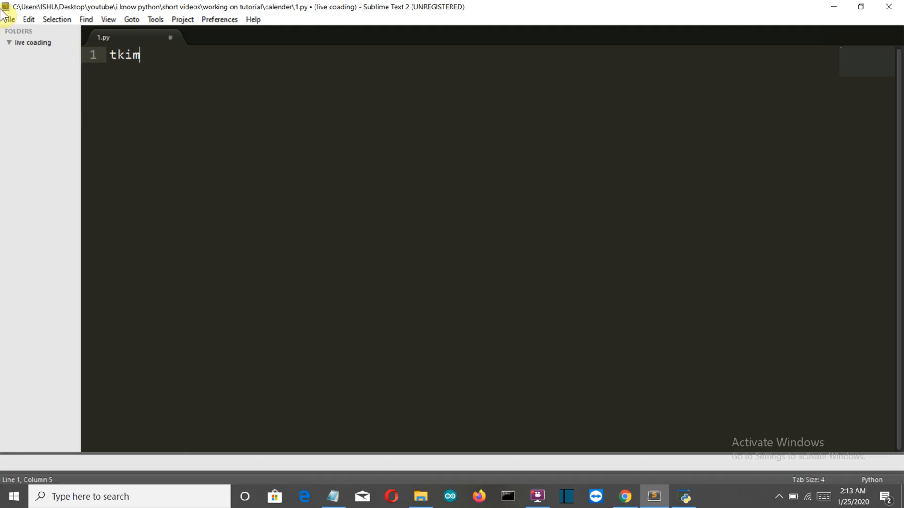
type("te")
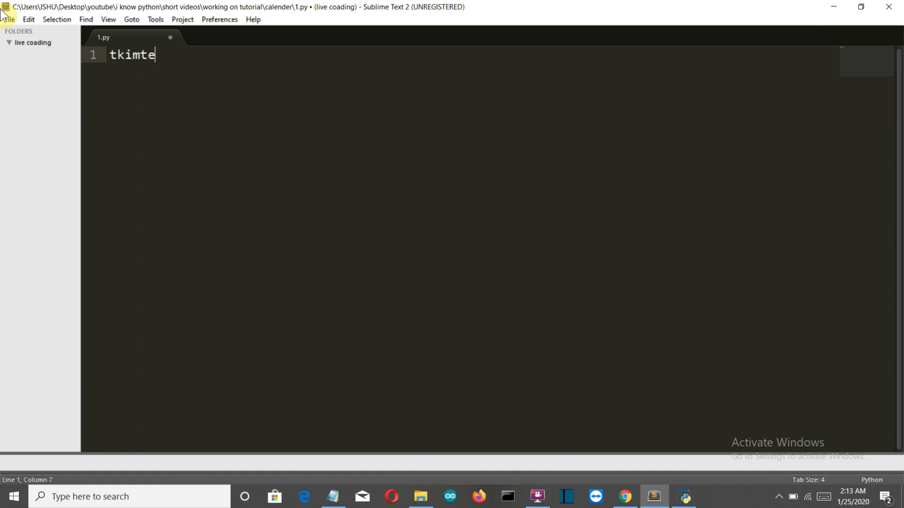
type("from")
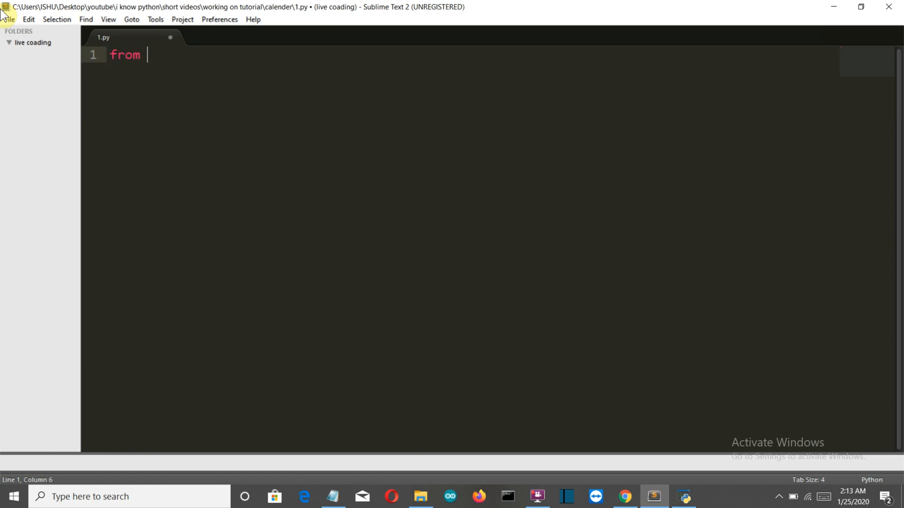
type("tkimter i")
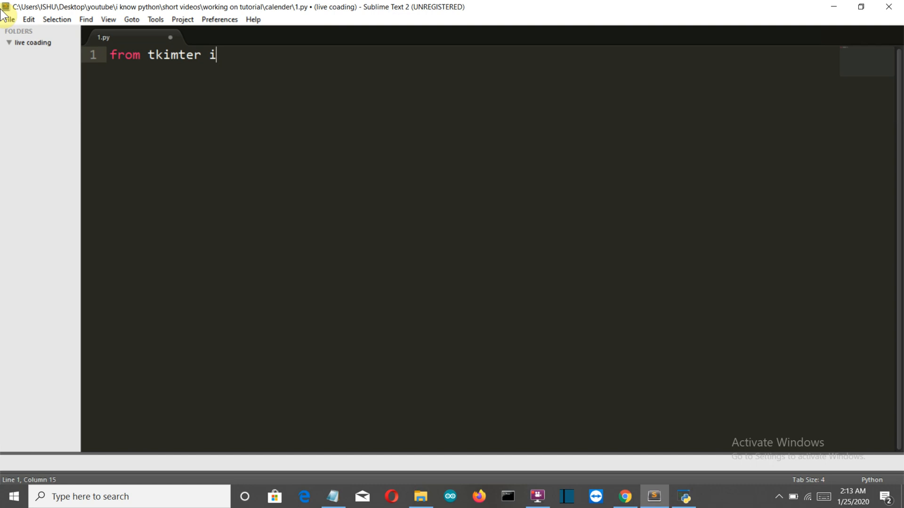
type("mport")
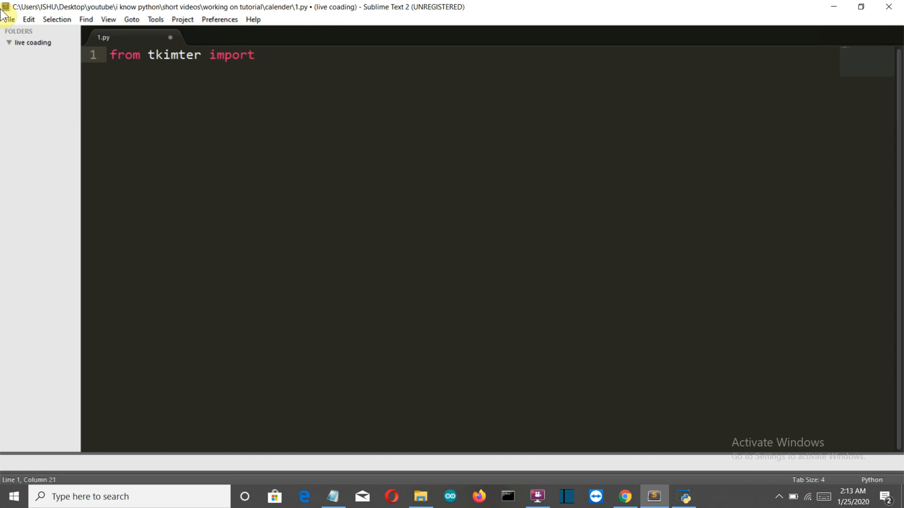
type("*")
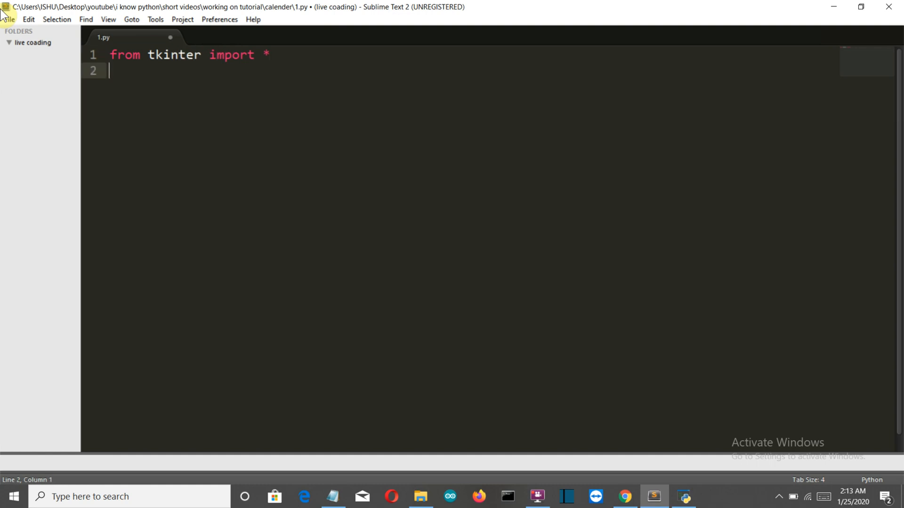
Step: Add 'import calendar' on line 2 and leave blank lines below the imports
type("import")
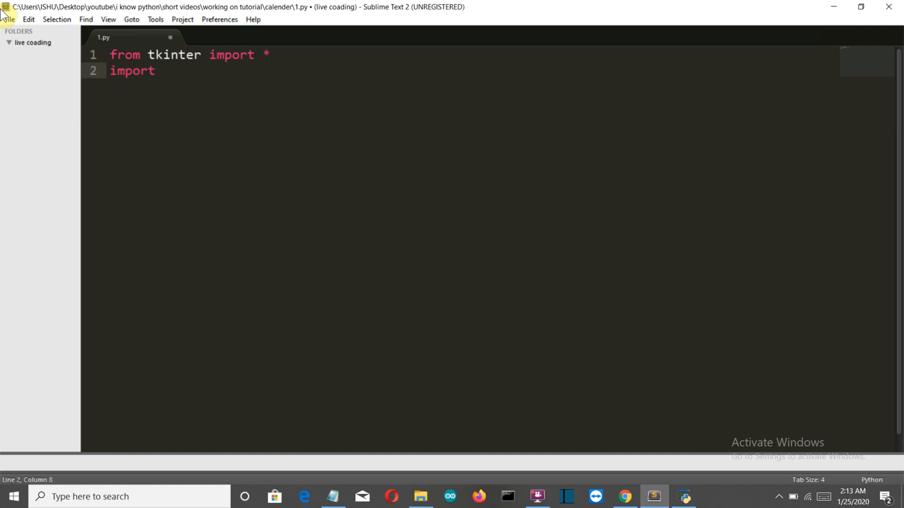
type("calendar")
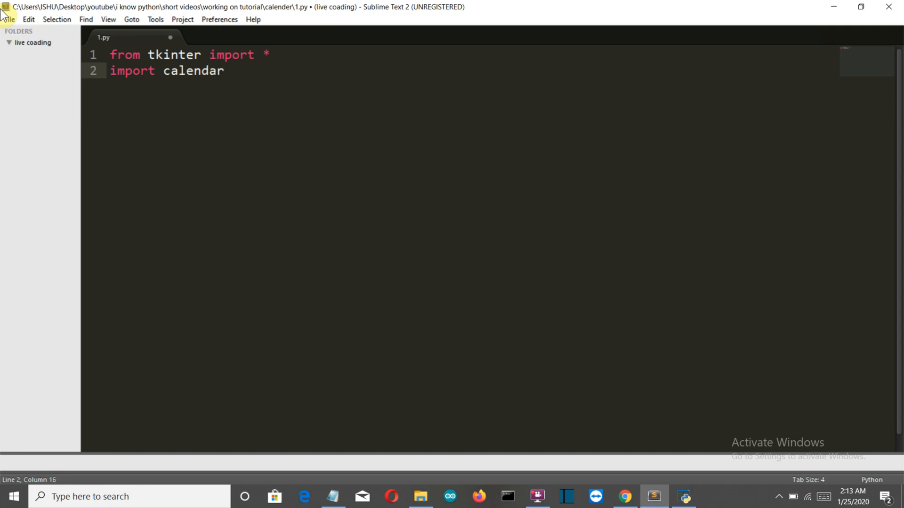
key("enter")
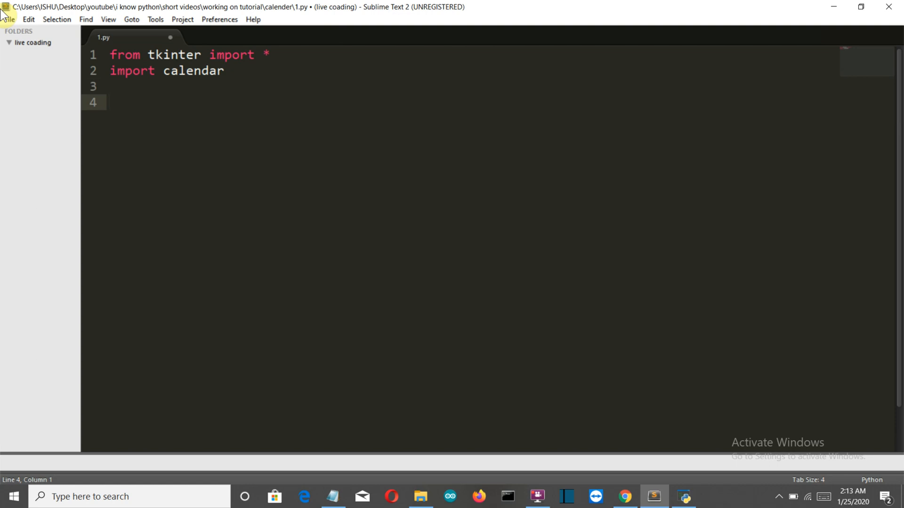
Step: Assign text=calender.calendar(2019) on line 4 and begin the next line with 'roo'
type("t")
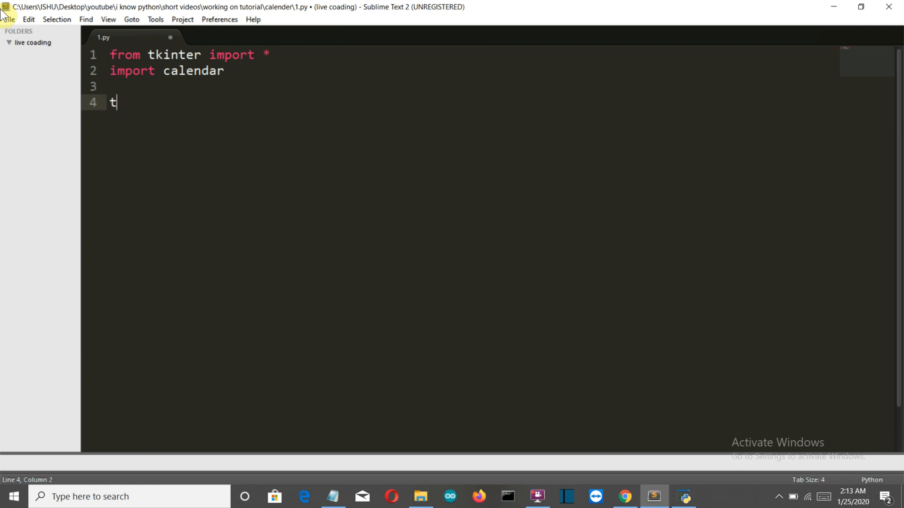
type("ext=")
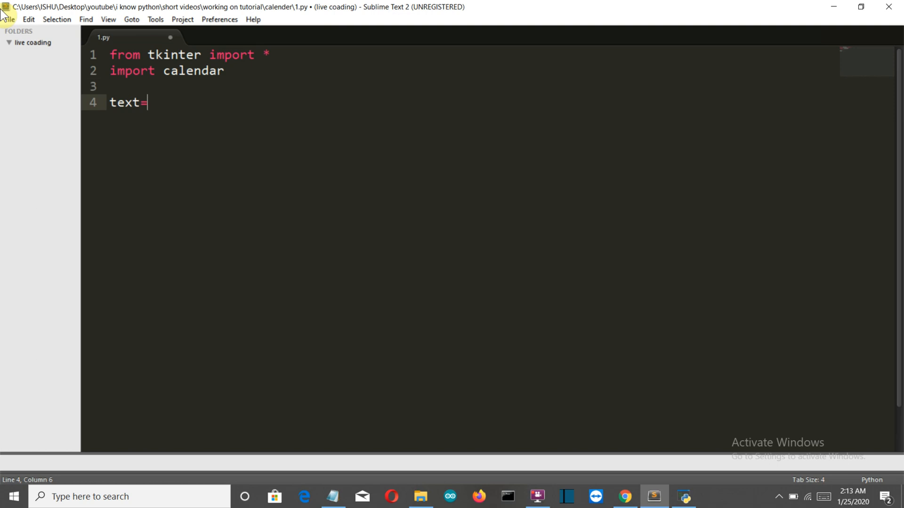
type("ca")
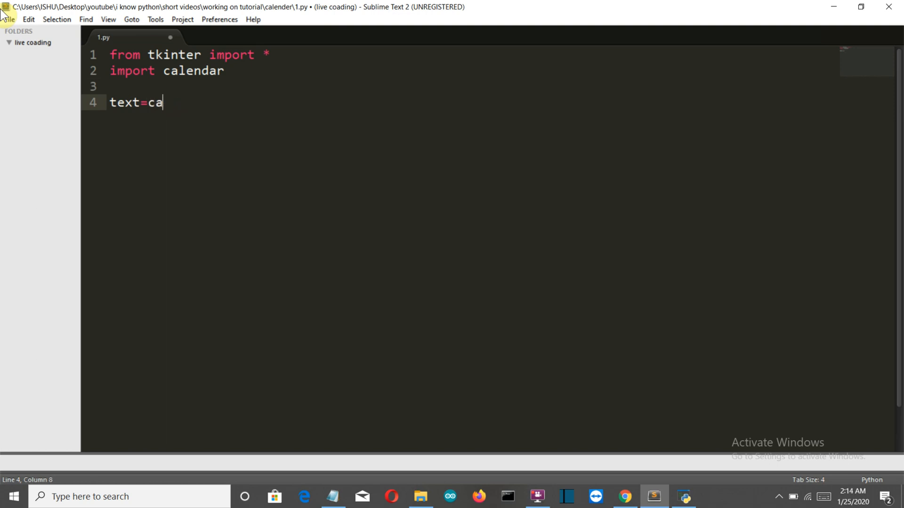
type("lender")
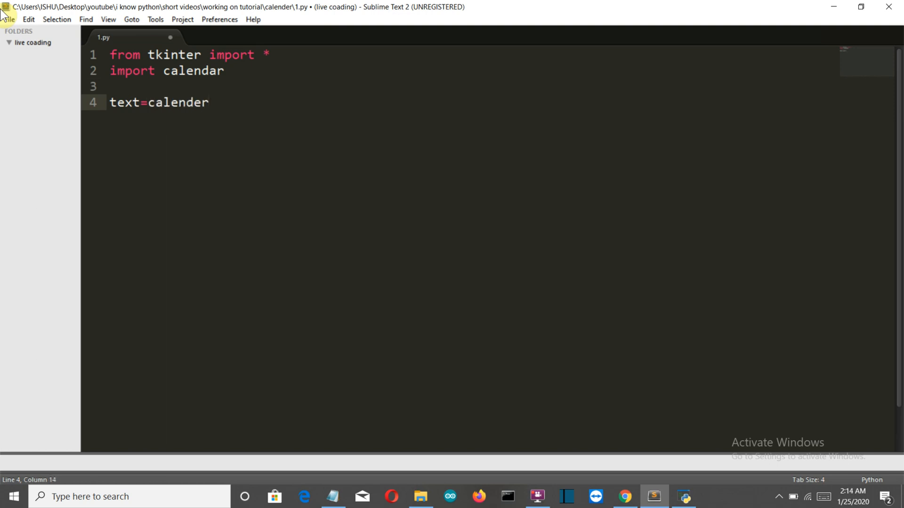
type(".ca")
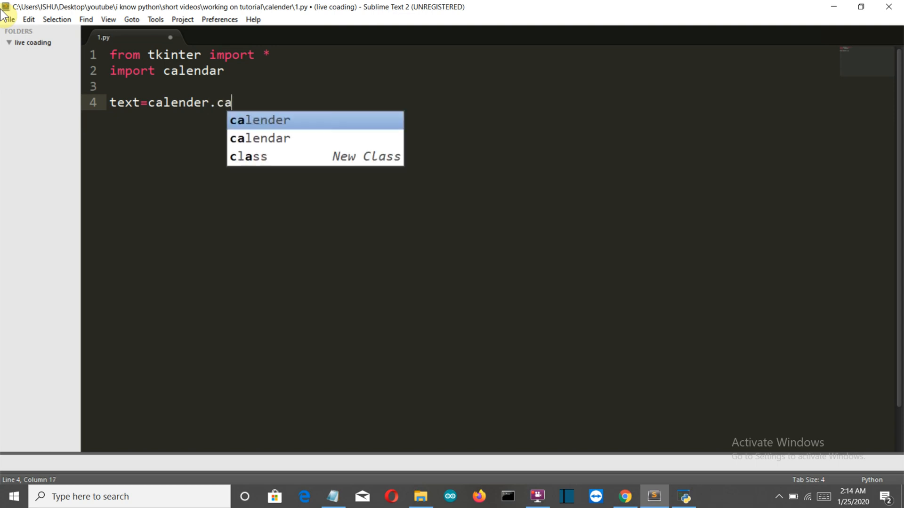
type("le")
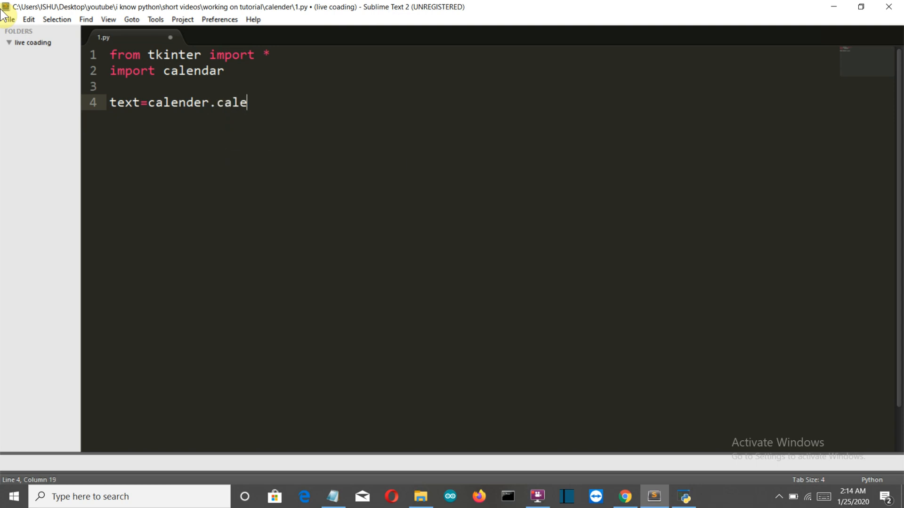
type("ndar")
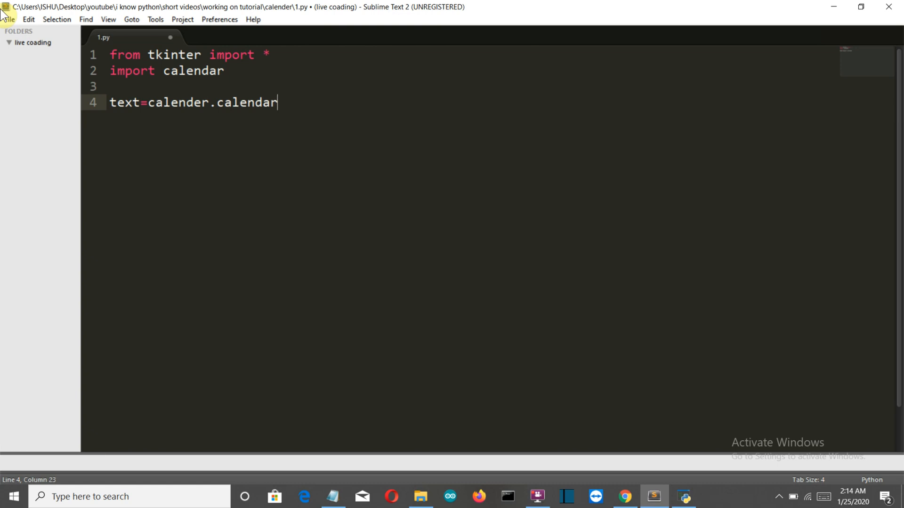
type("(")
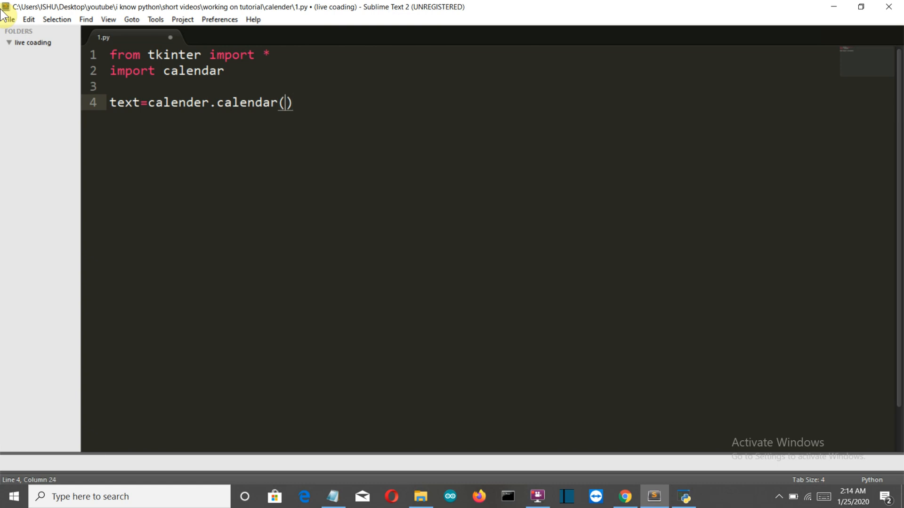
type("2019")
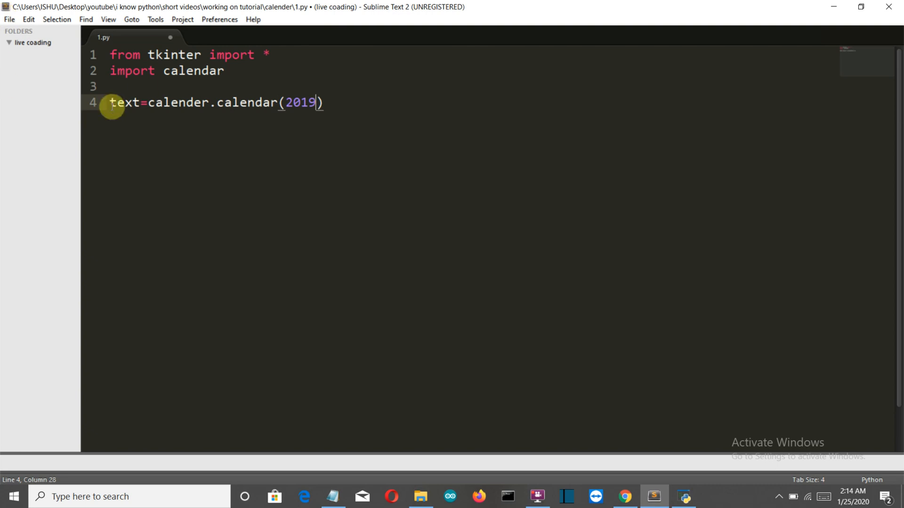
mouse_move(294, 55)
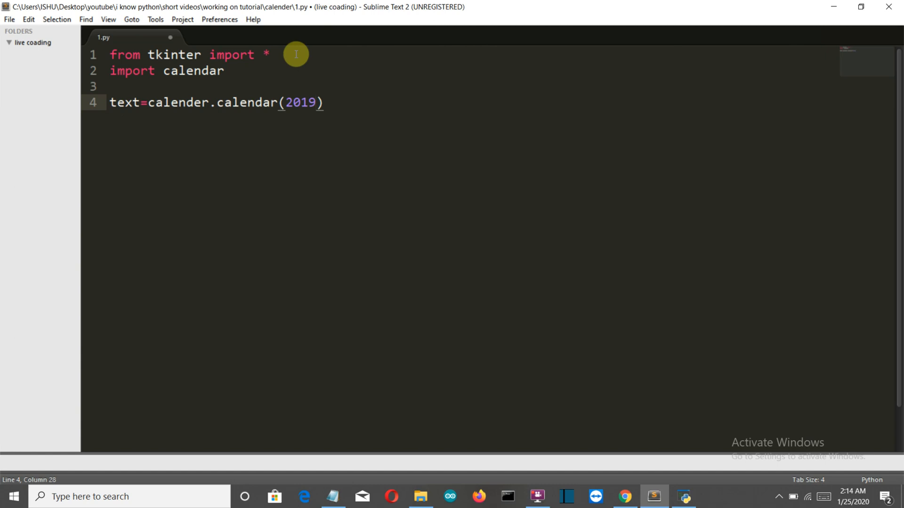
left_click(316, 103)
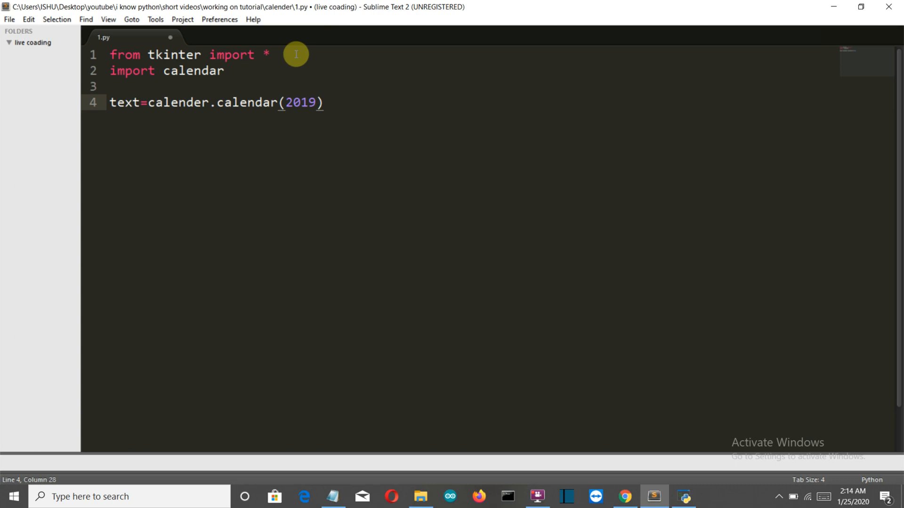
type("roo")
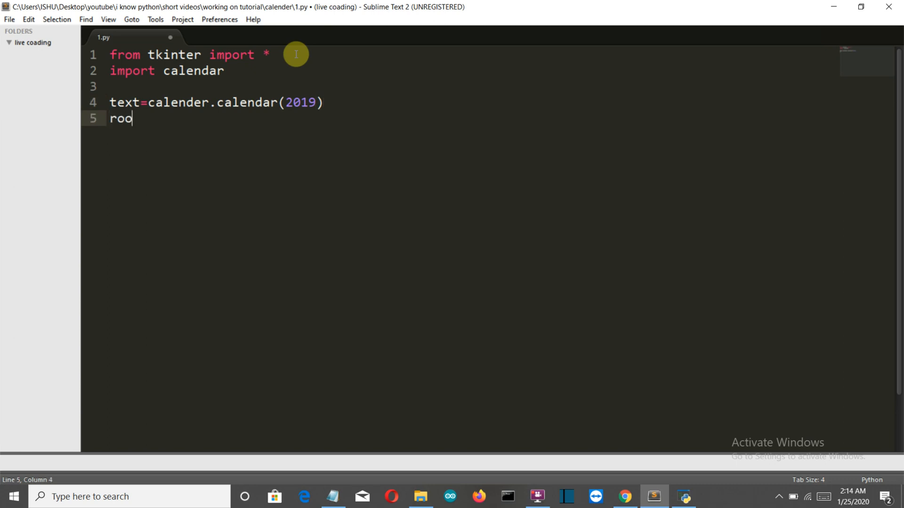
Step: Complete line 5 as root=Tk() to create the root window
type("t.")
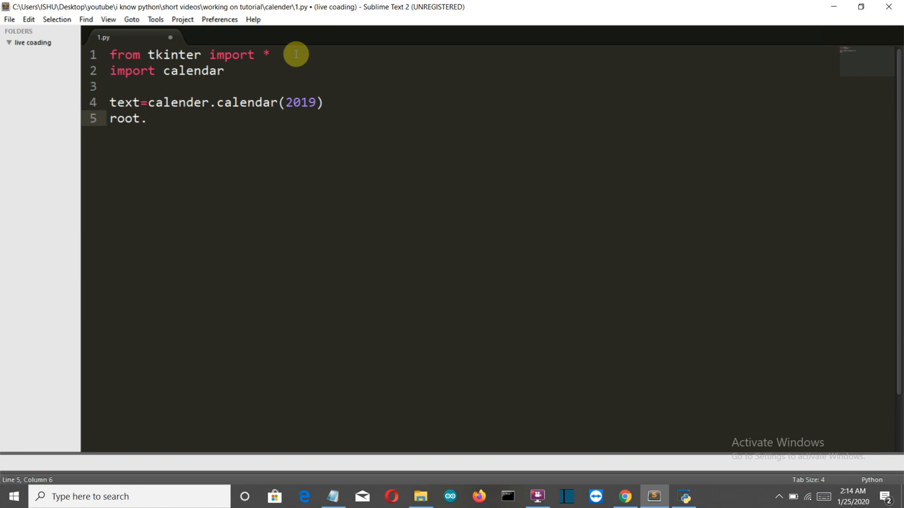
key("backspace")
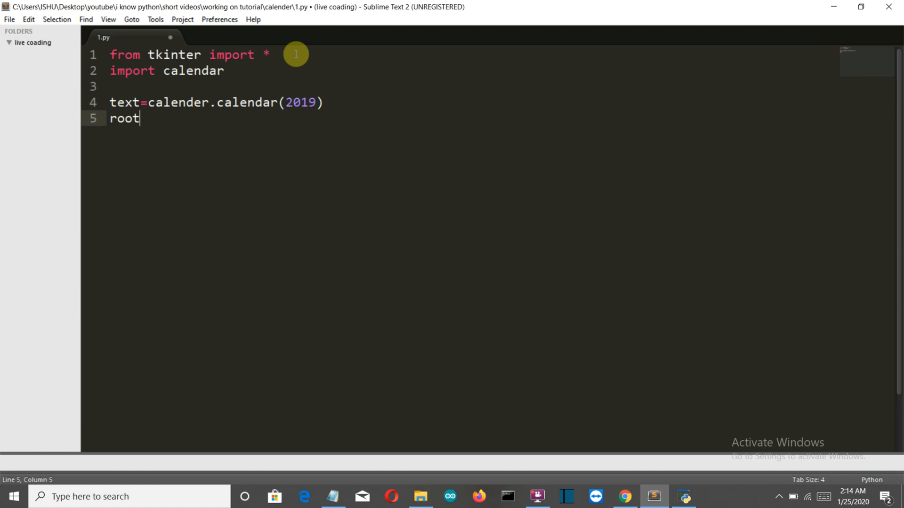
type("=")
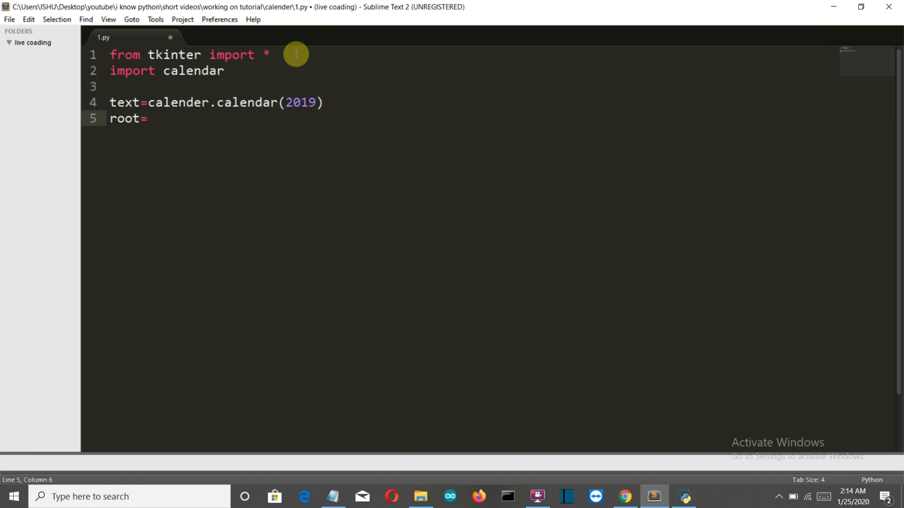
type("Tk()")
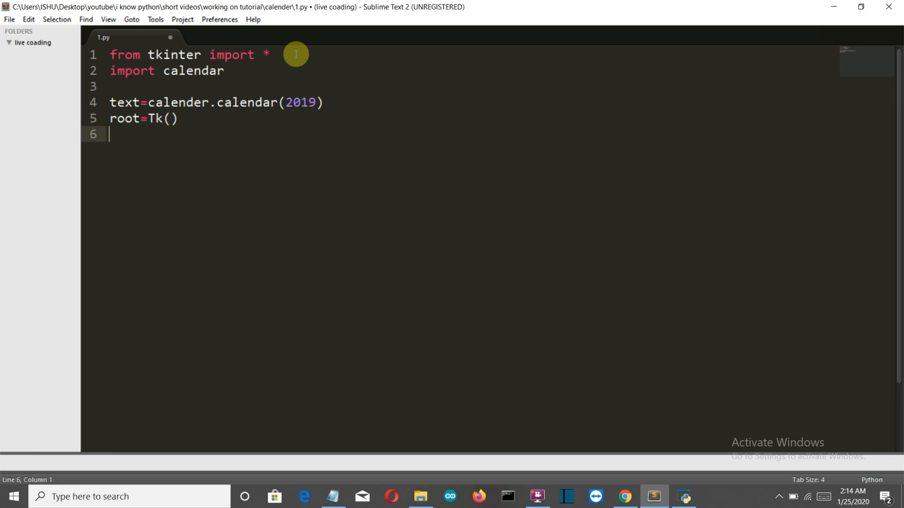
type("e")
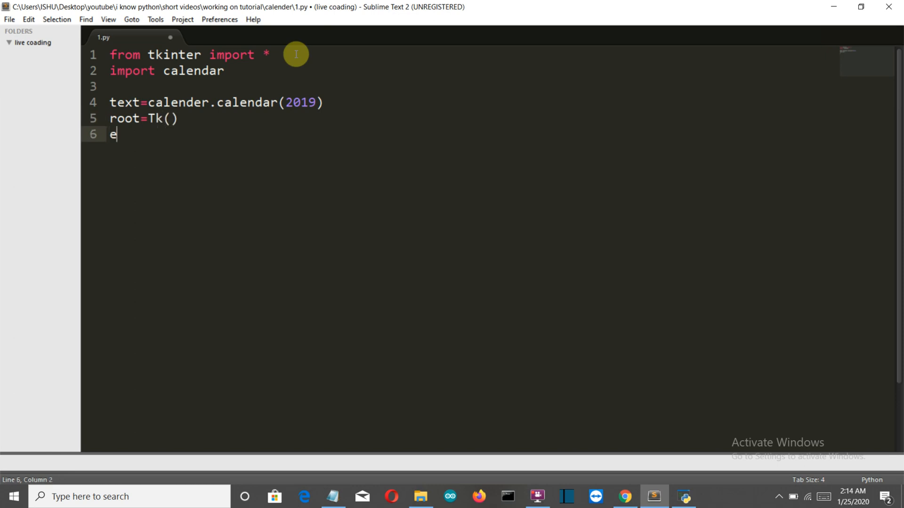
Step: Add root=geometry("500x600") on line 6 and start a new line below it
type("root=")
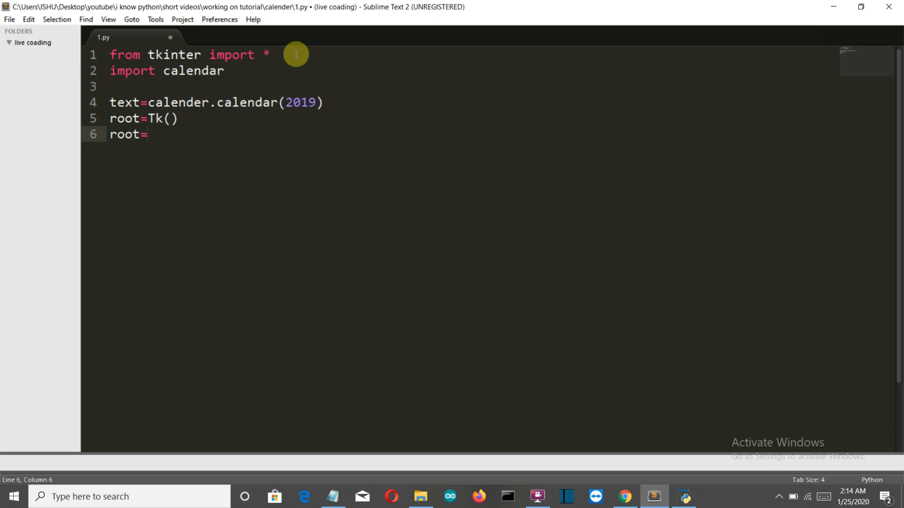
type("geomet")
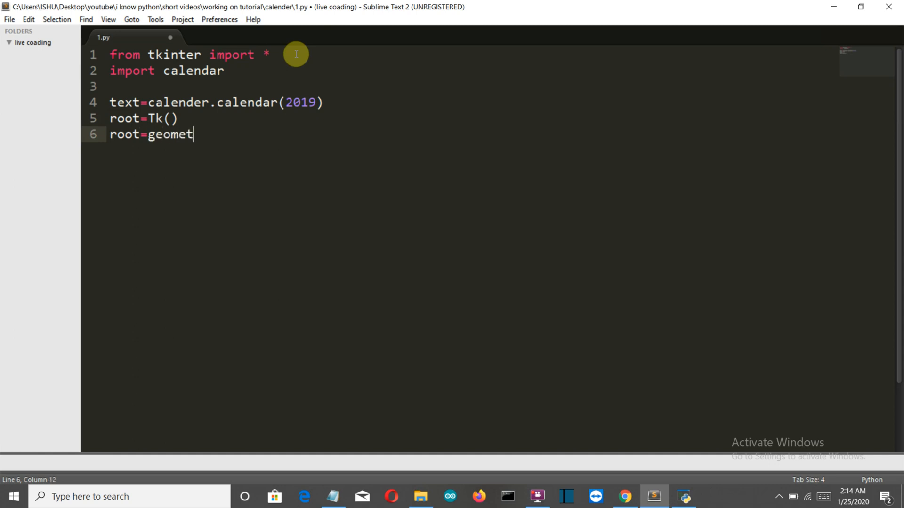
type("ry()")
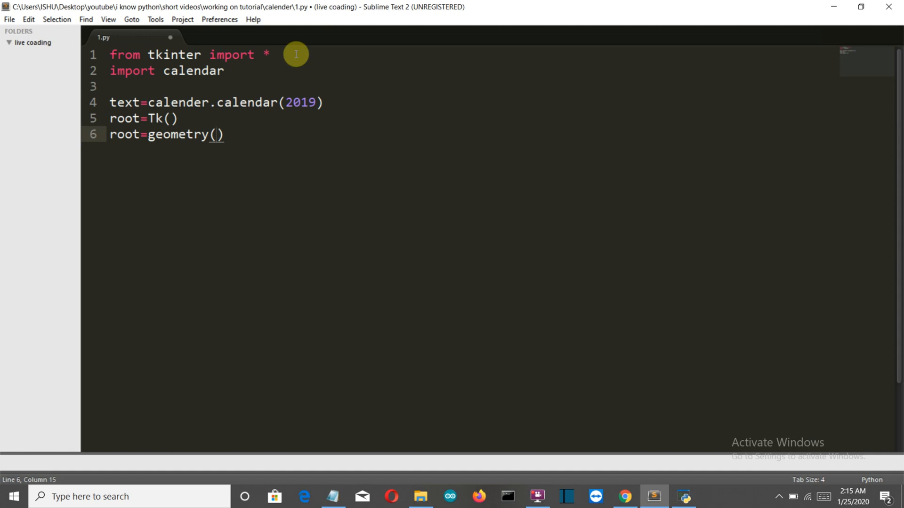
type("\"")
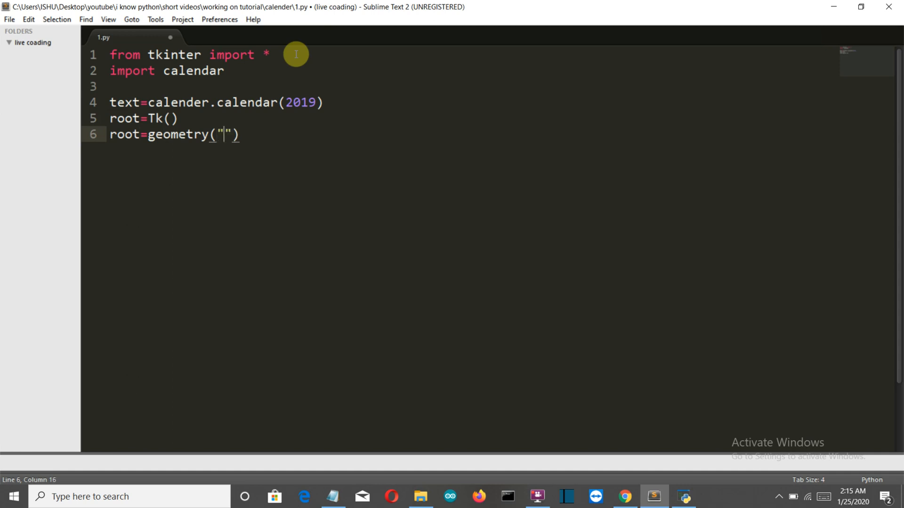
type("500x")
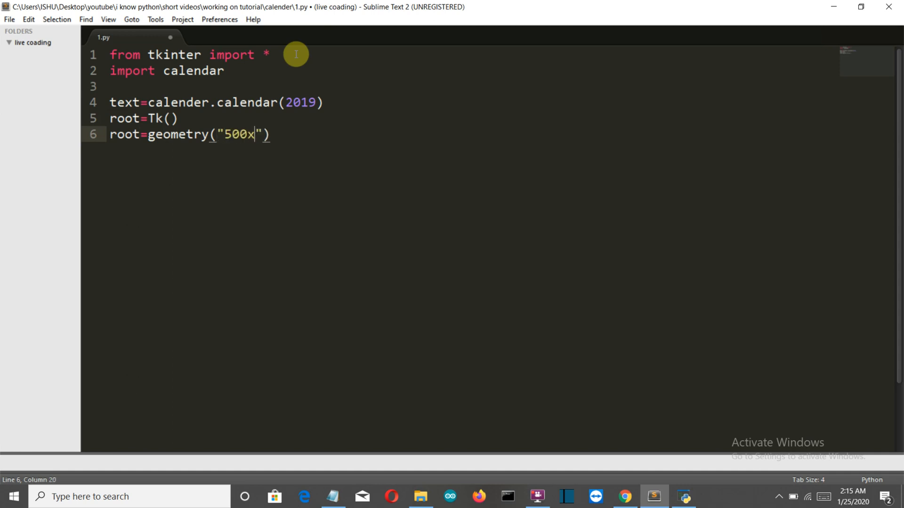
type("600")
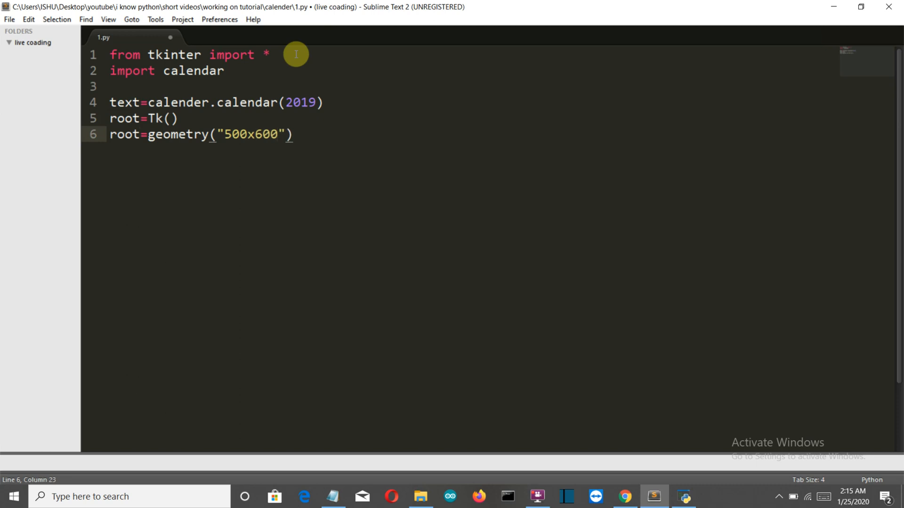
left_click(294, 135)
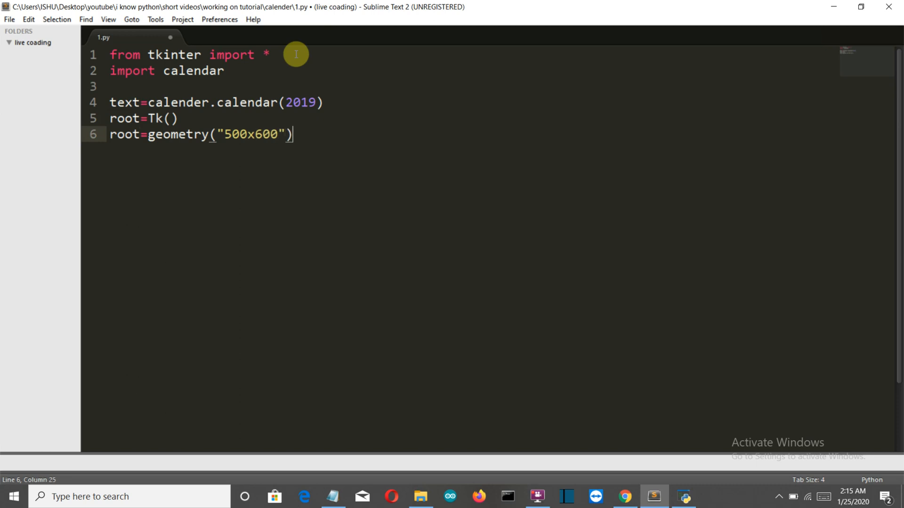
key("enter")
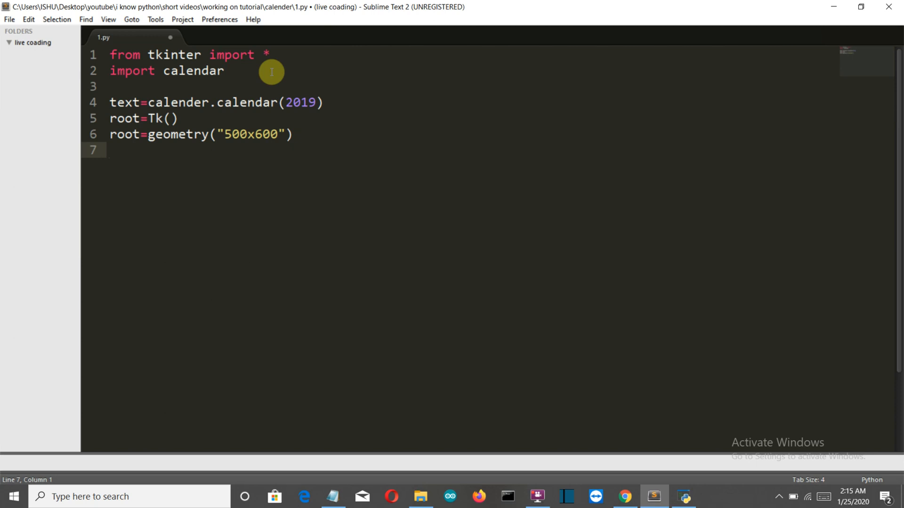
Step: Begin line 7 with root.title and fix line 6 to read root.geometry("500x600")
type("root")
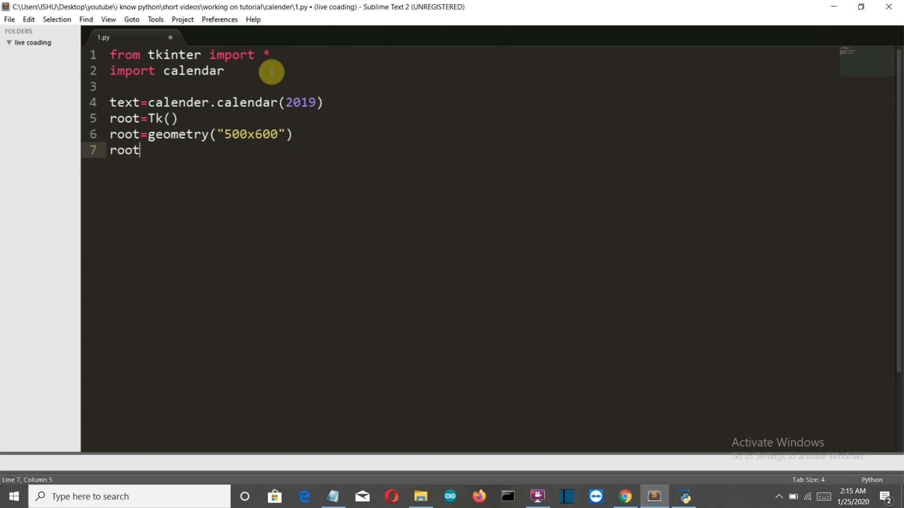
type(".")
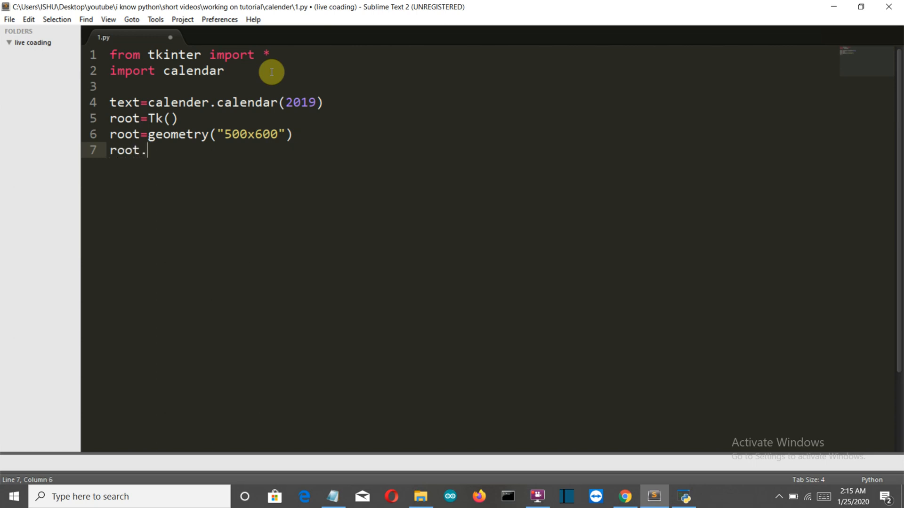
type("title")
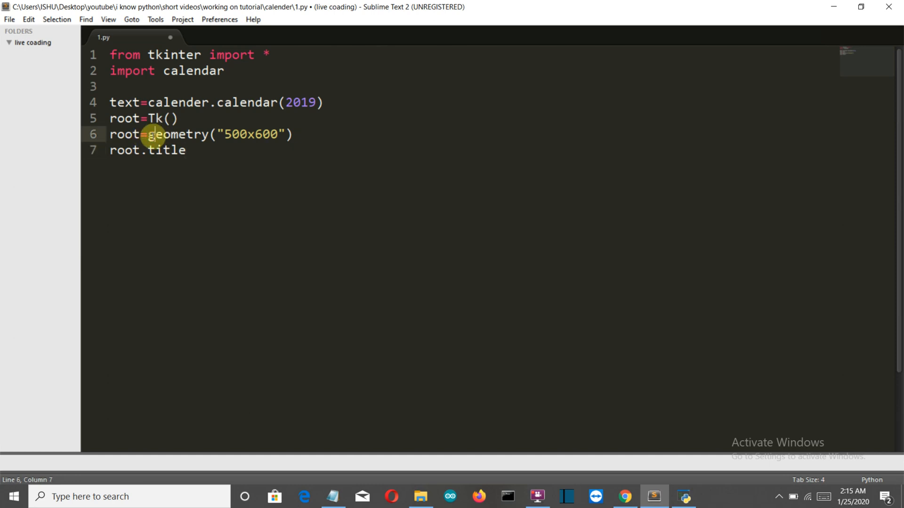
key("Backspace")
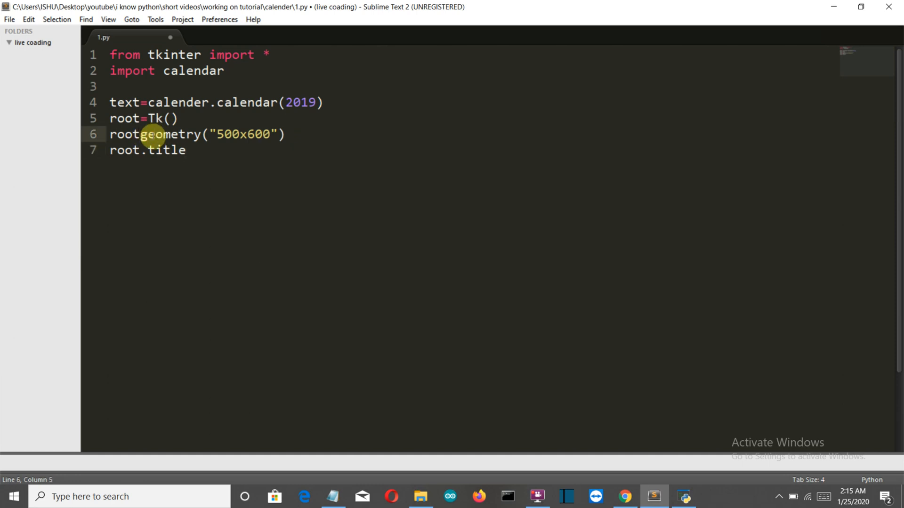
type(".")
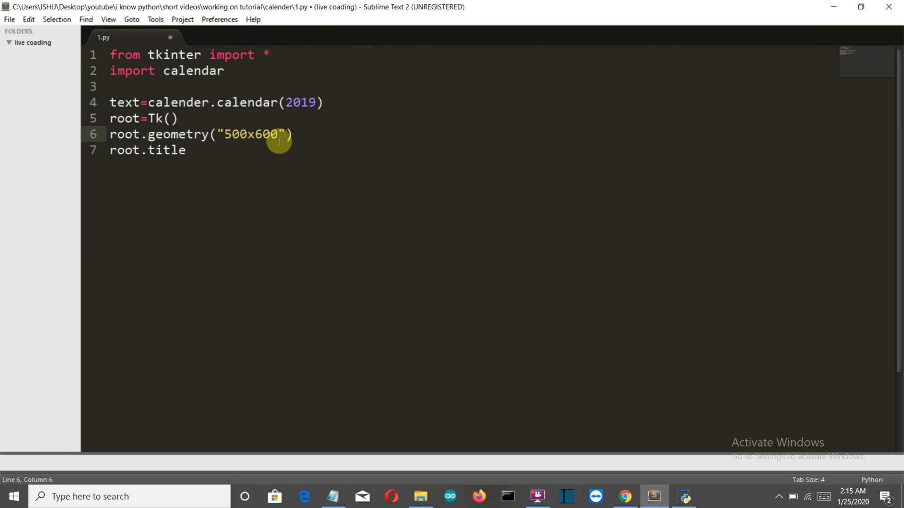
Step: Finish line 7 as root.title("CALENDAR") and start line 8
left_click(148, 135)
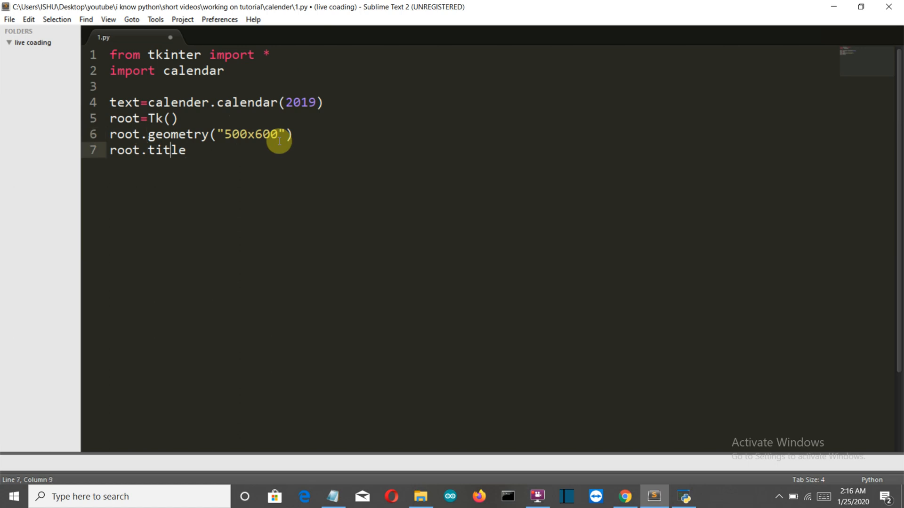
type("()")
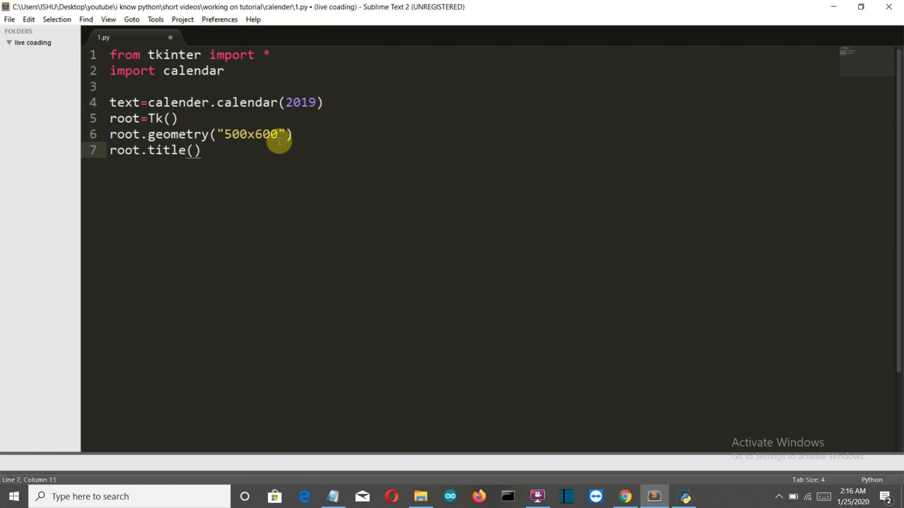
type("\"\"")
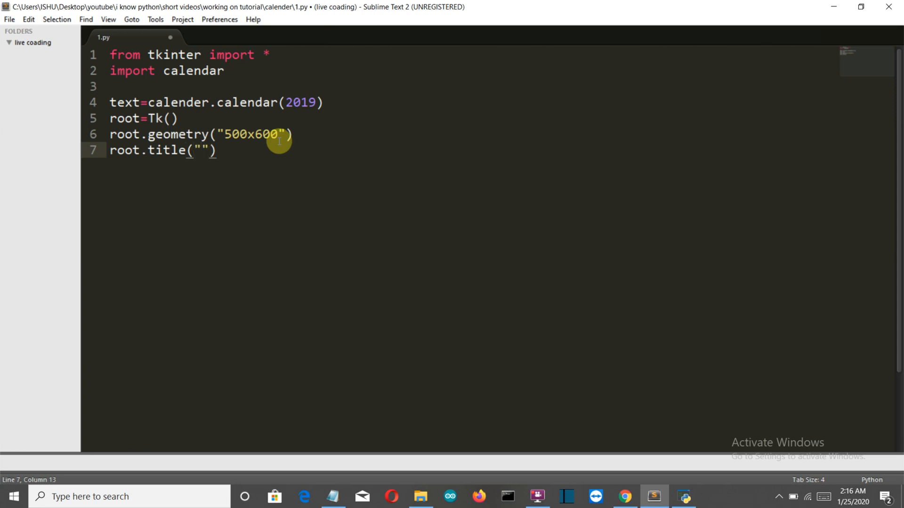
type("CA")
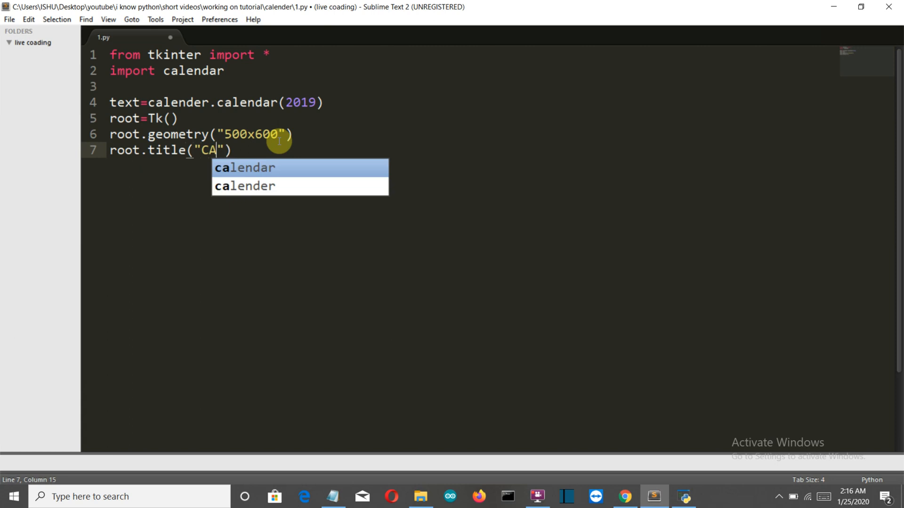
type("LENDAR")
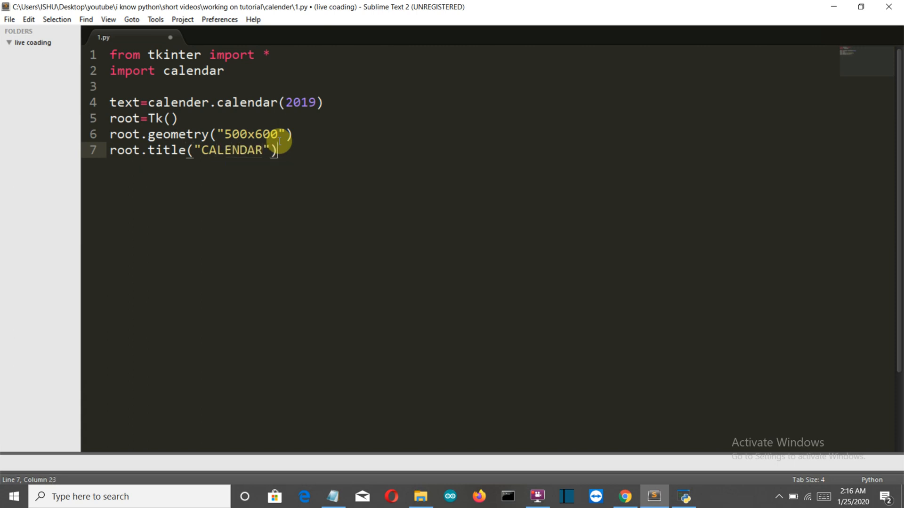
key("enter")
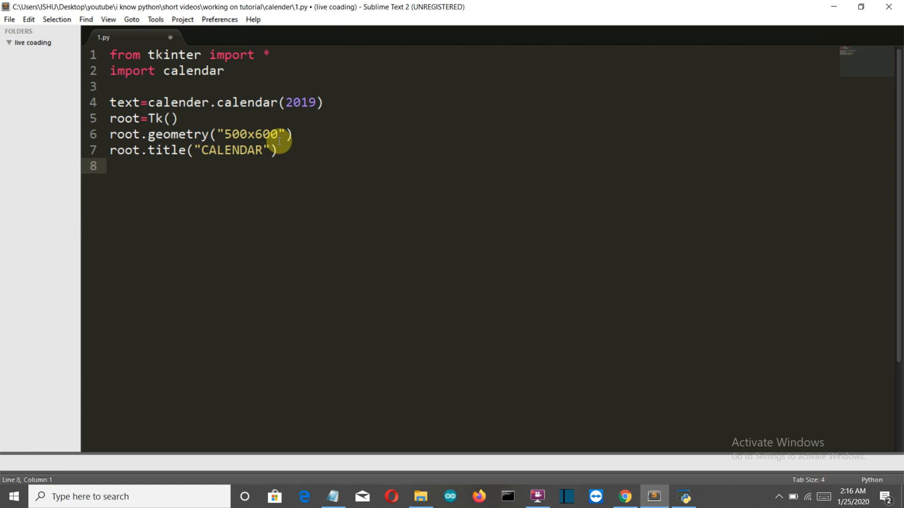
Step: Start line 8 with label1=label(root,text="CALENDAR"
type("label1(")
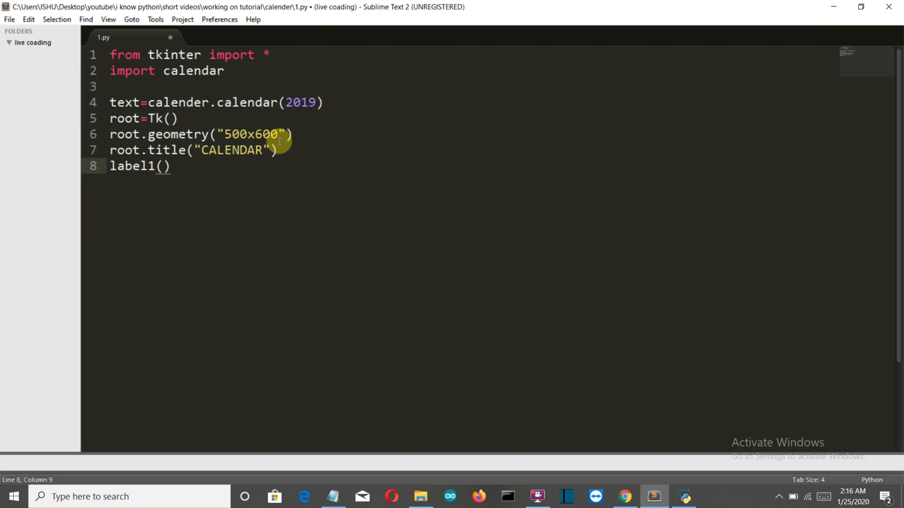
type("=")
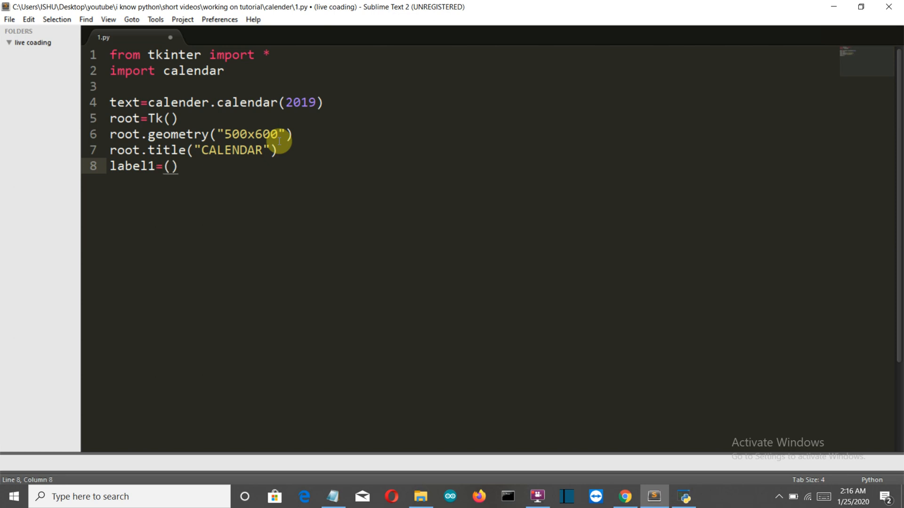
type(";l")
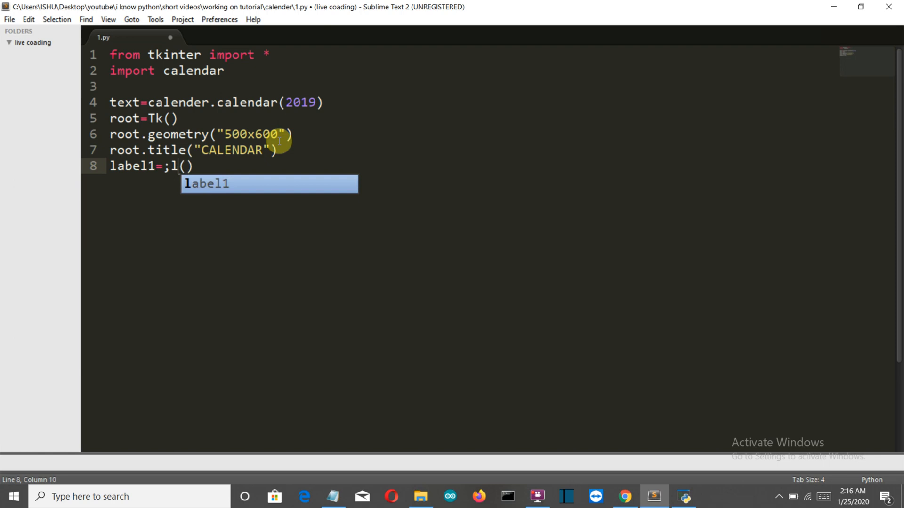
type("abel")
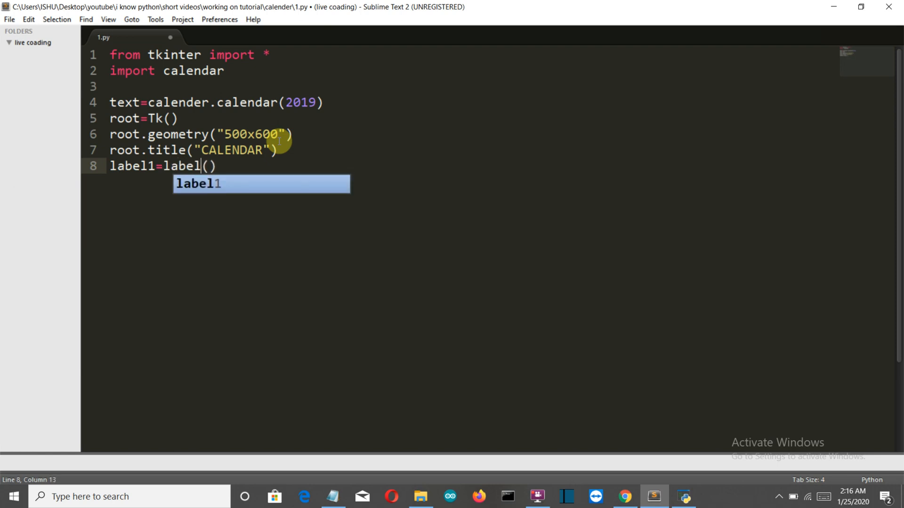
type("root")
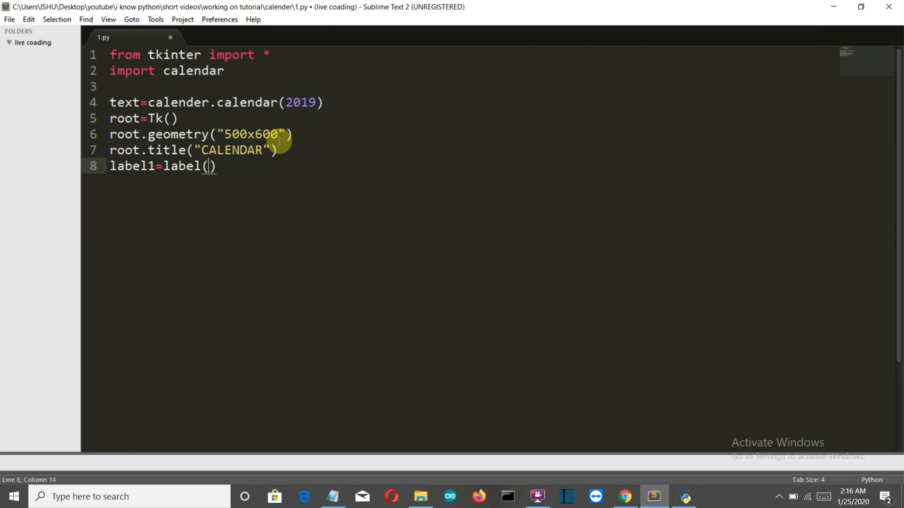
type("root,")
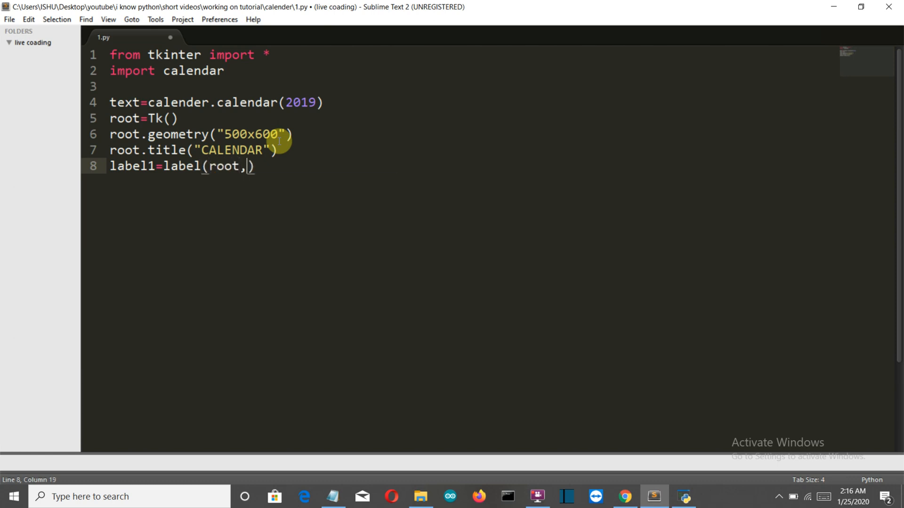
type("text=\"CALENDAR\",")
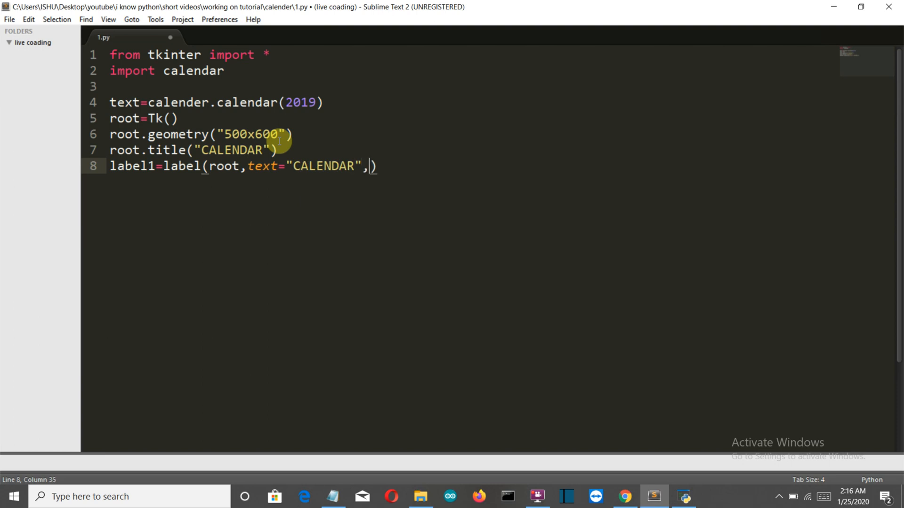
Step: Give the heading label a 'dark gray' background with bg='dark gray'
type("b")
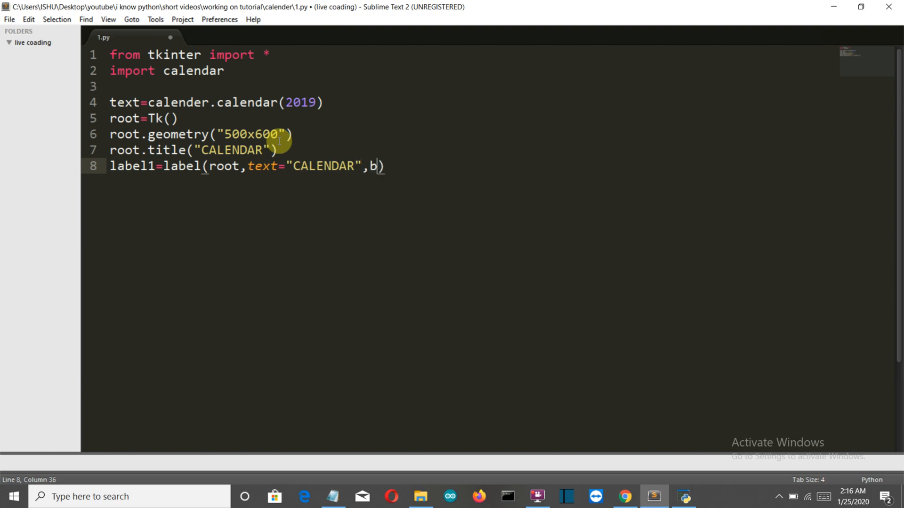
type("g=")
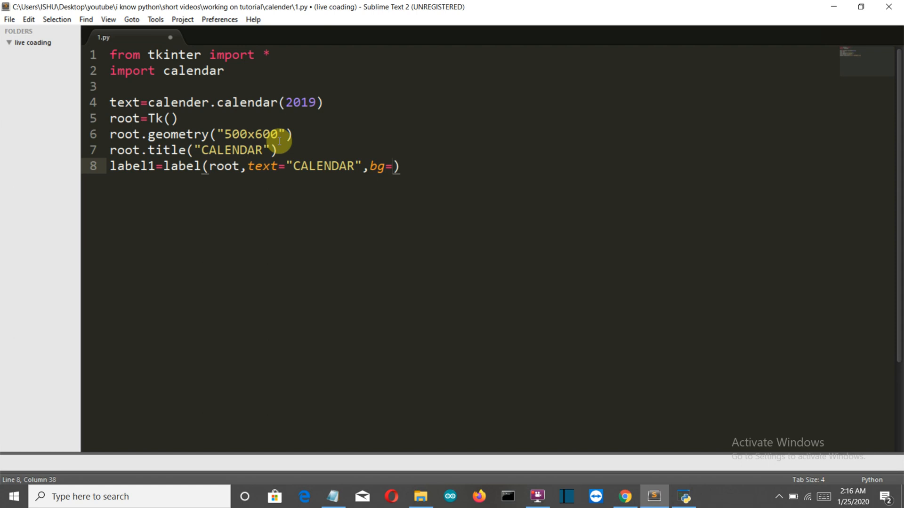
type("'d'")
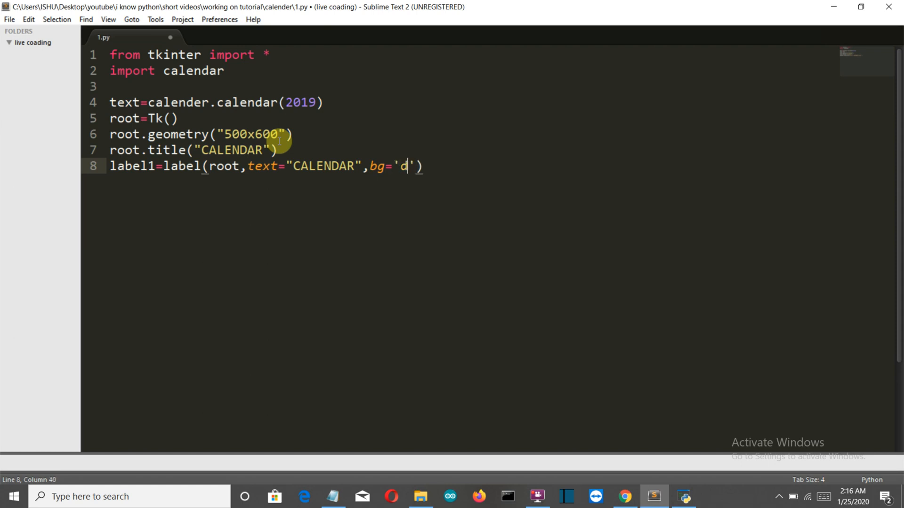
type("ark gray,")
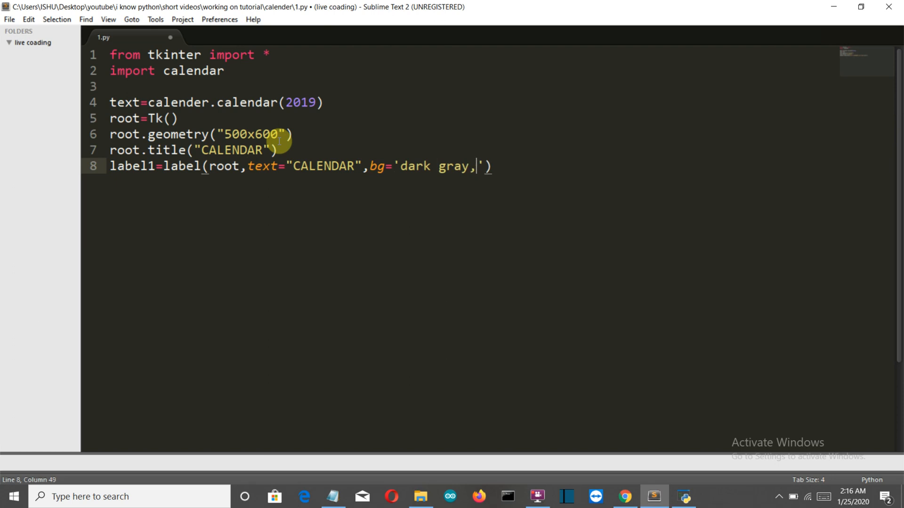
type("fonty")
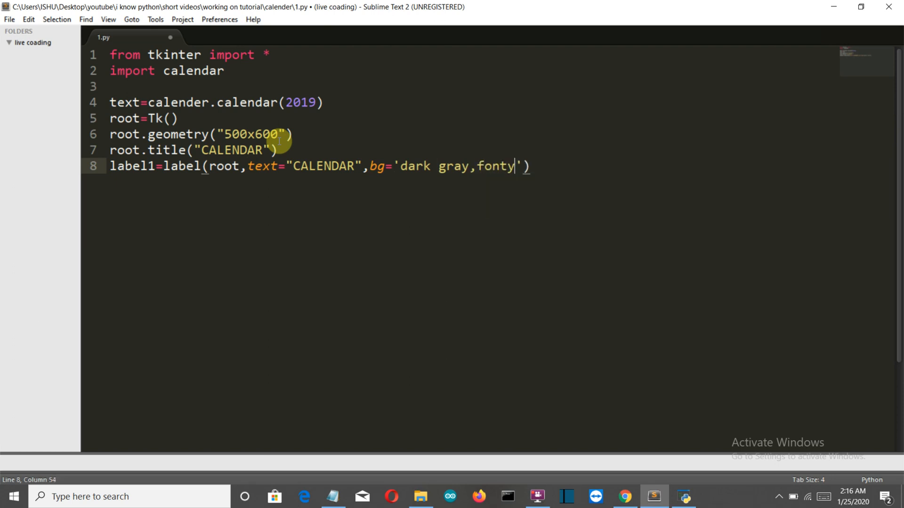
key("BackSpace")
type("'")
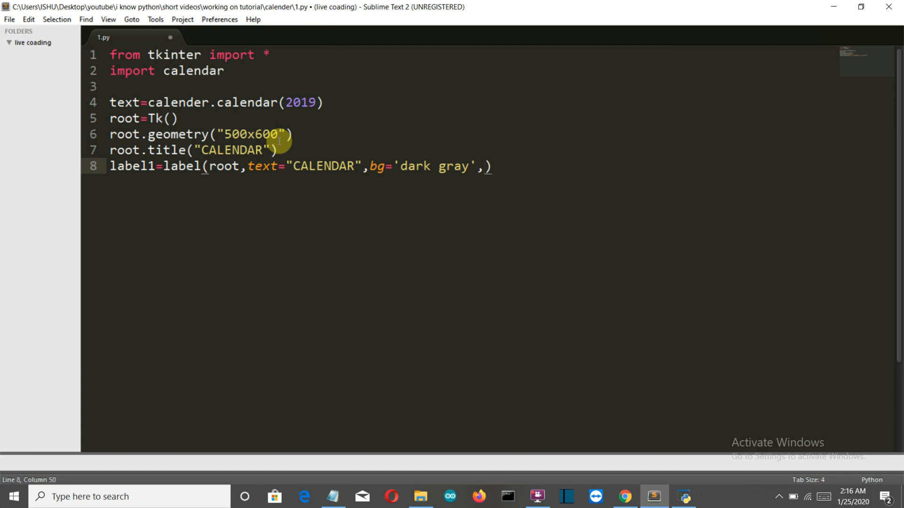
Step: Set the heading font to ("times",28,'bold'), close the Label call and start line 9
type("font=\"\"")
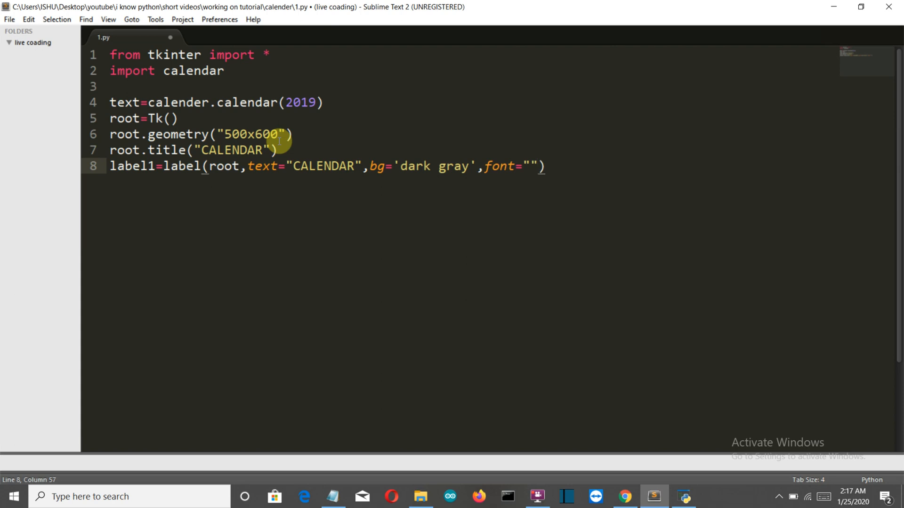
type("(")
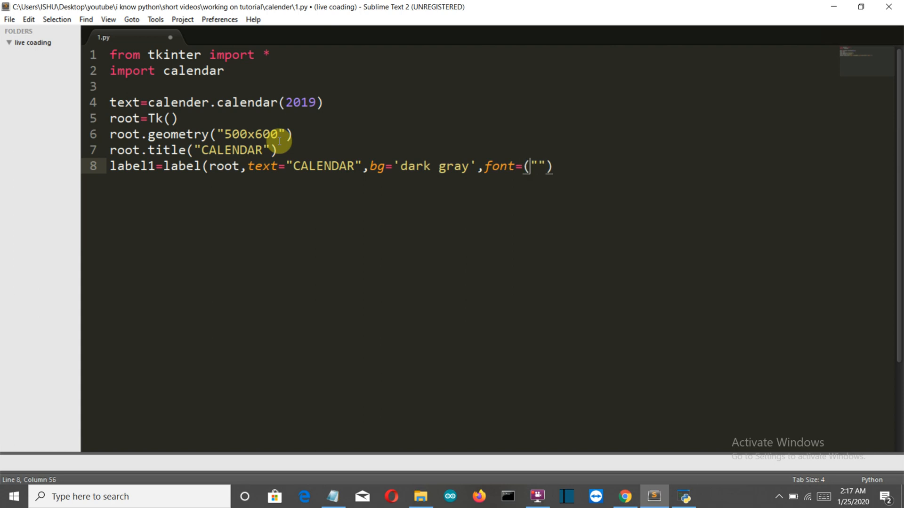
key("Right")
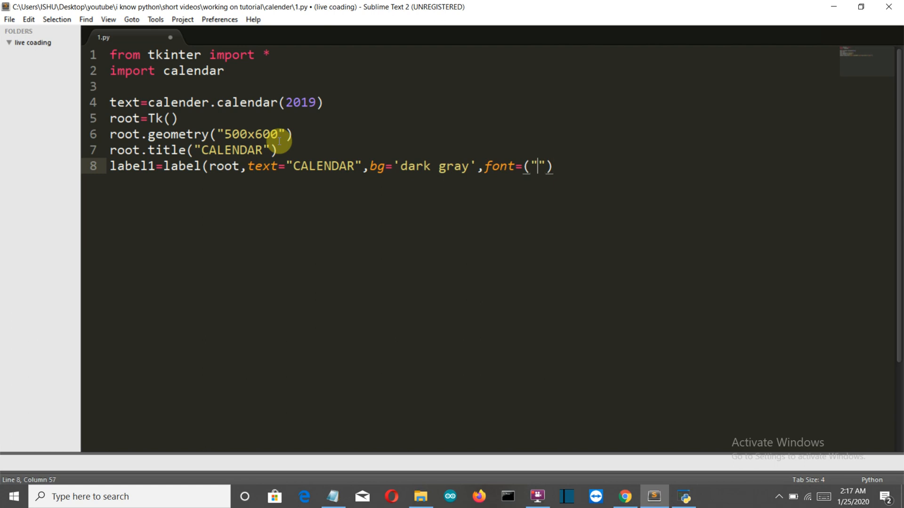
type("times")
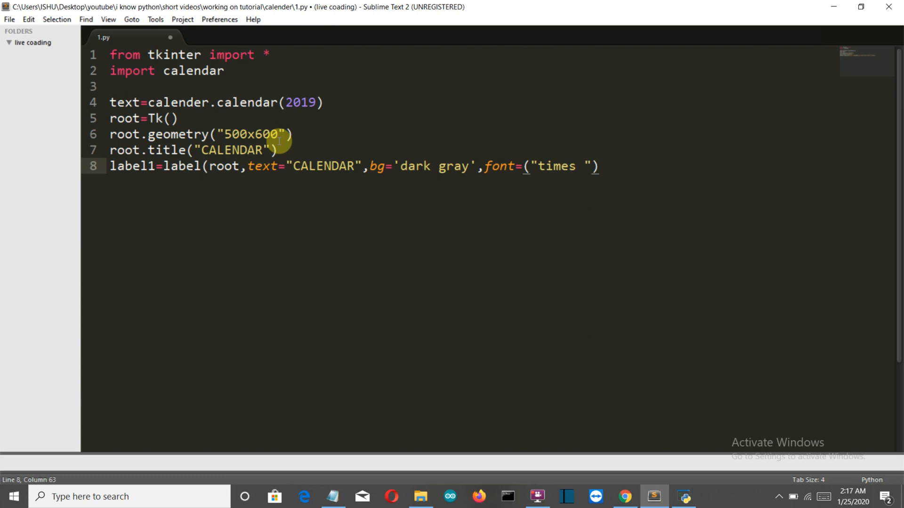
key("Backspace")
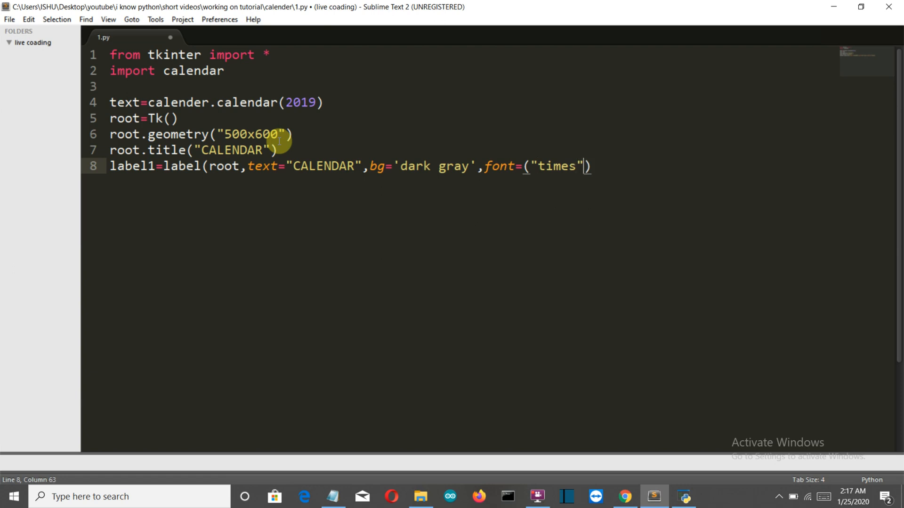
type(",")
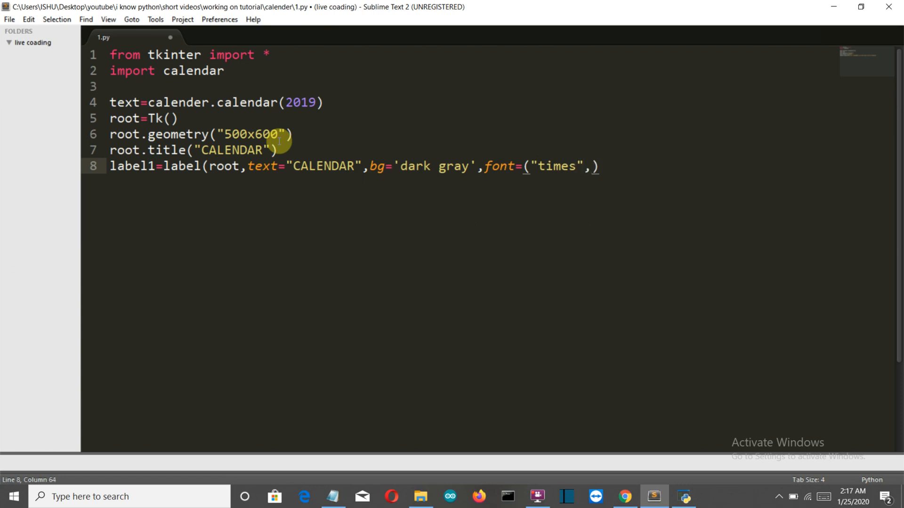
type("28")
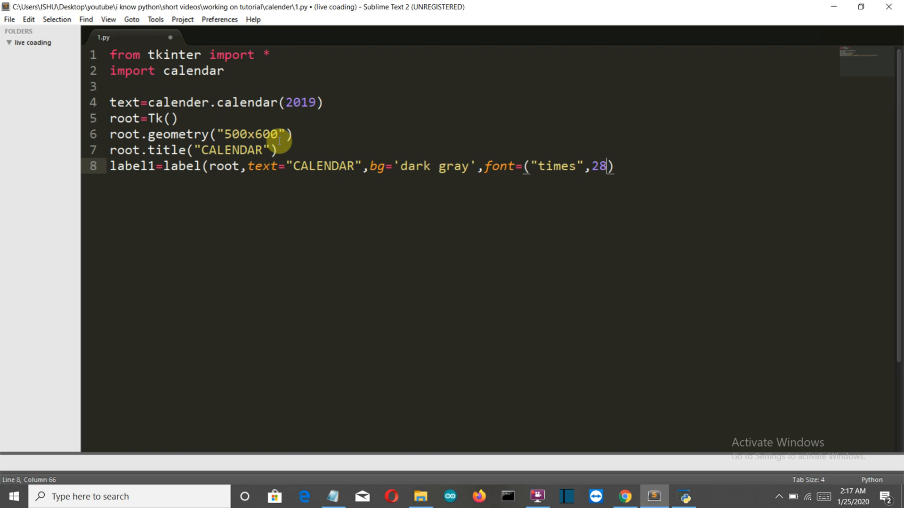
type(",bold'")
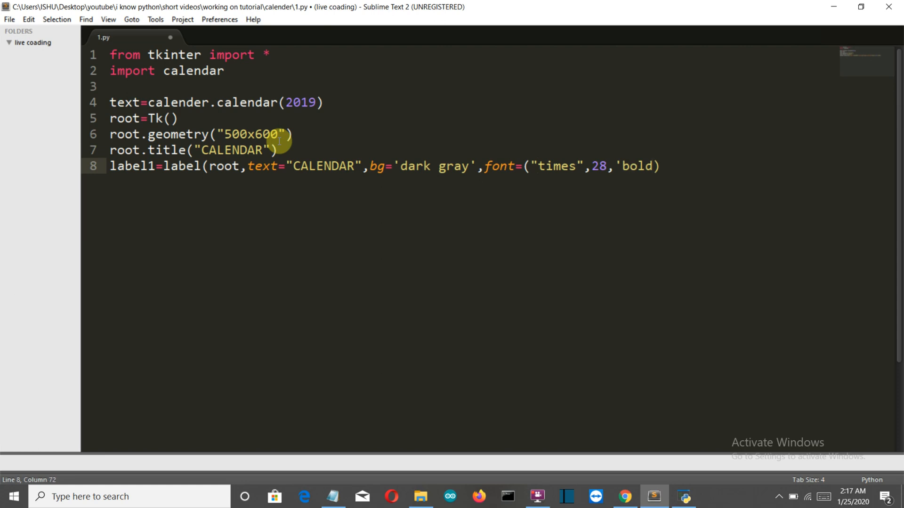
type(")")
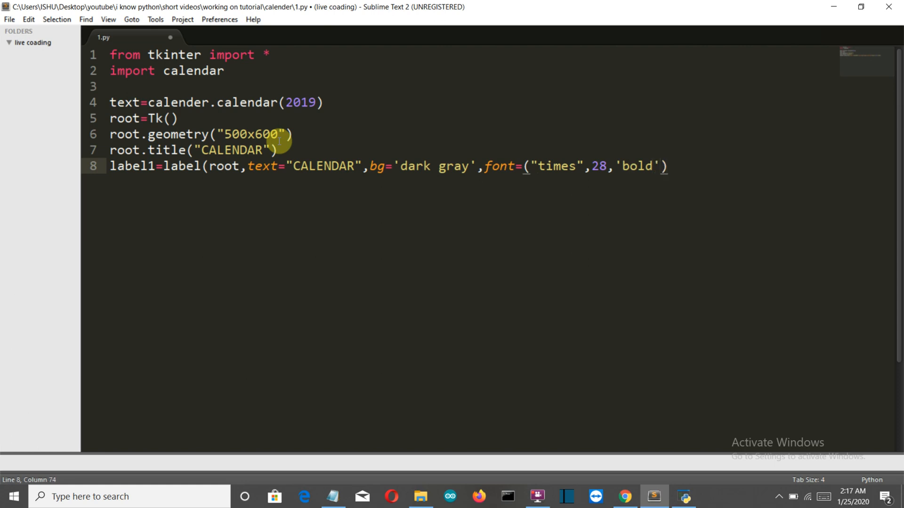
type(")")
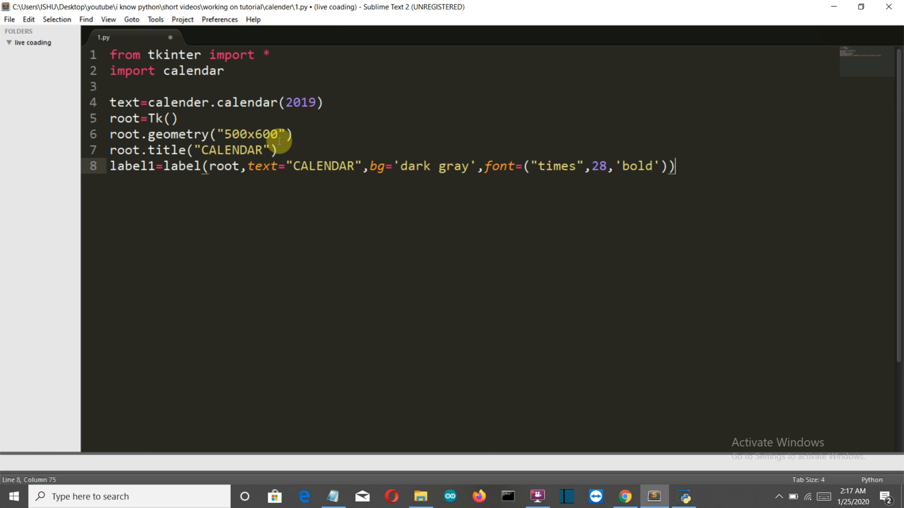
key("enter")
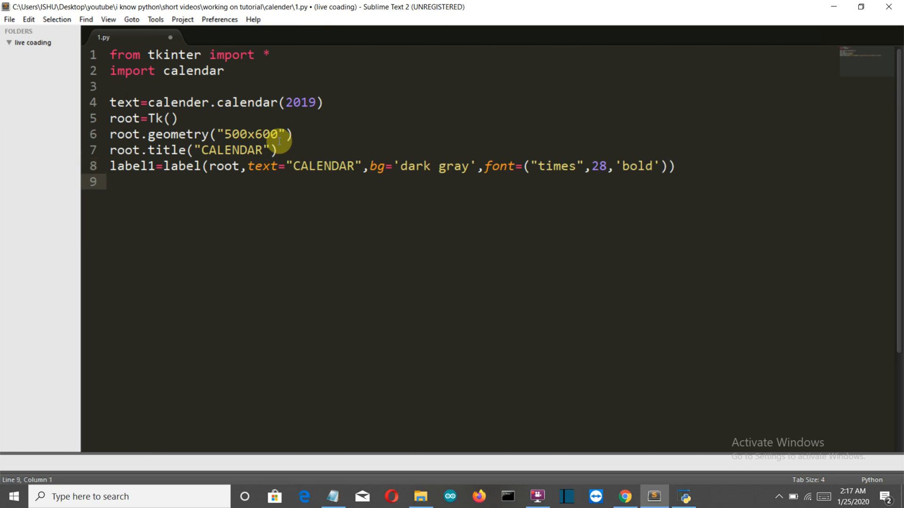
Step: Write label1.grid(row=1,column=1) on line 9 and begin line 10 with 'roo'
type("label")
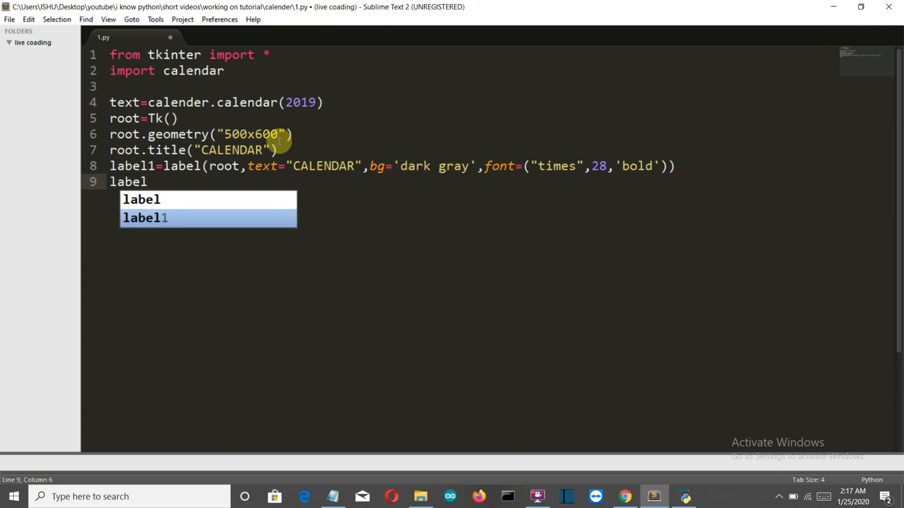
key("Tab")
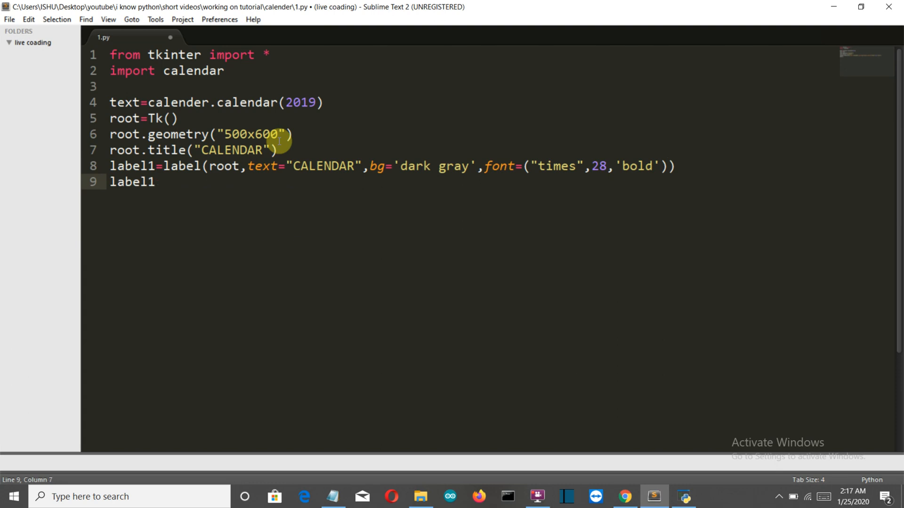
type(".grid")
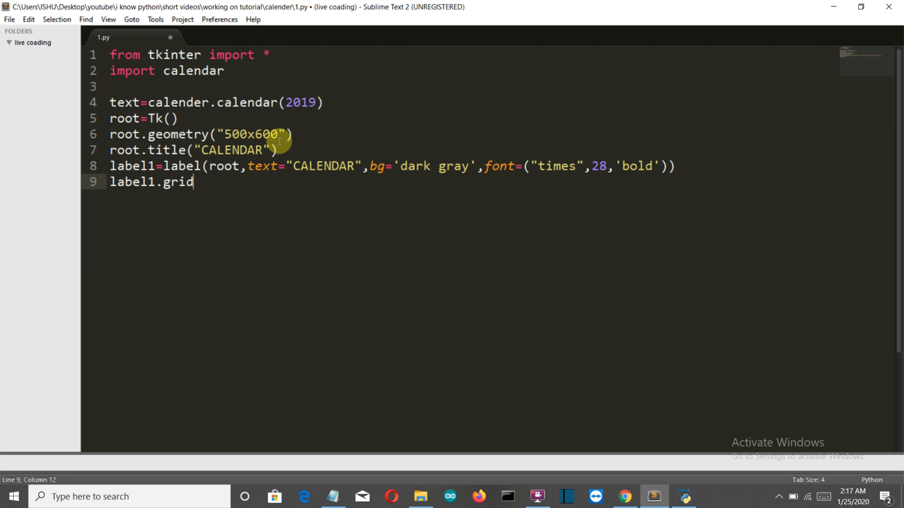
type("(rpw")
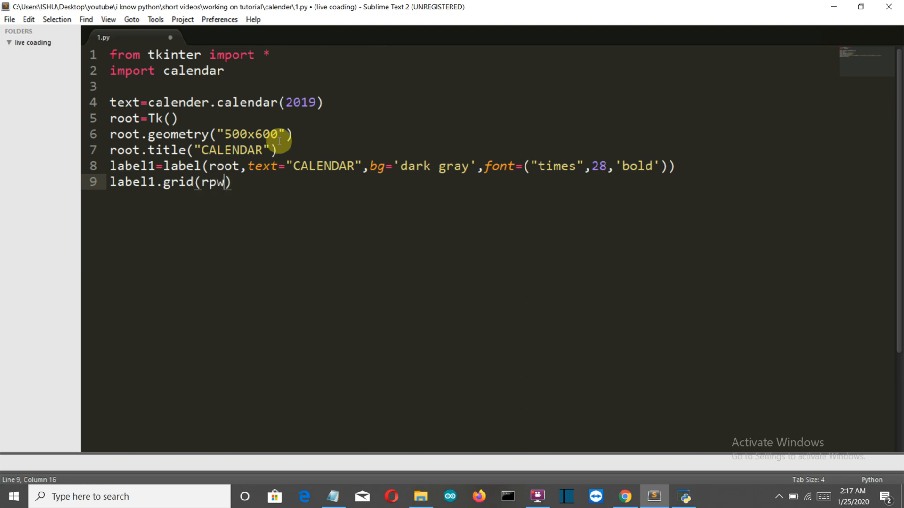
key("Backspace")
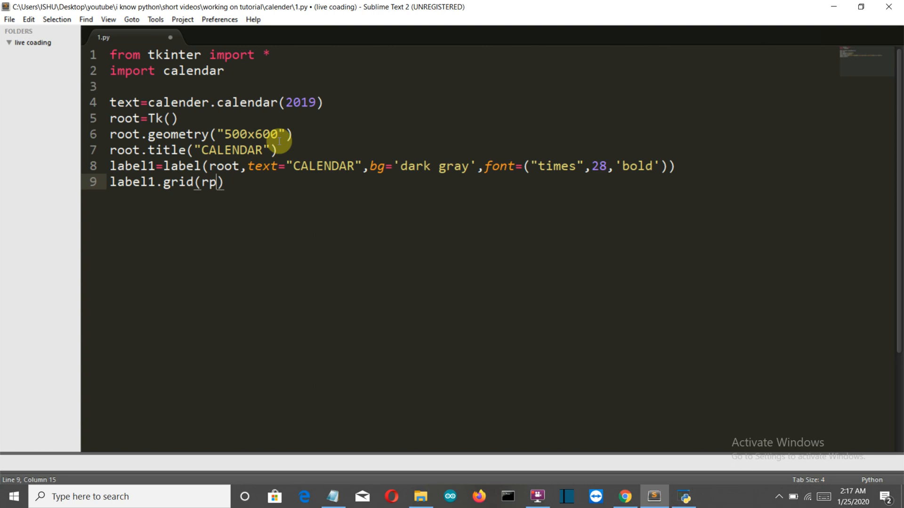
type("ow=1")
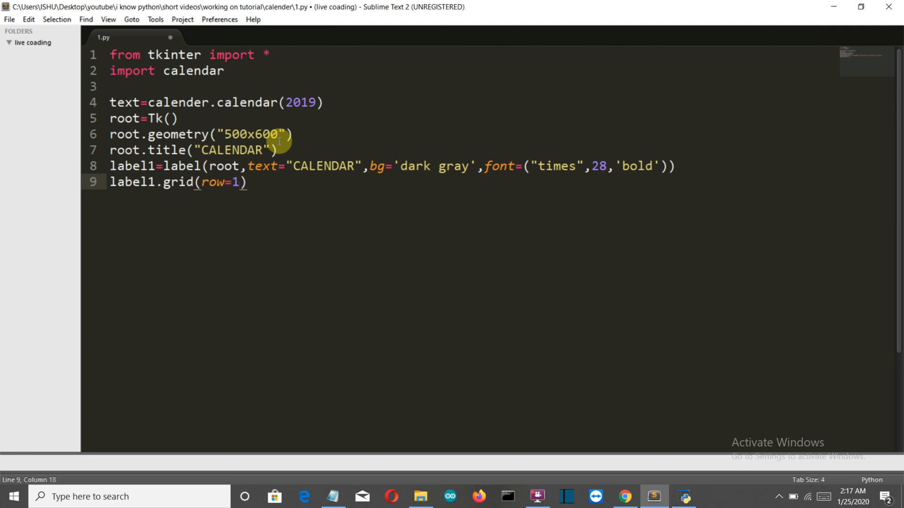
type(",colu")
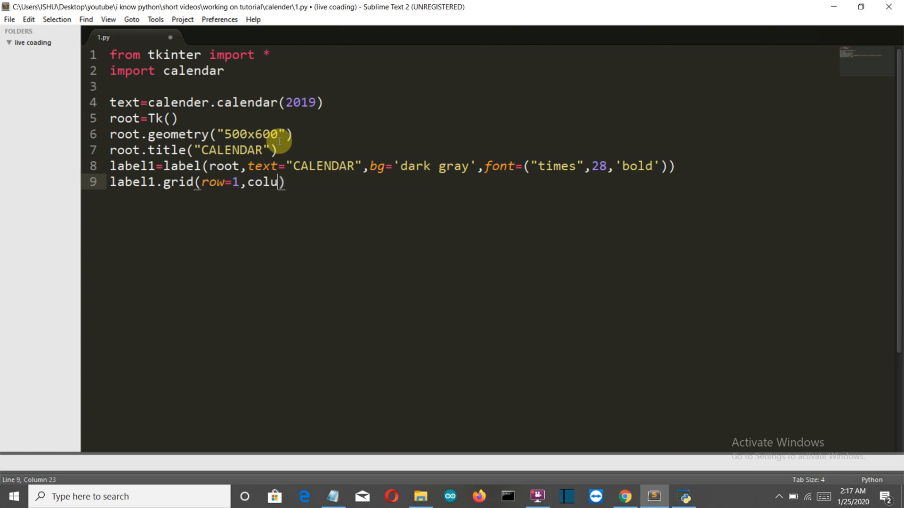
type("mn")
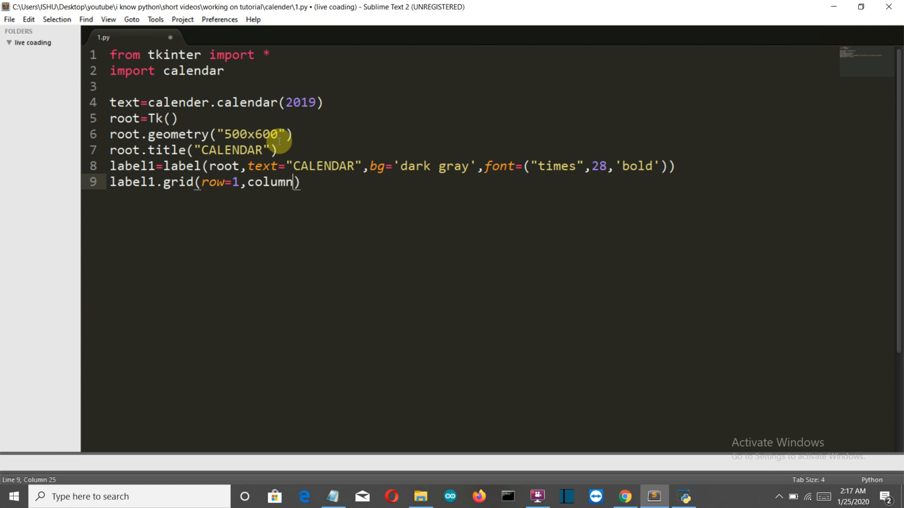
type("=1")
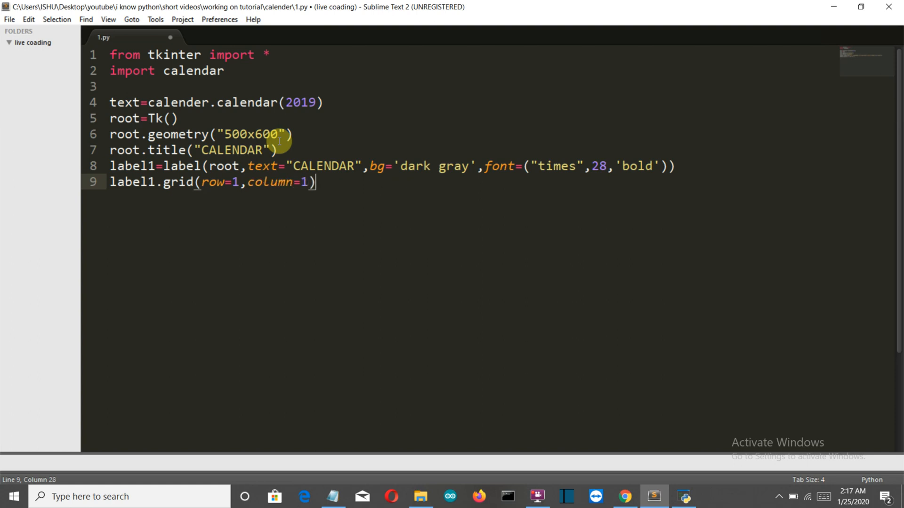
type("roo")
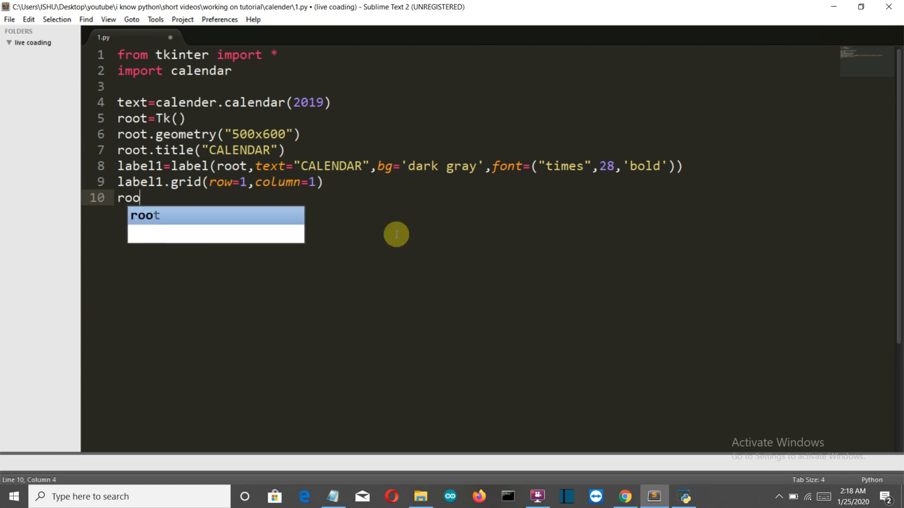
Step: Write root.config(background="white") on line 10, fixing the background typo
type("t.con")
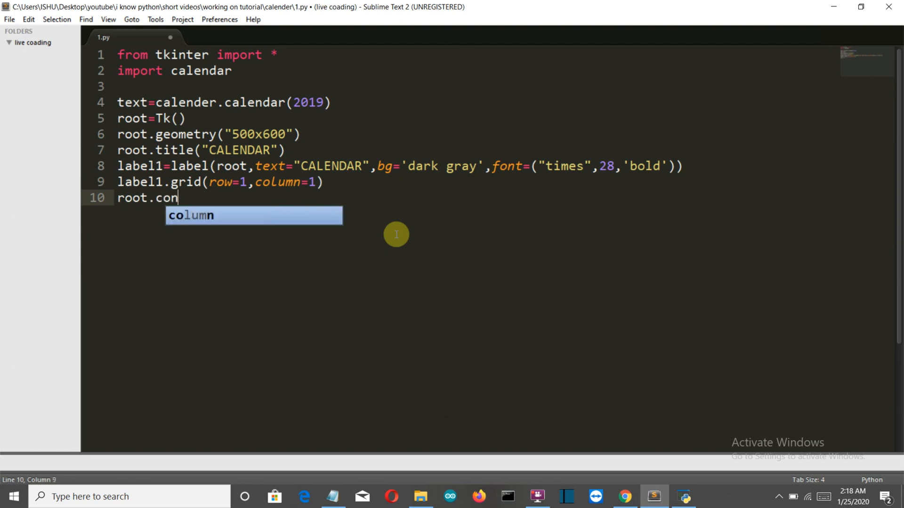
type("fi")
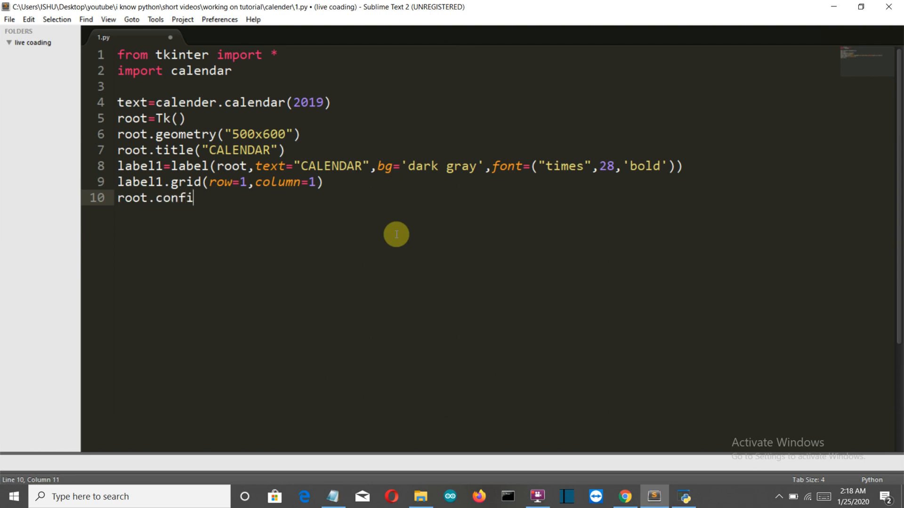
type("g()")
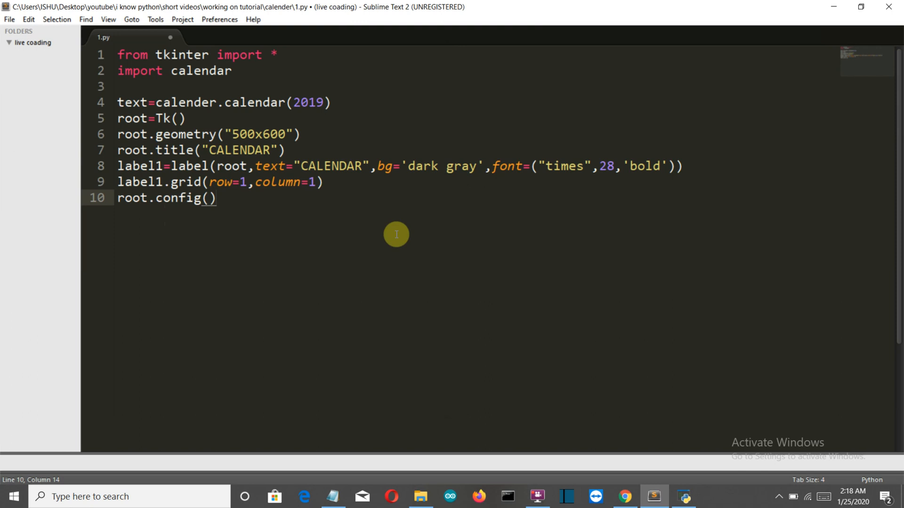
type("ba")
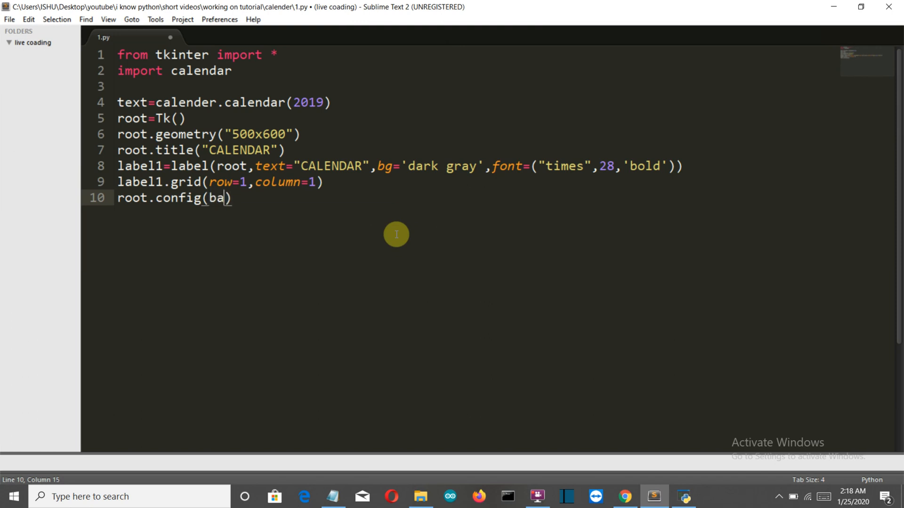
type("ckgri")
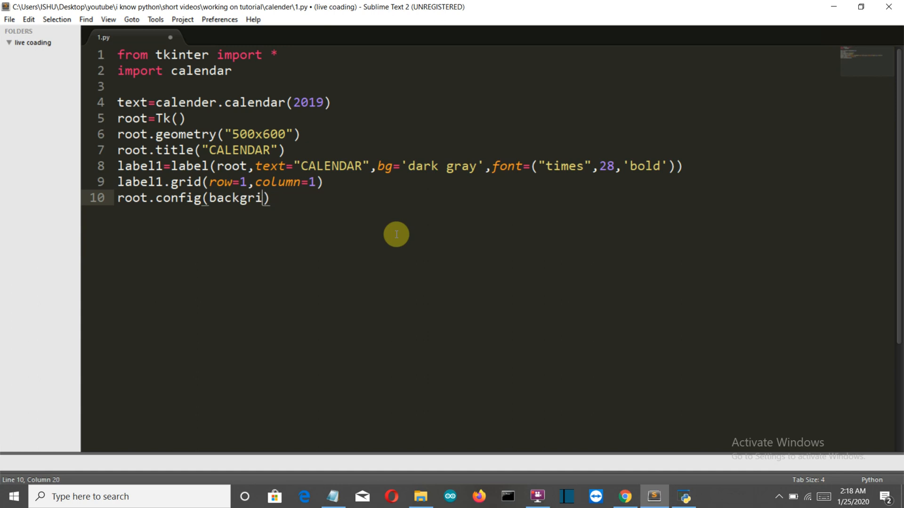
type("nf")
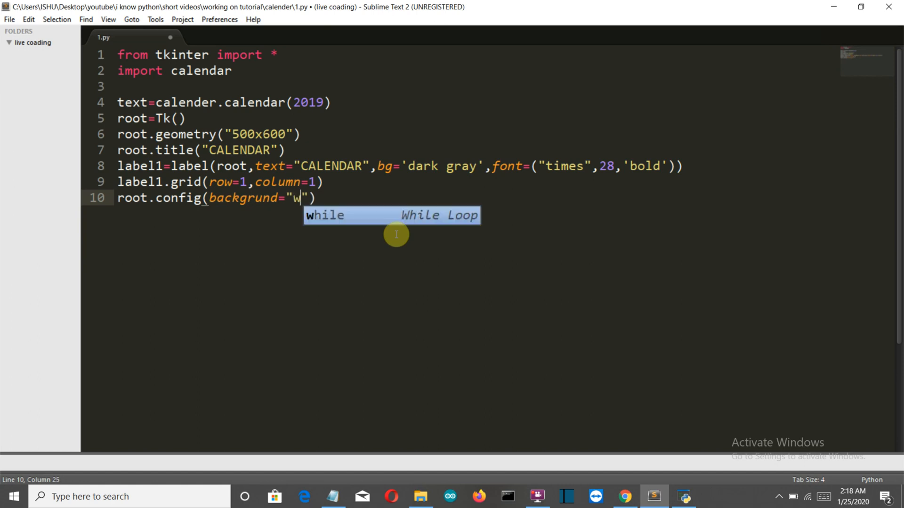
type("hit")
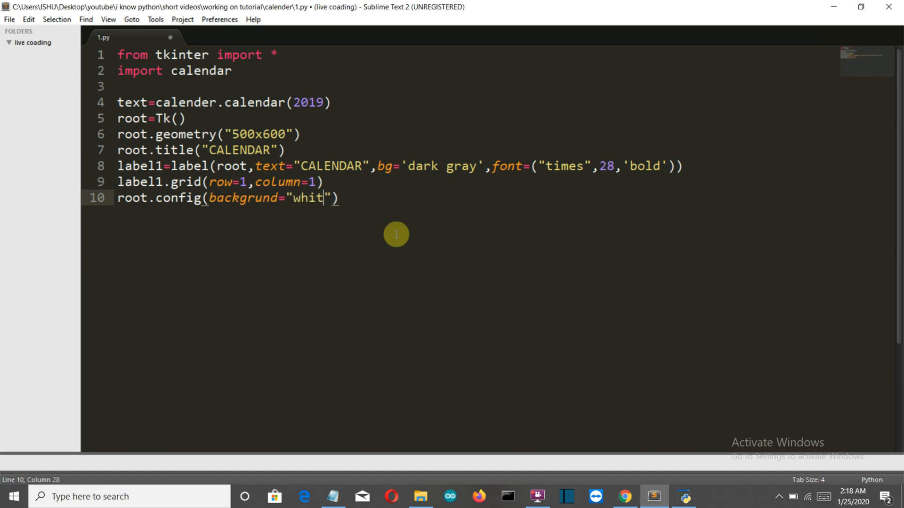
type("e")
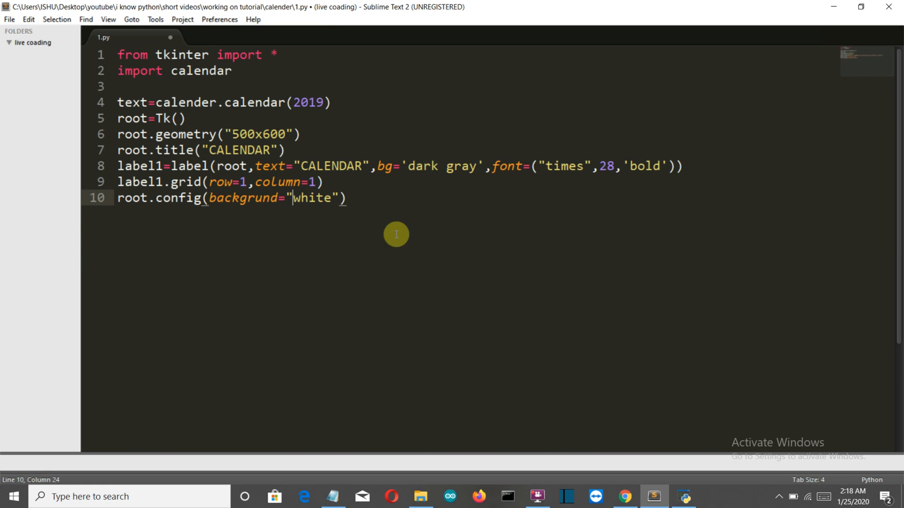
key("backspace")
type("o")
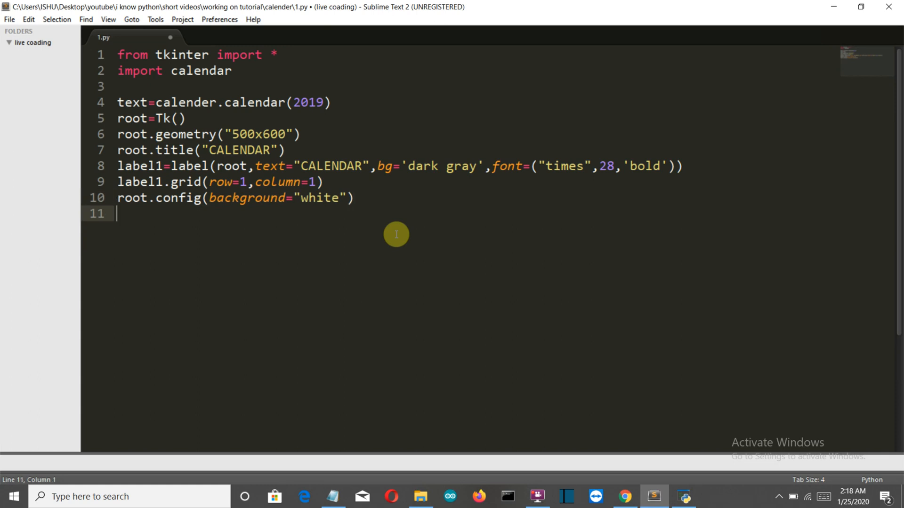
Step: Start line 11 with l1=L and capitalise Label in the heading label on line 8
type("l1=")
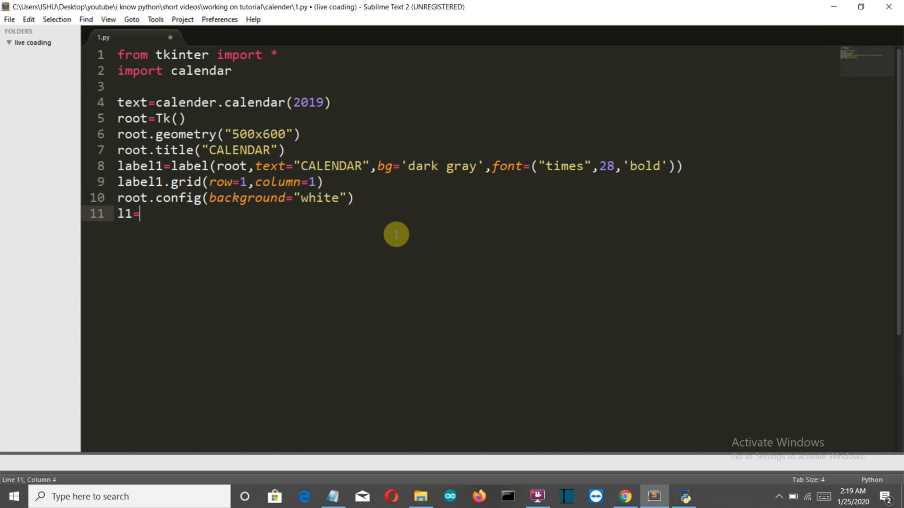
type("Lane")
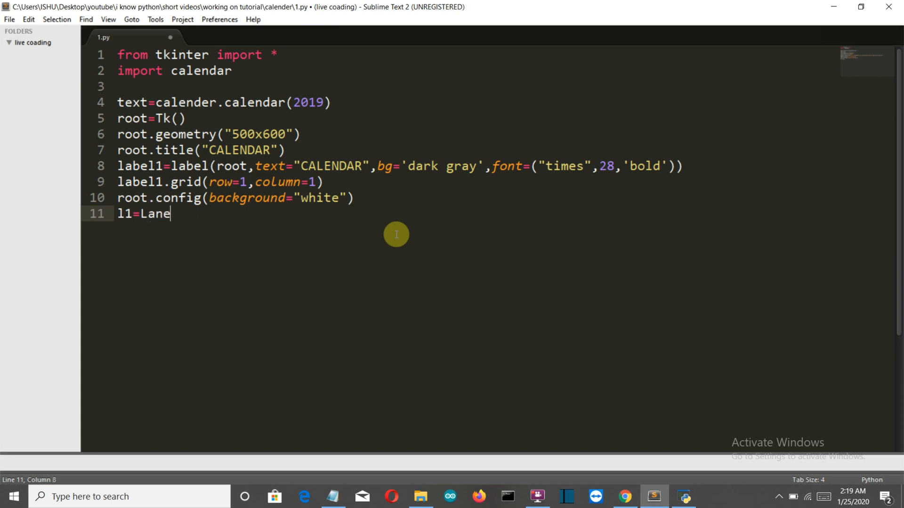
key("BackSpace")
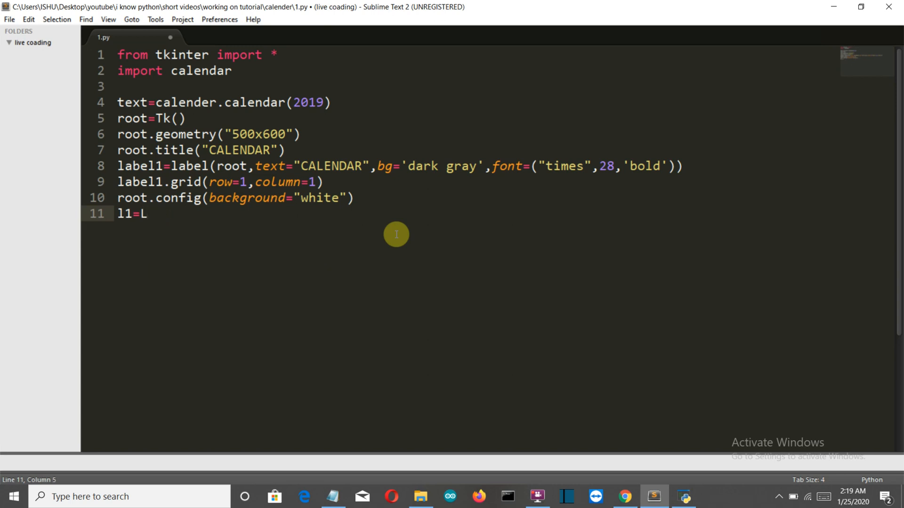
left_click(173, 166)
type("L")
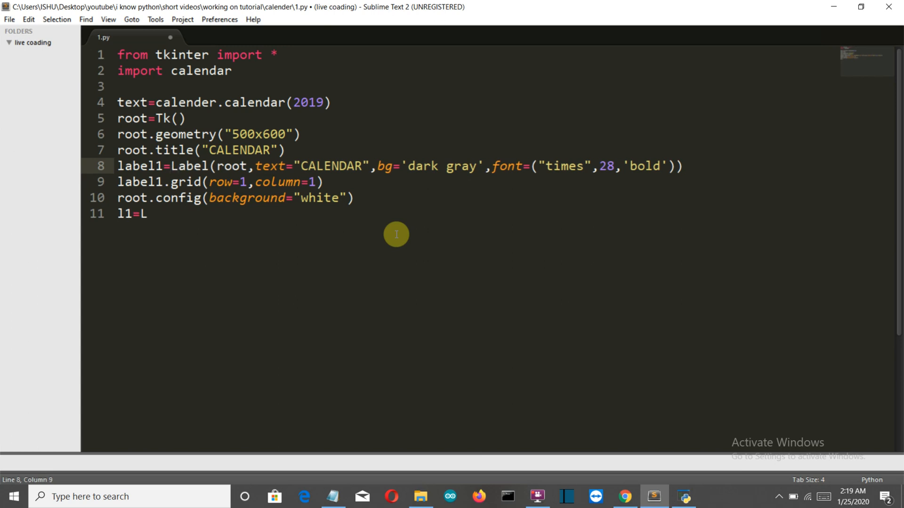
type("a")
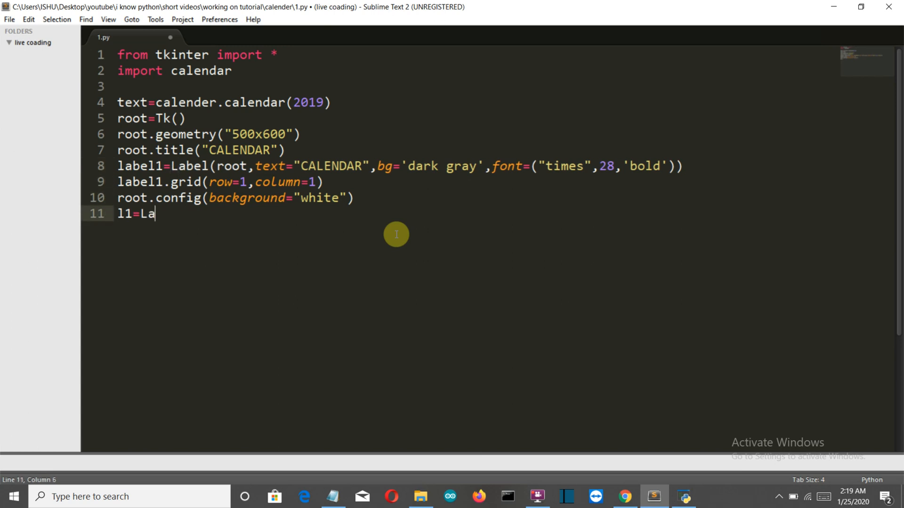
type("bel")
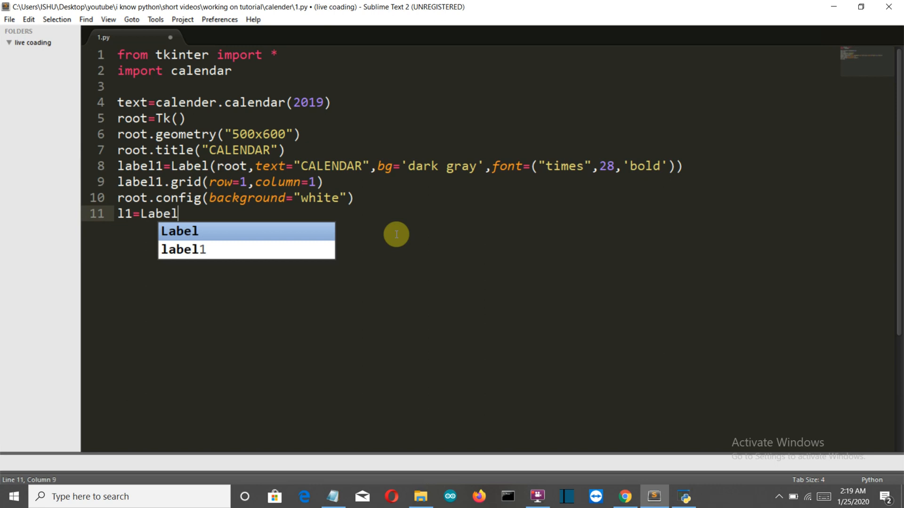
Step: Continue l1=Label(root,text= and insert a blank line after the calendar(2019) line
type("(")
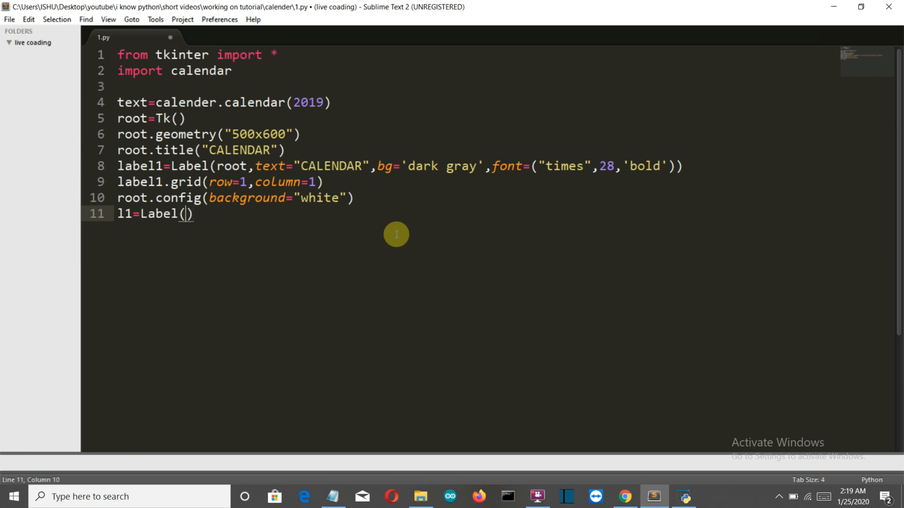
type("root,")
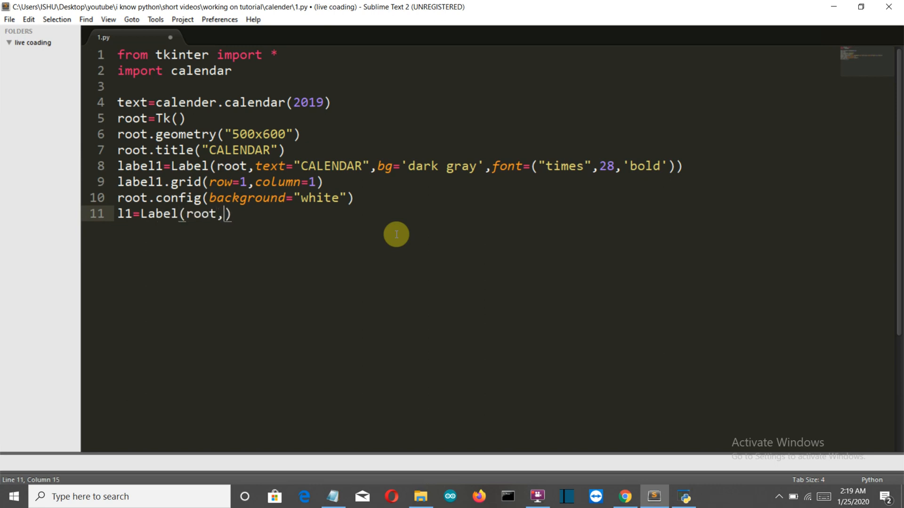
type("text")
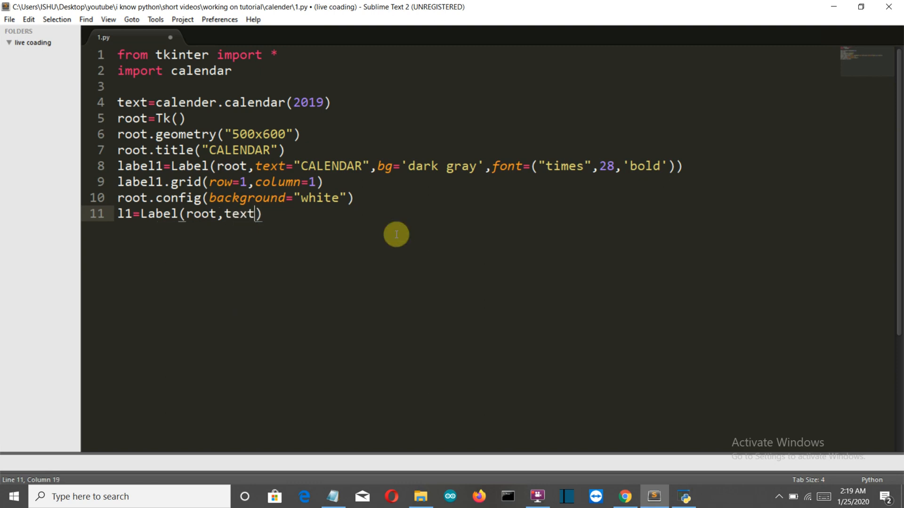
type("=")
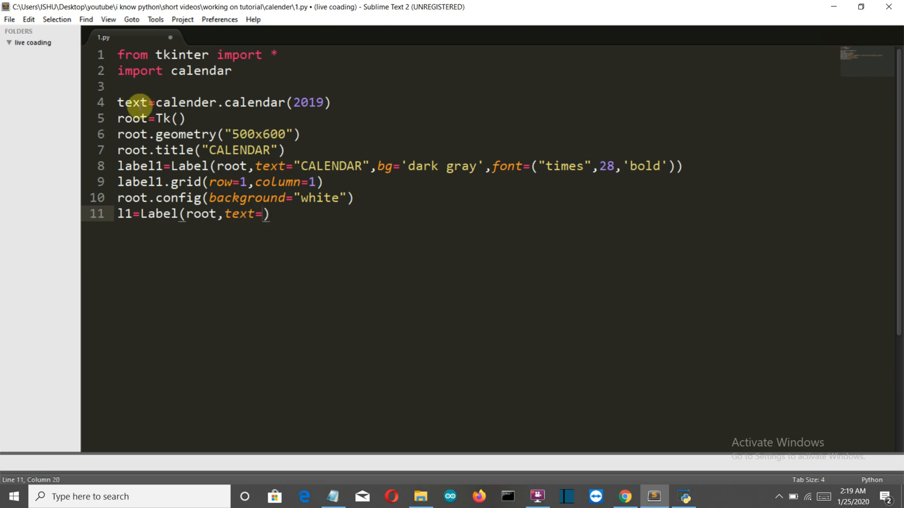
left_click(333, 102)
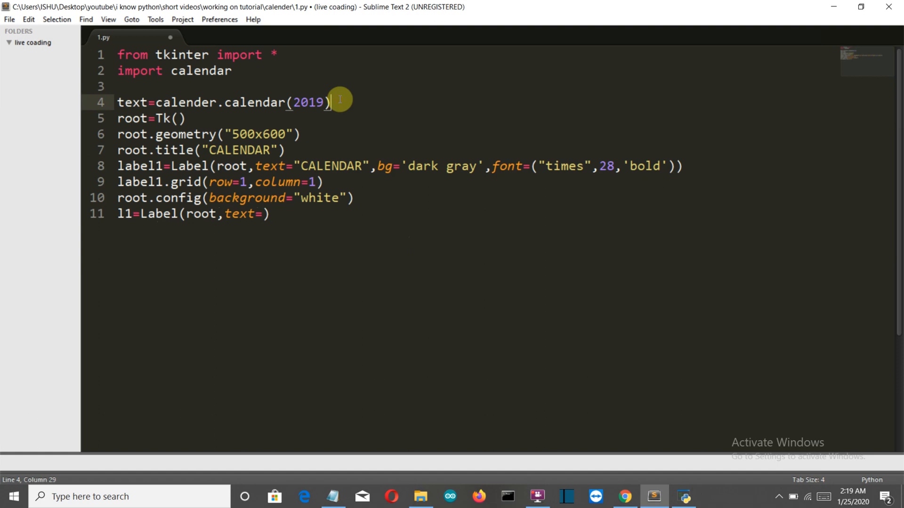
key("enter")
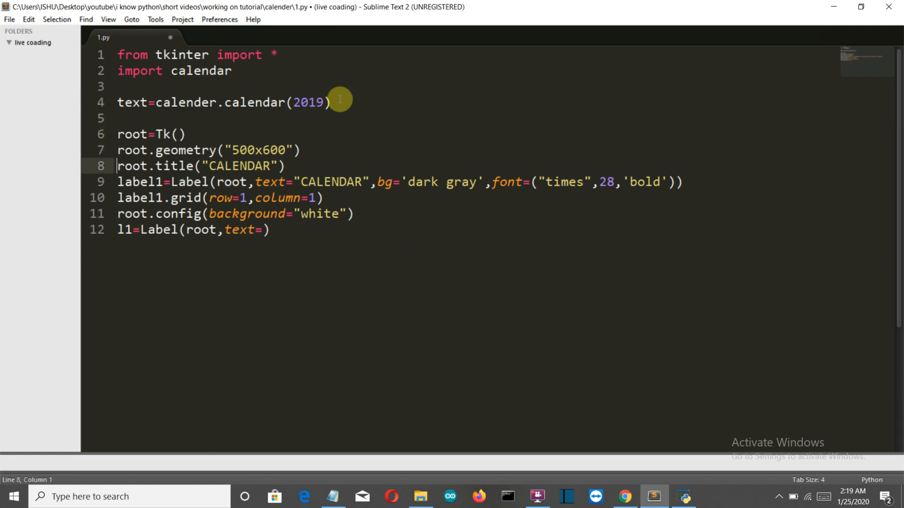
left_click(185, 230)
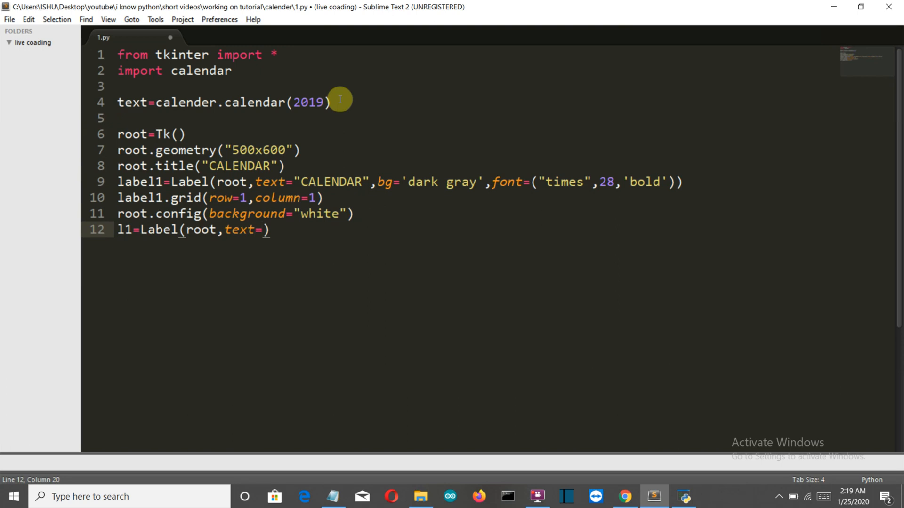
Step: Complete l1=Label(root,text=text,font="Consoles 10") and start line 13
type("text,")
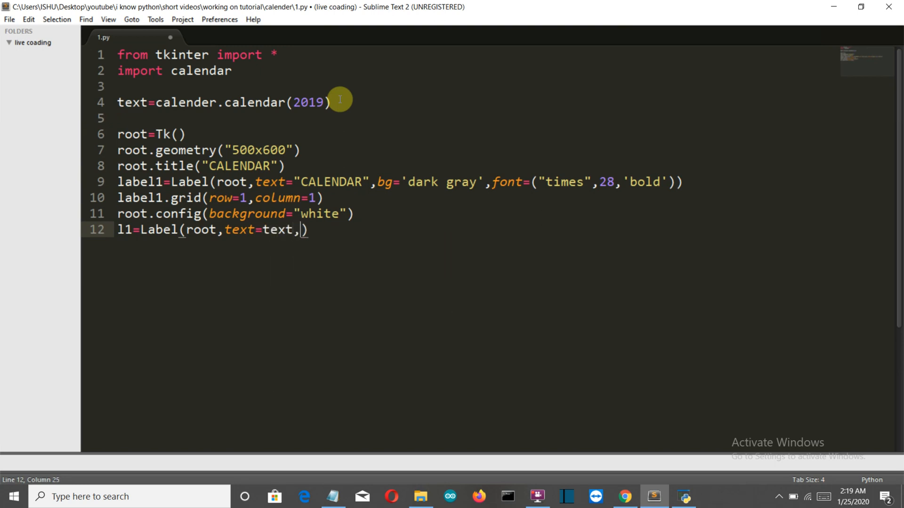
type("font")
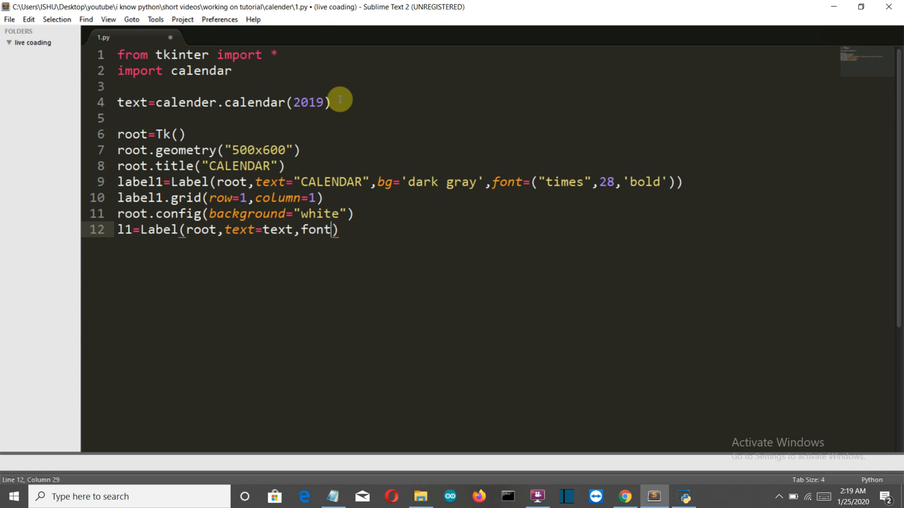
type("=")
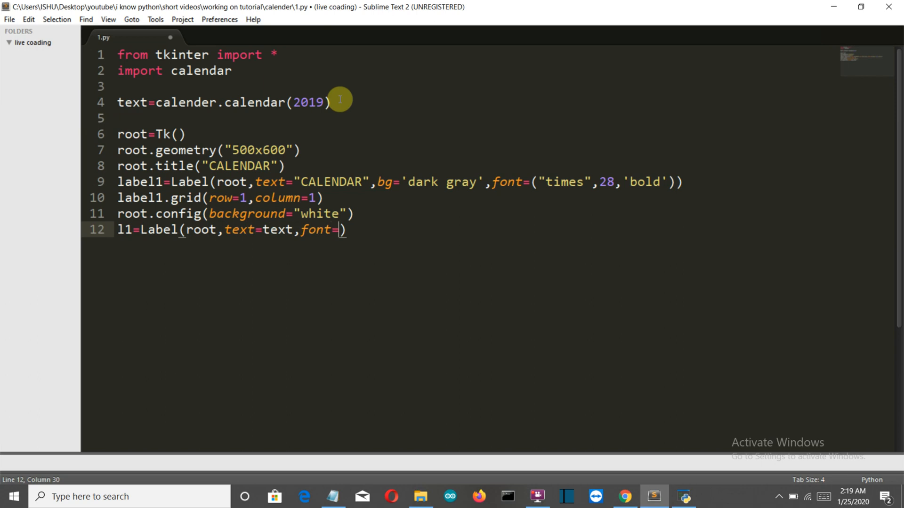
type("\"\"")
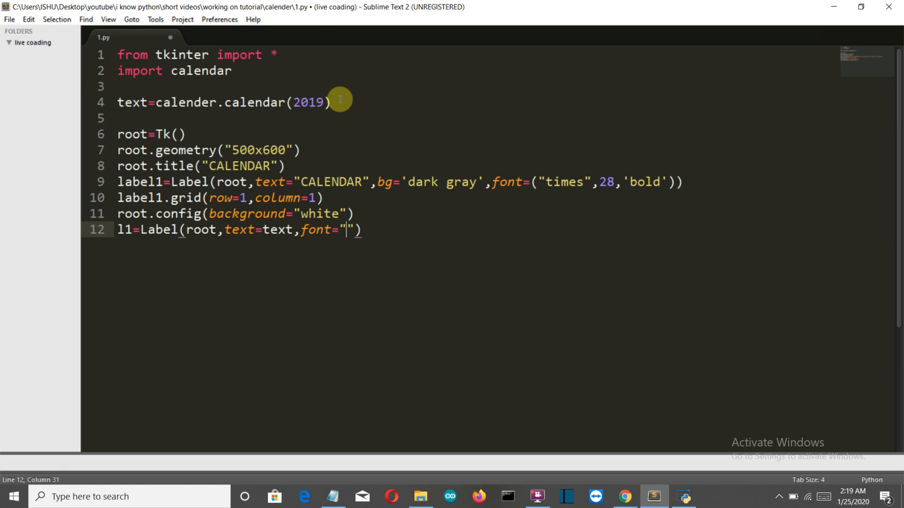
type("Con")
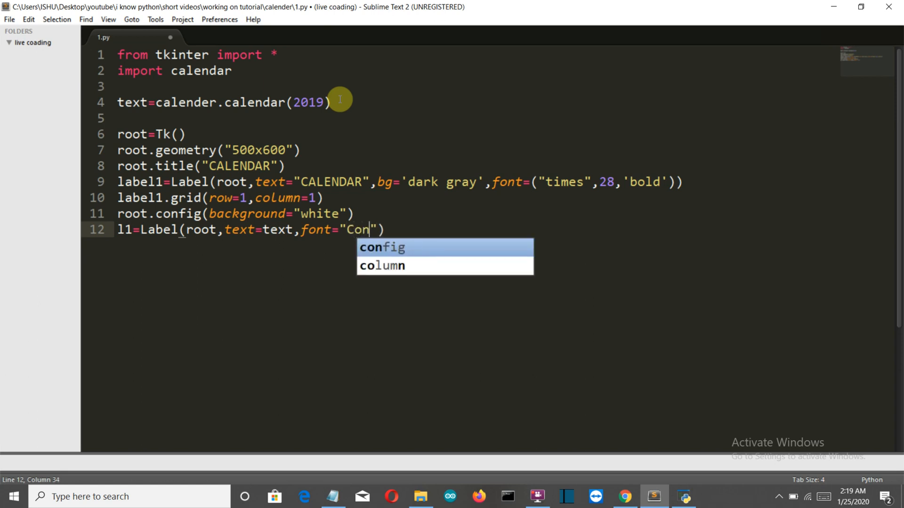
type("s")
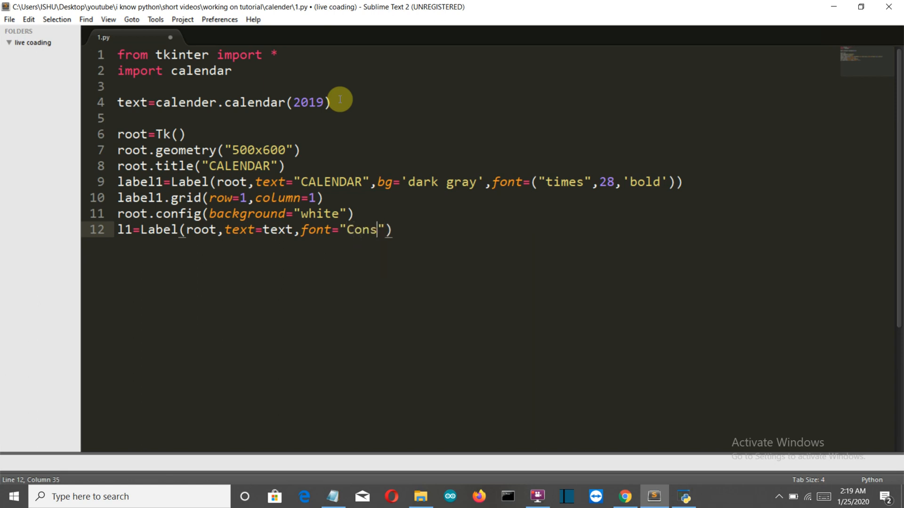
type("oles")
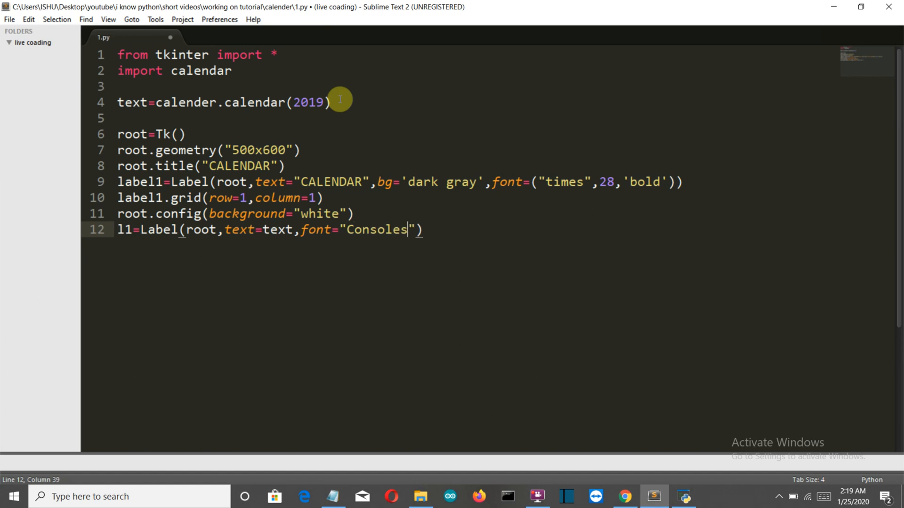
type("1")
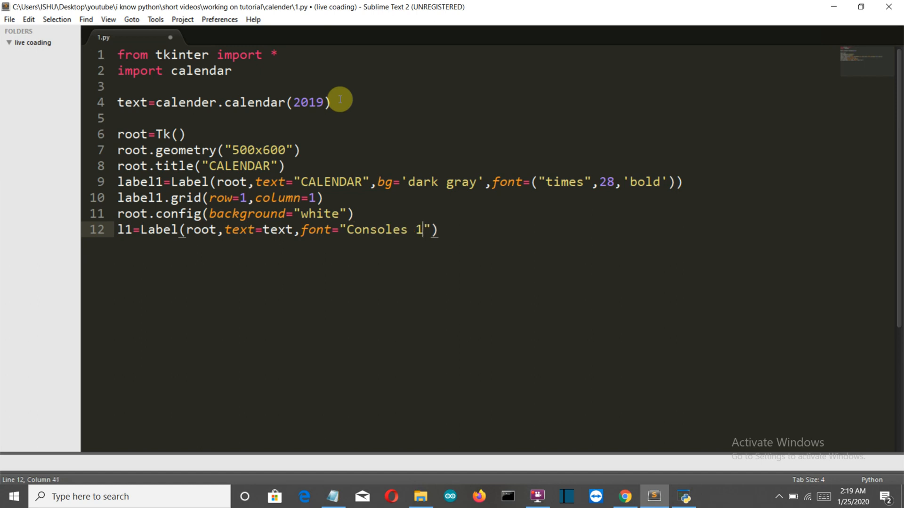
type("0")
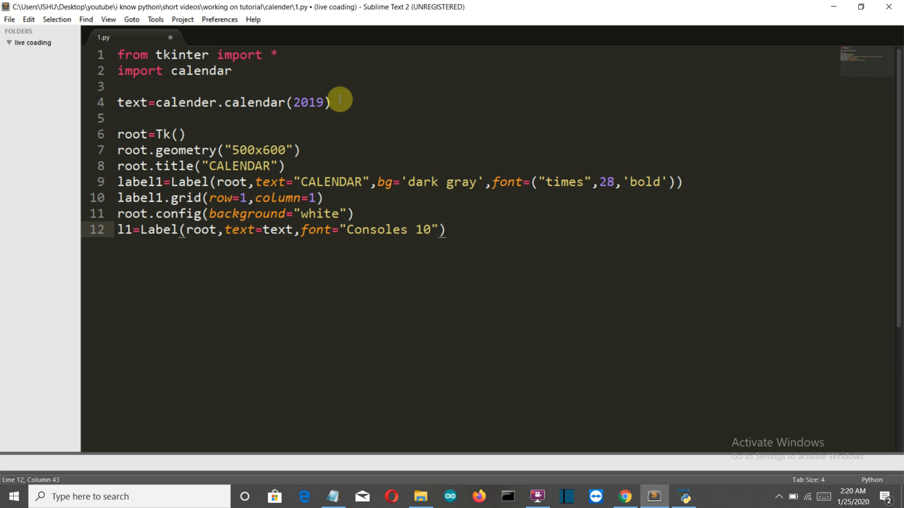
key("enter")
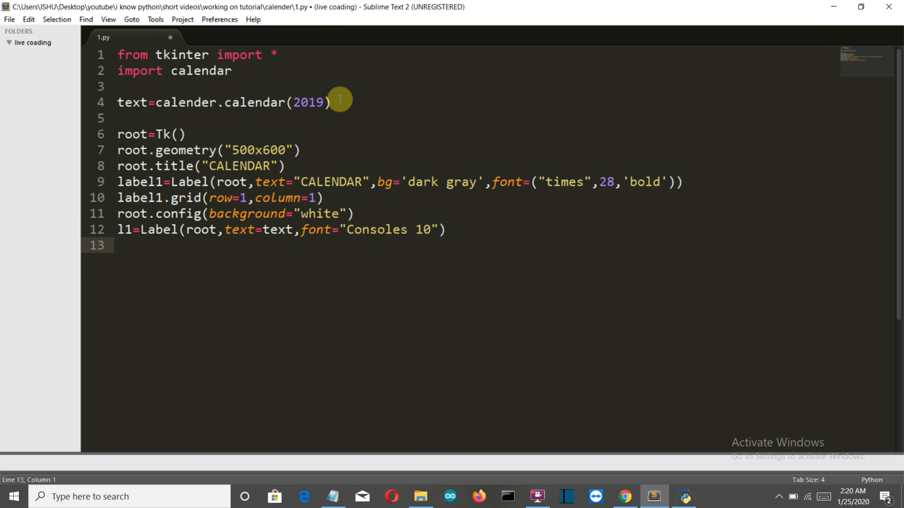
mouse_move(372, 255)
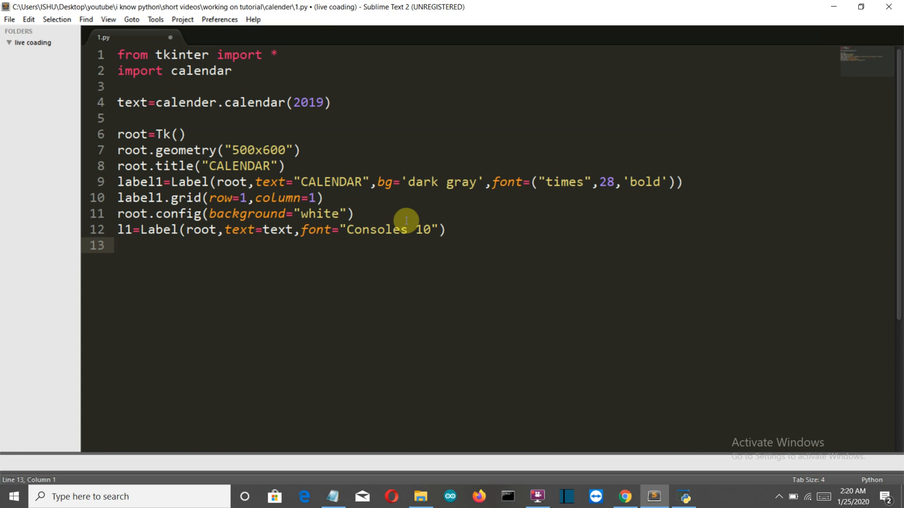
Step: Write l1.grid(row=2,column=1,padx=20) on line 13 and start line 14
type("l1")
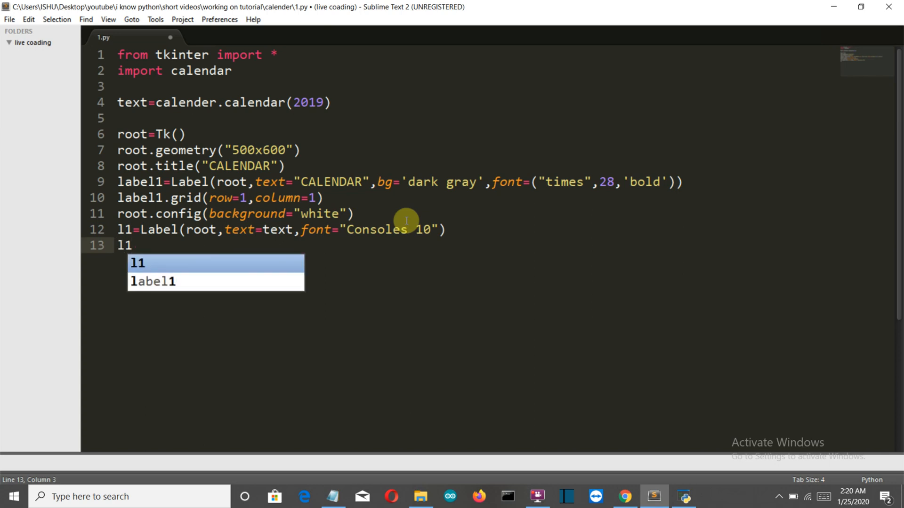
type(".grid")
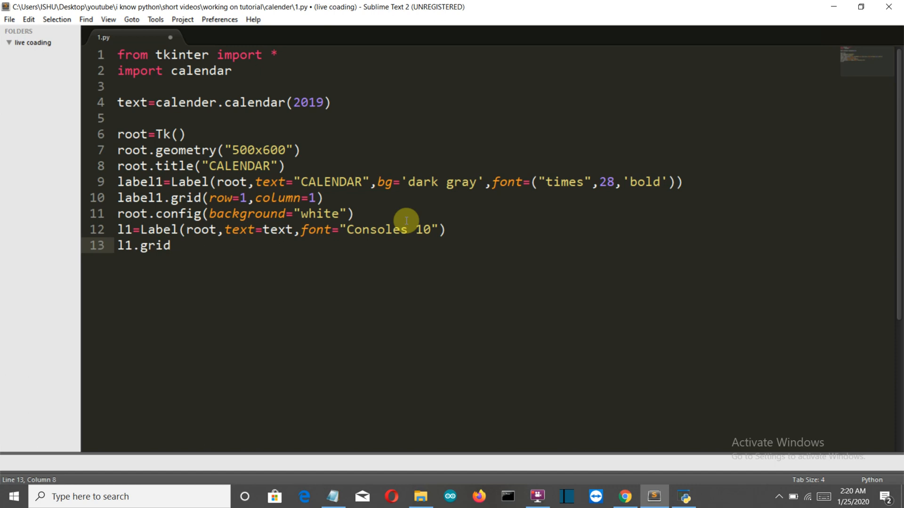
type("()")
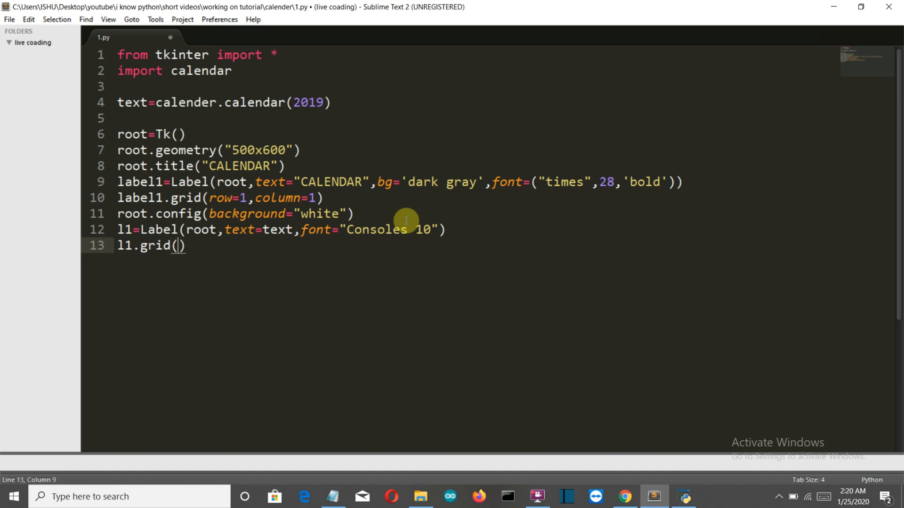
type("row")
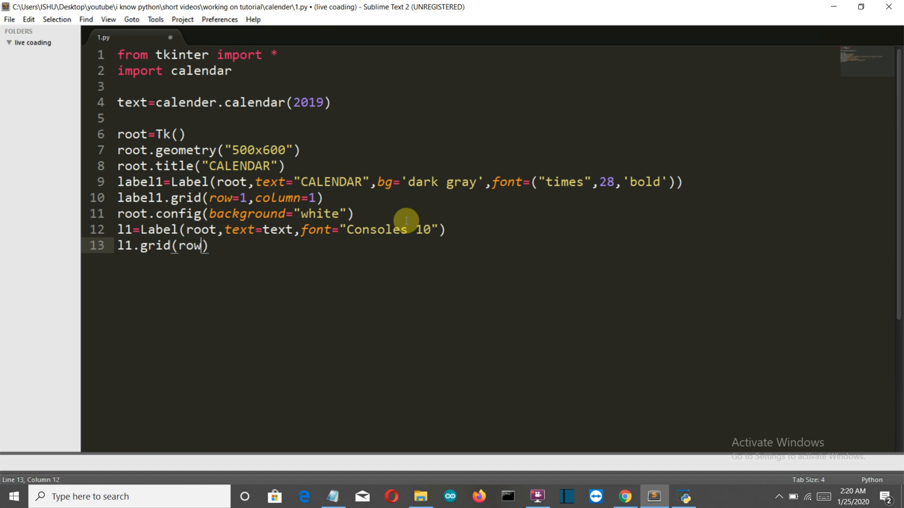
type("=2,")
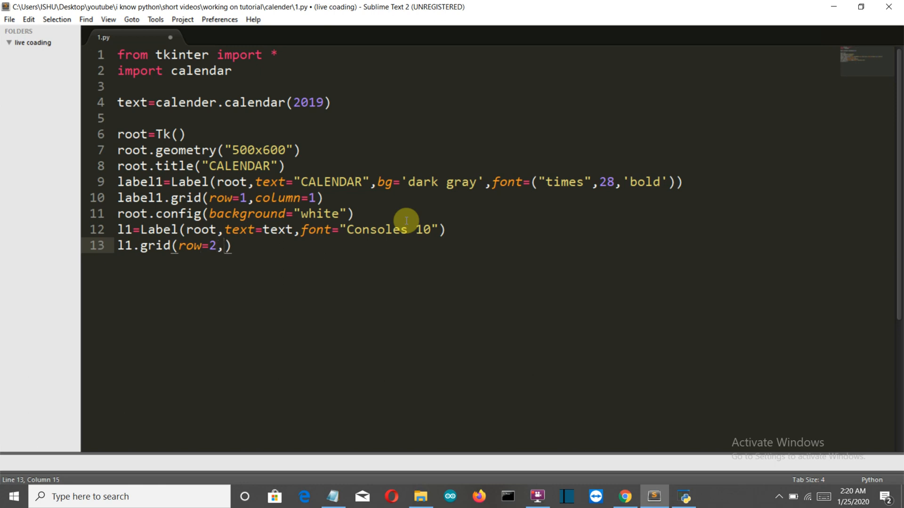
type("column")
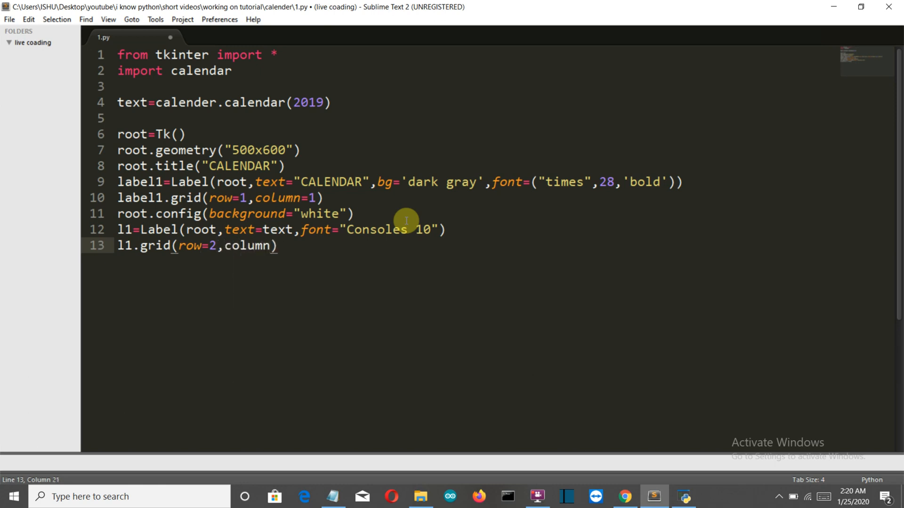
type("=1")
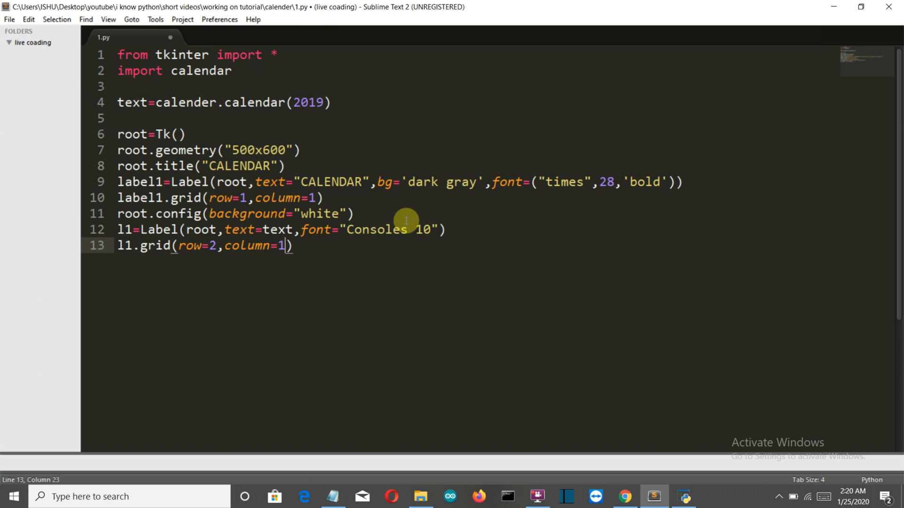
type(",padx")
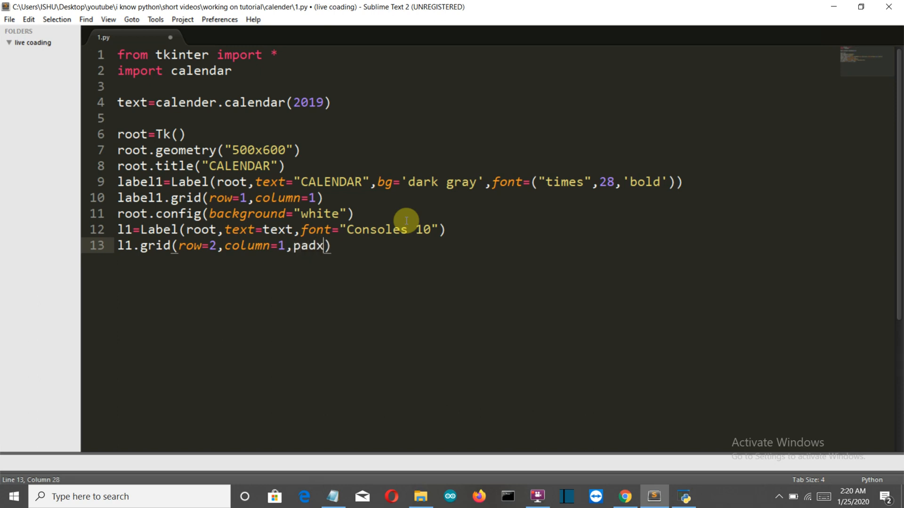
type("=20")
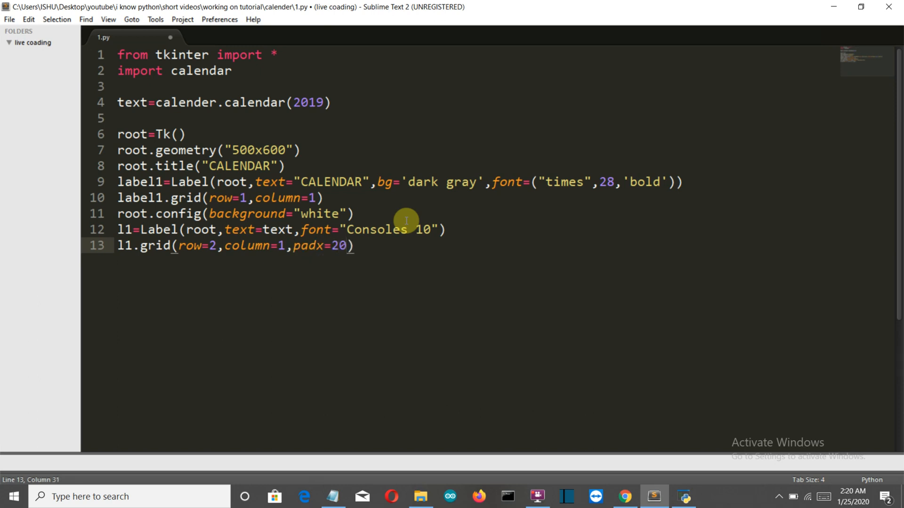
key("Enter")
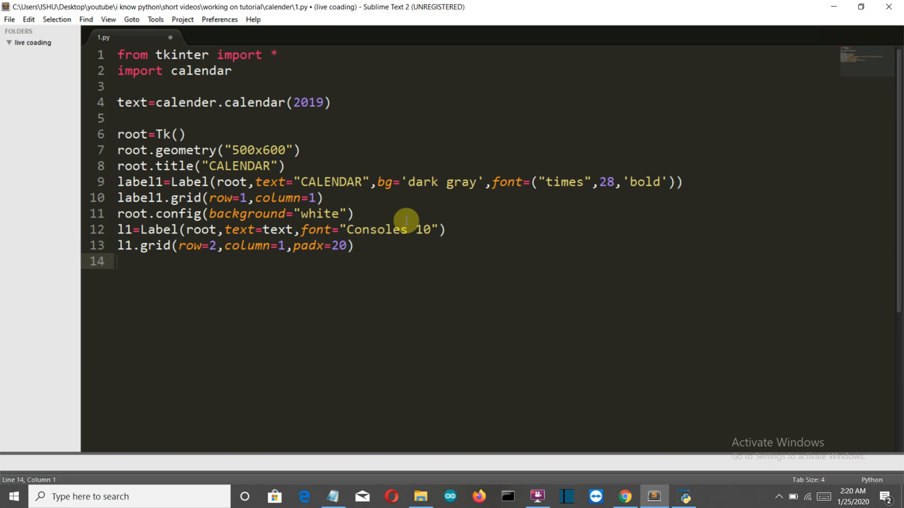
Step: Add root.mainloop() on line 14 to start the Tkinter event loop
type("r")
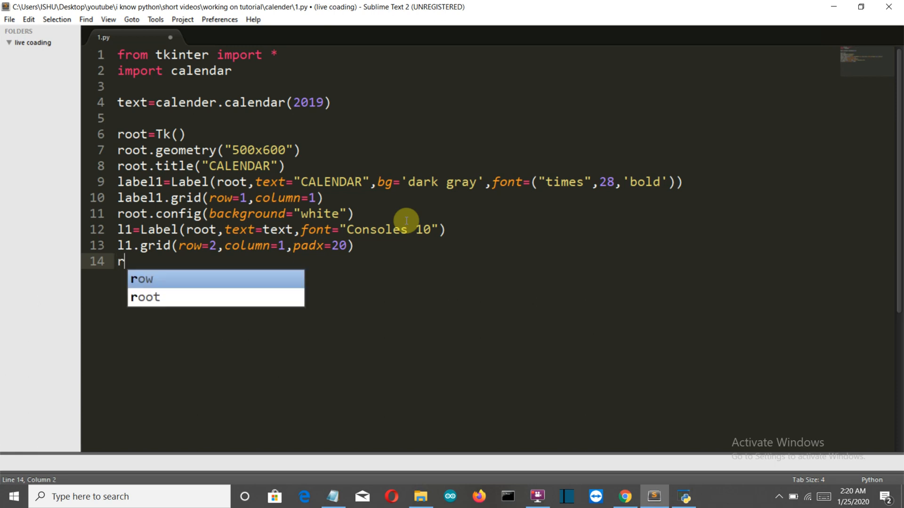
type("oot")
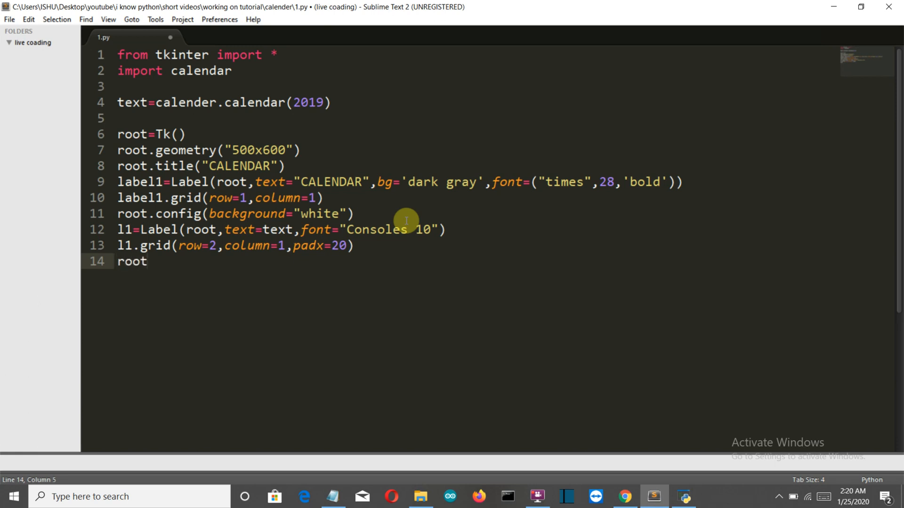
type(".mainloop")
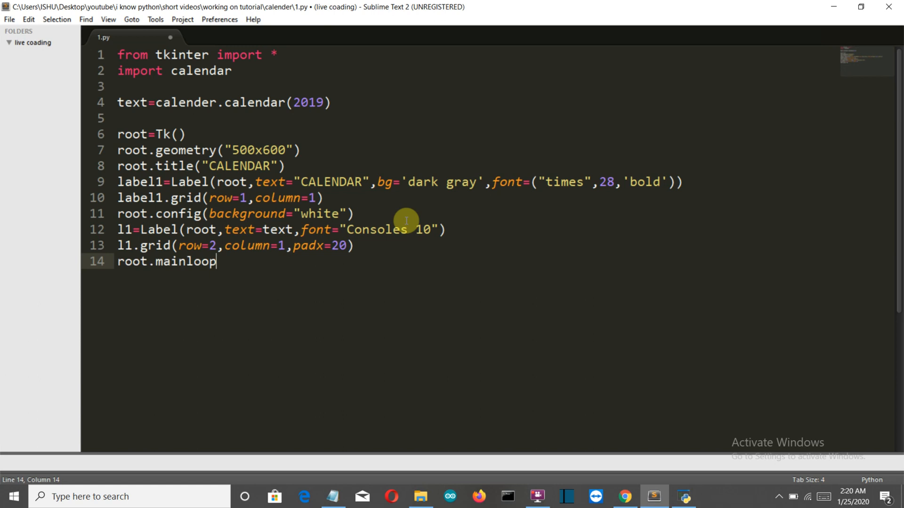
type("()")
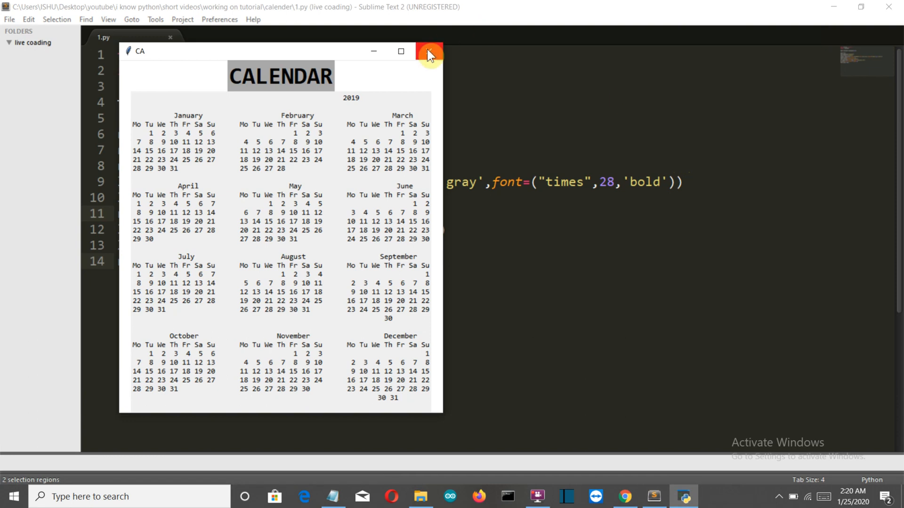
Step: Run the script, inspect the misaligned 2019 calendar window, and close it
left_click(429, 51)
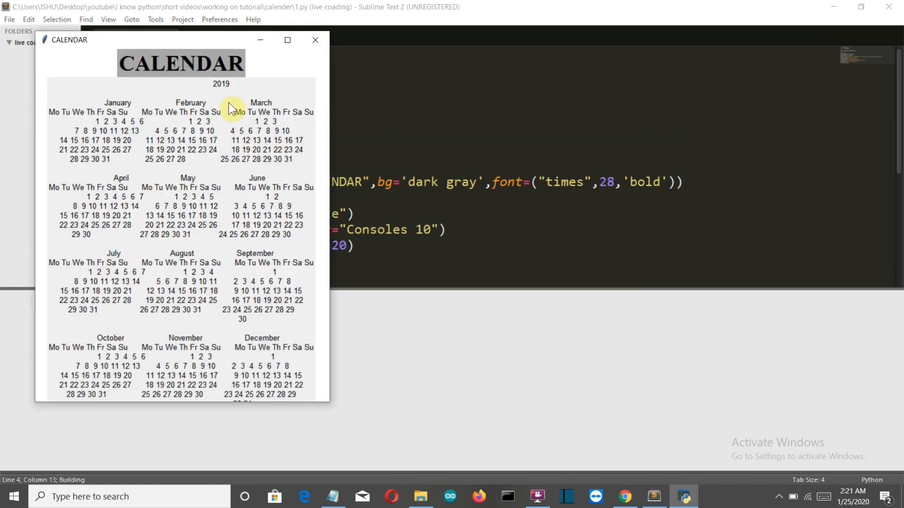
mouse_move(190, 35)
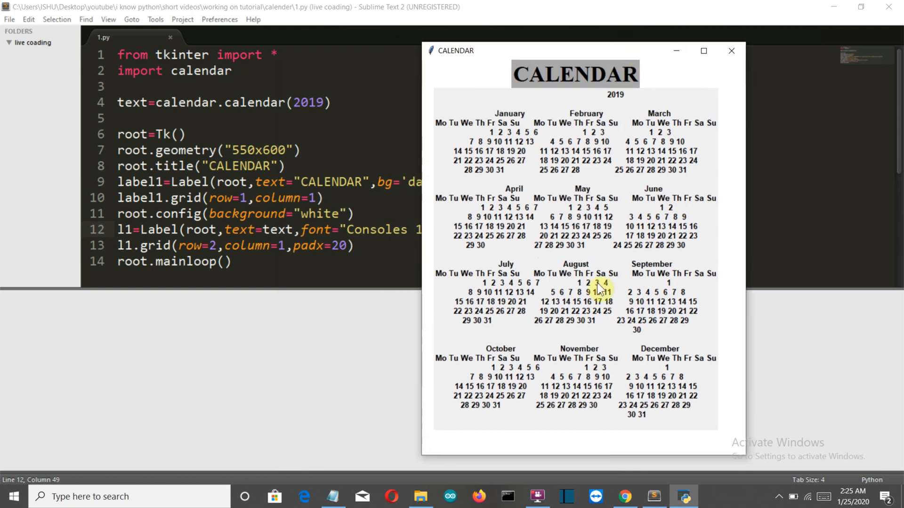
mouse_move(597, 461)
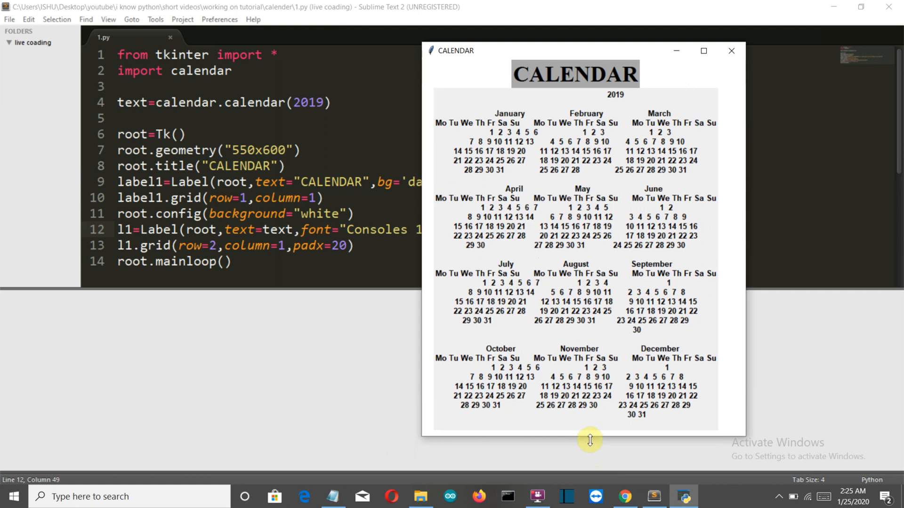
mouse_move(521, 281)
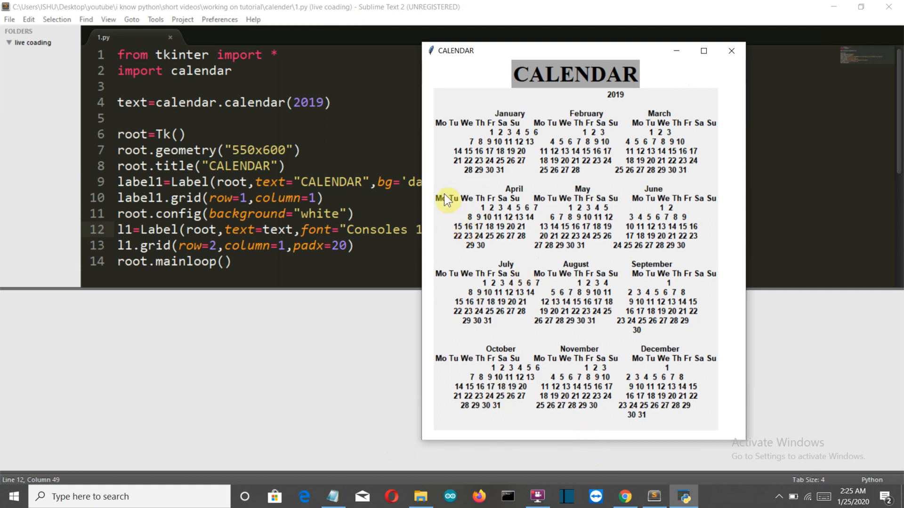
mouse_move(451, 239)
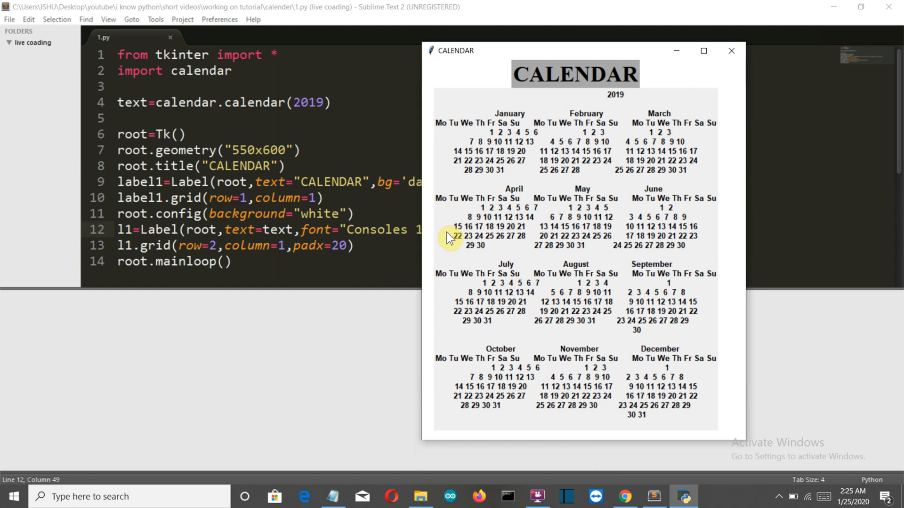
mouse_move(535, 149)
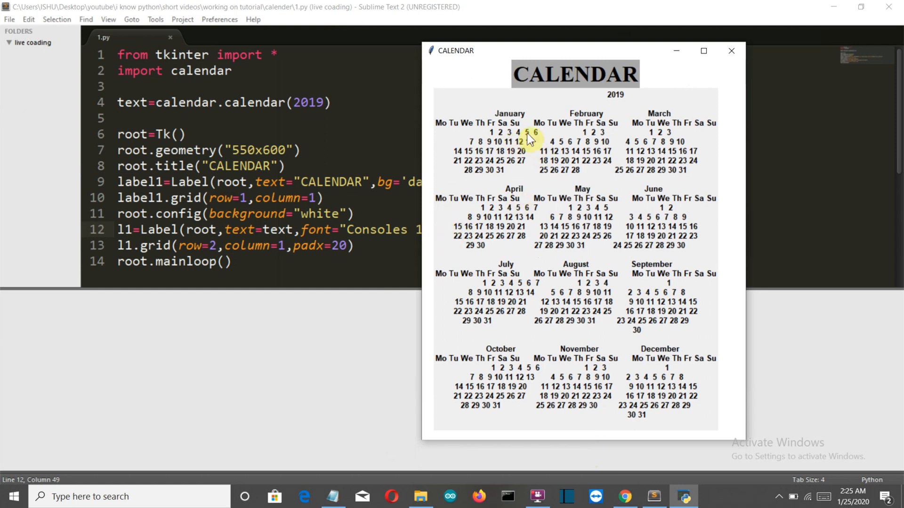
mouse_move(536, 118)
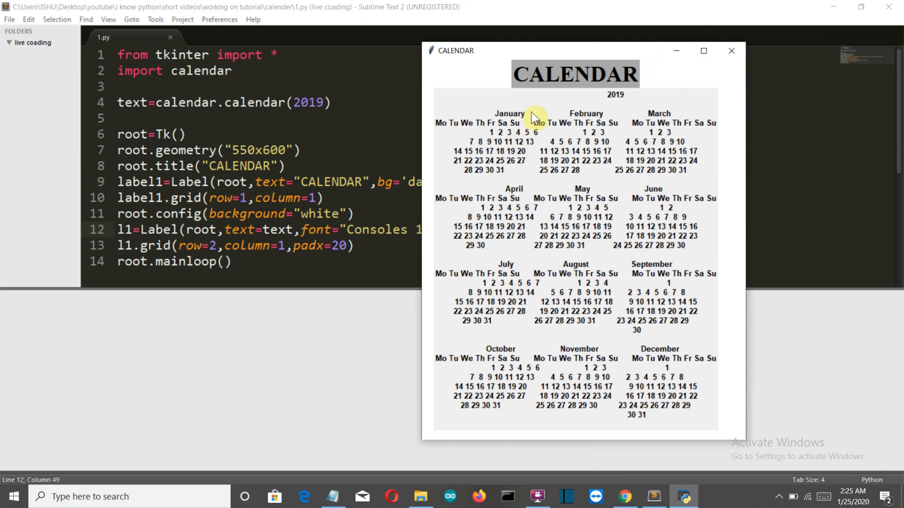
left_click(731, 50)
type("a")
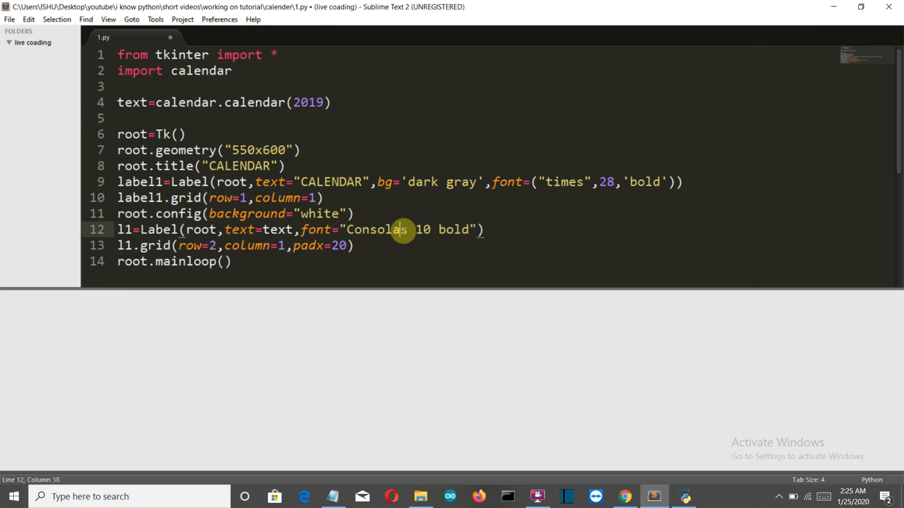
Step: Save the Consolas font fix and rerun, centring the now neatly aligned calendar window
key("ctrl+s")
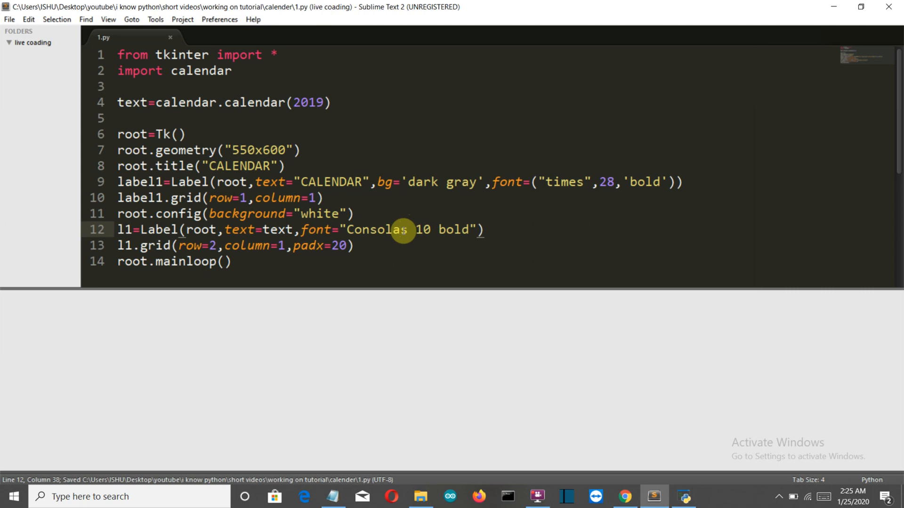
key("ctrl+b")
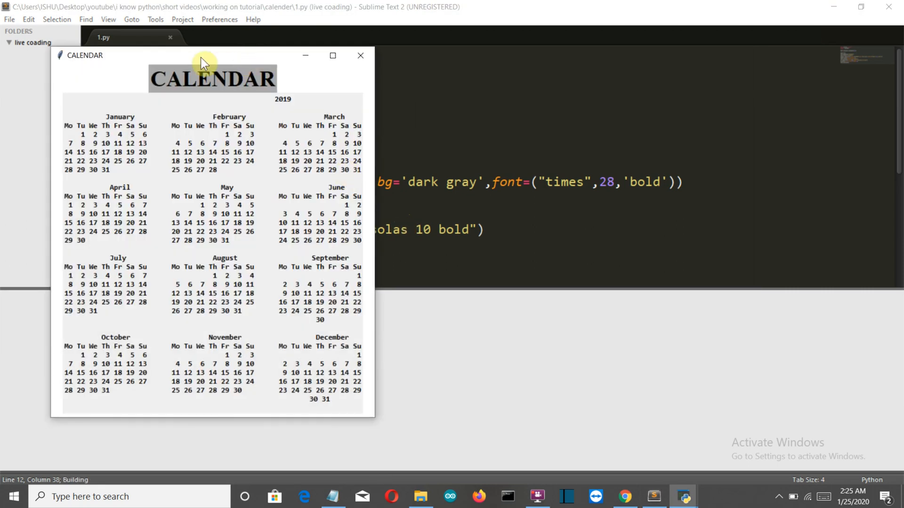
left_click_drag(202, 56, 391, 39)
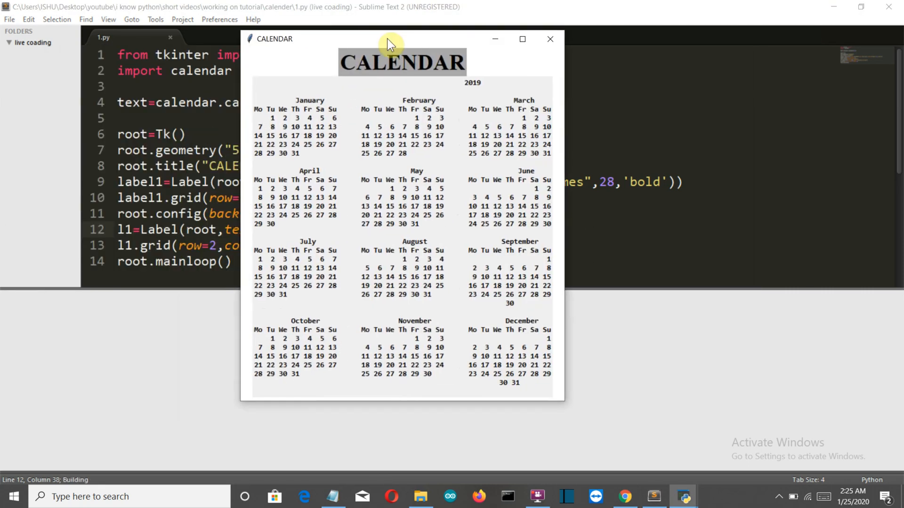
left_click_drag(391, 45, 394, 46)
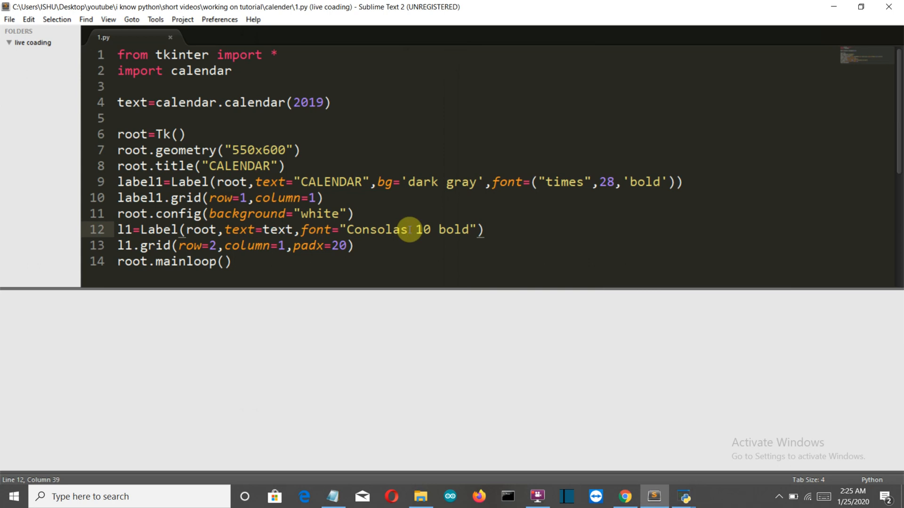
mouse_move(542, 397)
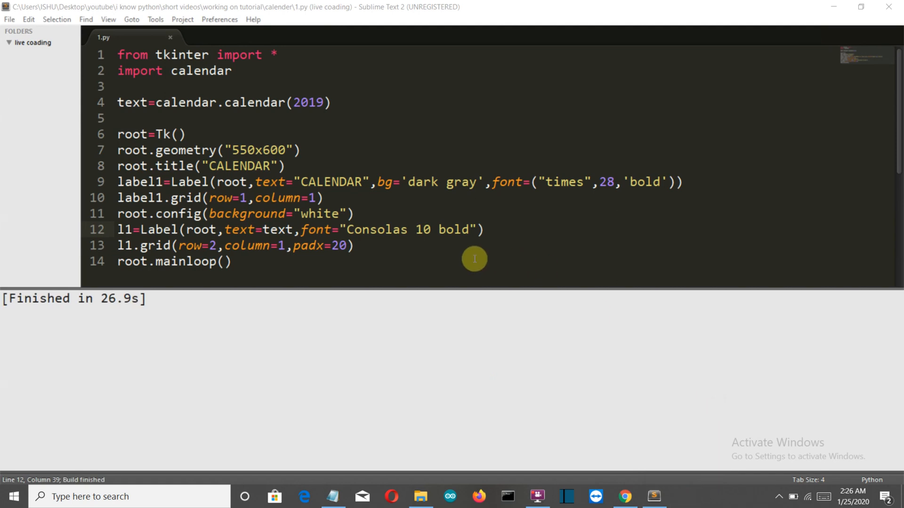
left_click(233, 261)
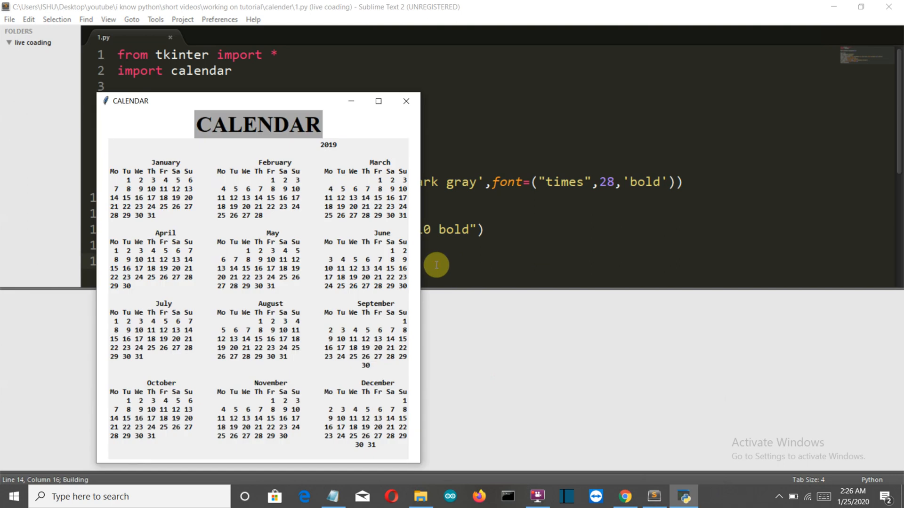
mouse_move(403, 102)
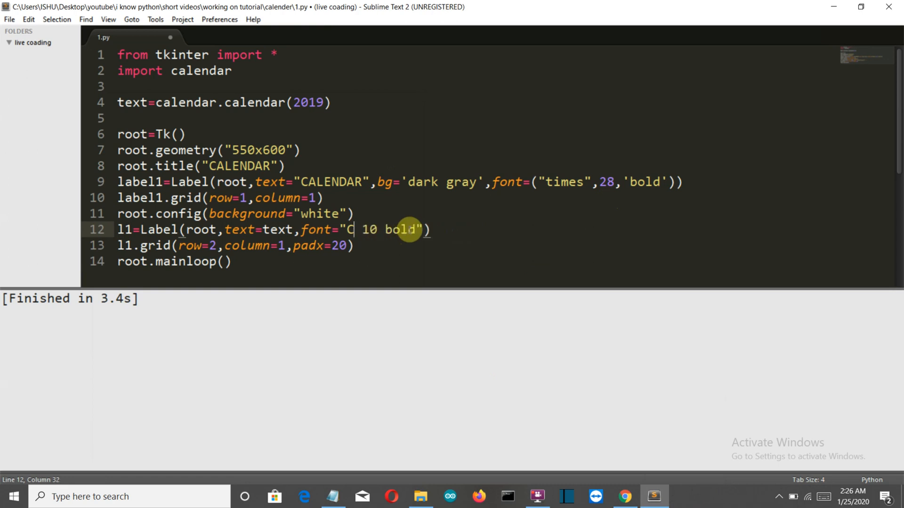
Step: Change line 12's font to 'times 10 bold' and run, showing misaligned serif columns
type("ime")
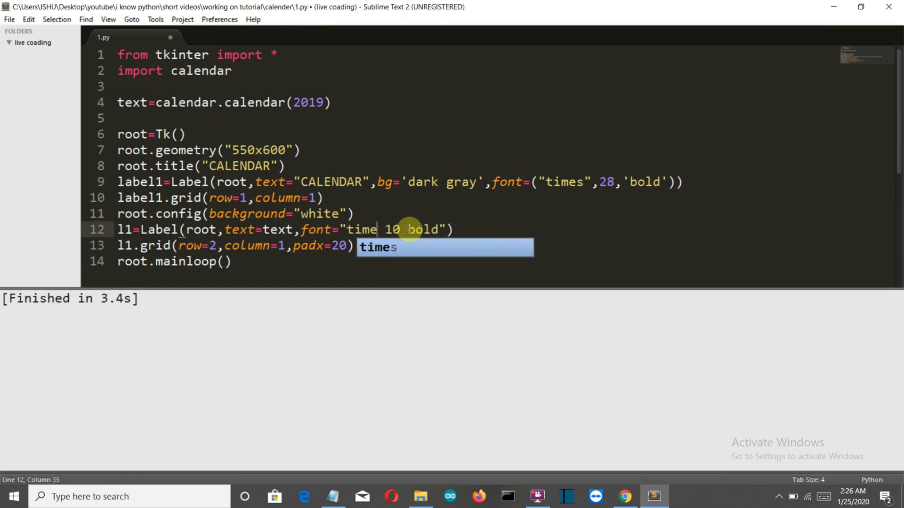
key("tab")
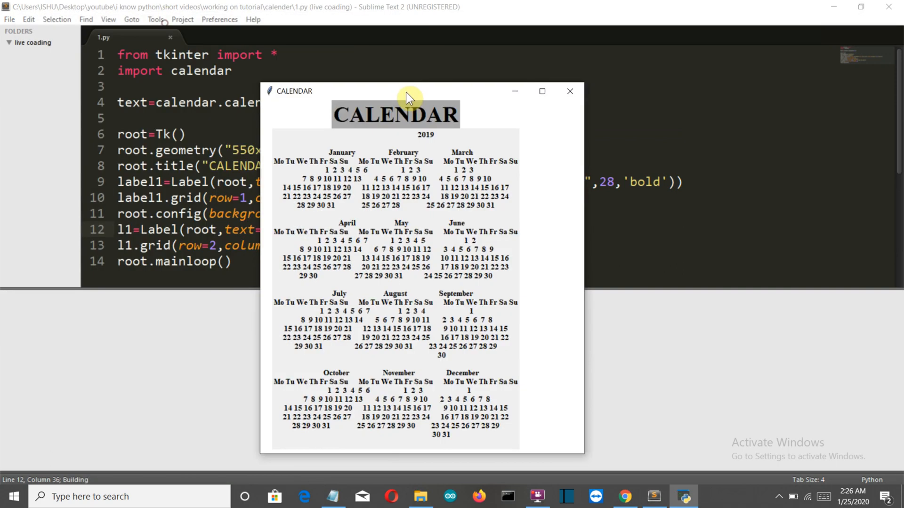
left_click_drag(409, 91, 551, 53)
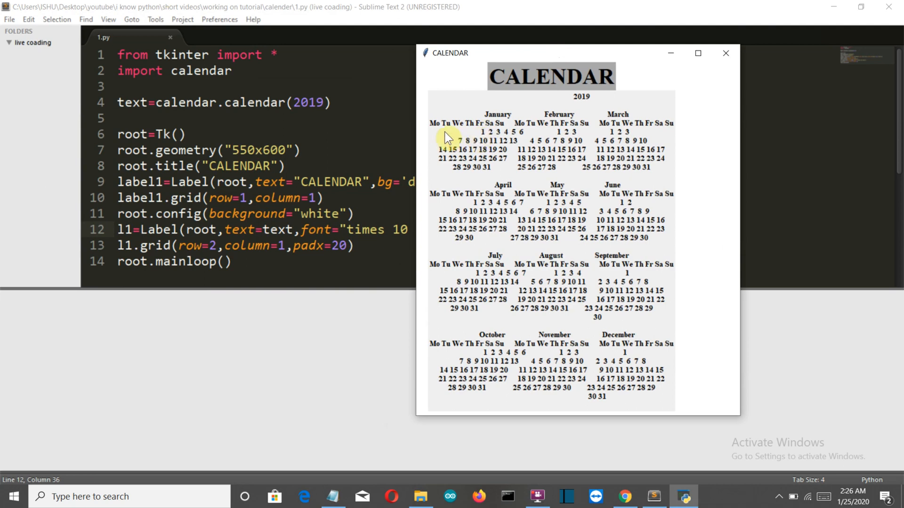
mouse_move(502, 158)
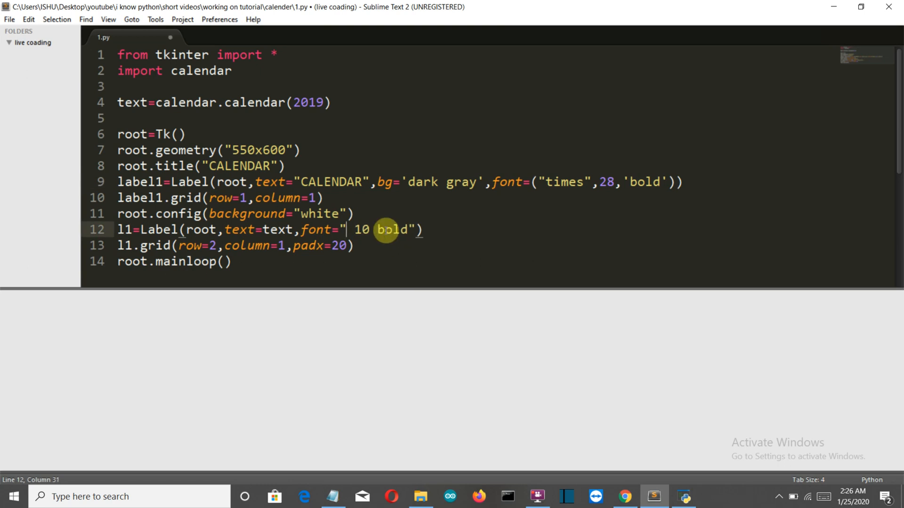
Step: Restore the font to 'consolas 10 bold', save, rerun and place the aligned calendar beside the code
type("consola")
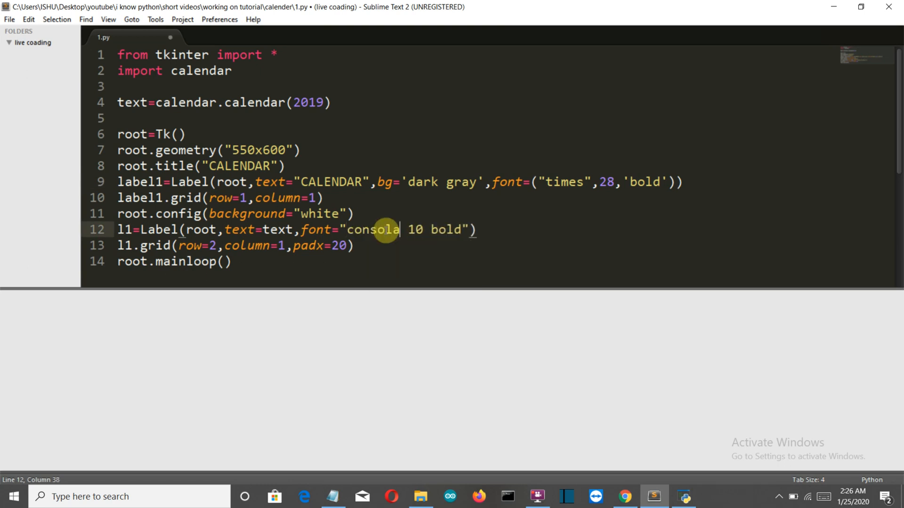
type("s")
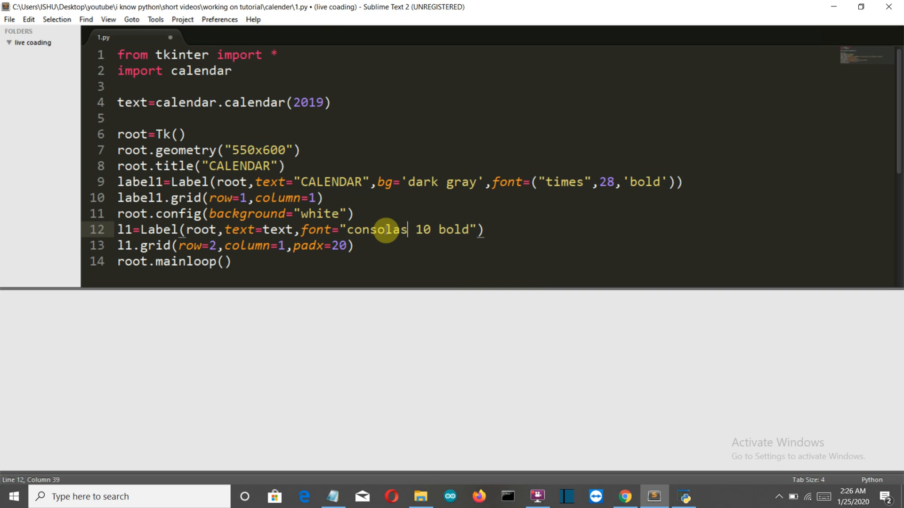
key("ctrl+s")
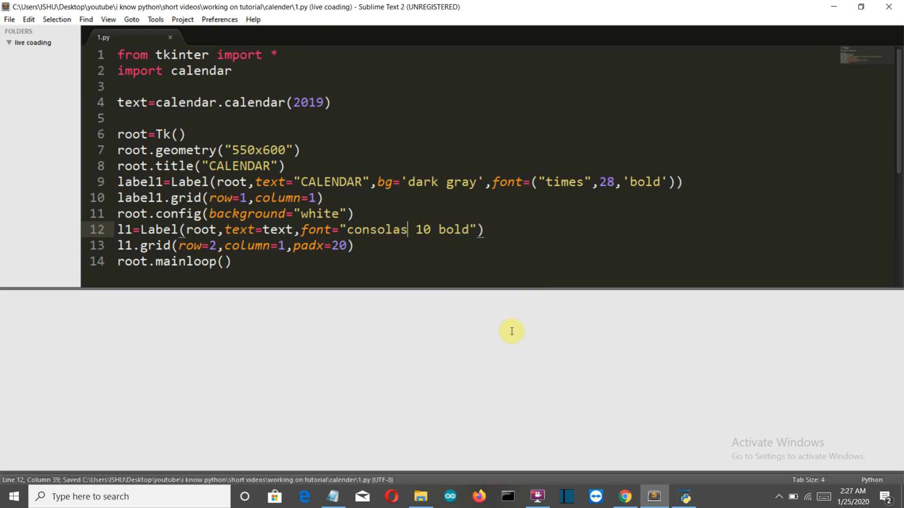
mouse_move(564, 382)
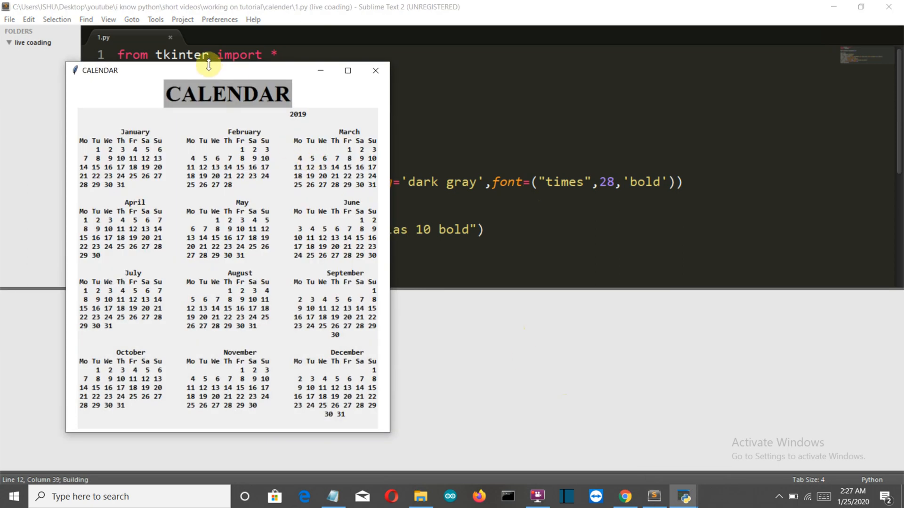
left_click_drag(227, 71, 574, 49)
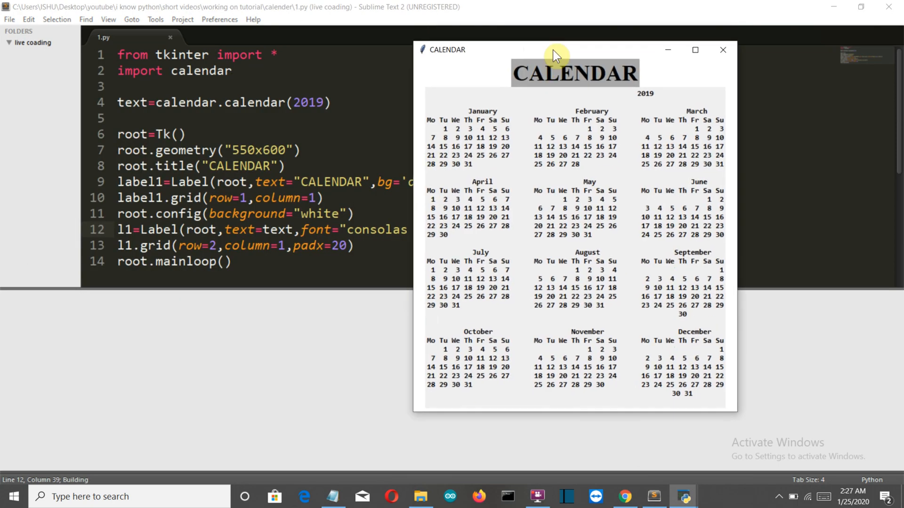
left_click_drag(557, 56, 573, 57)
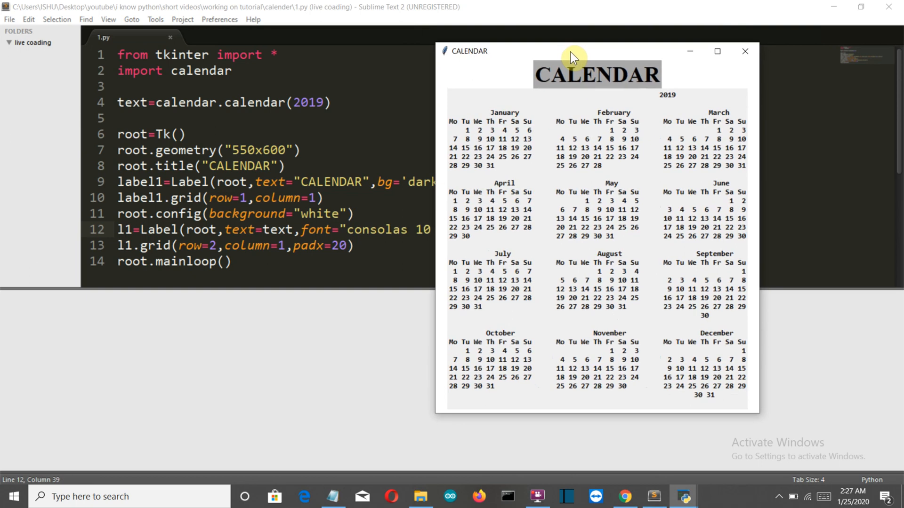
left_click_drag(573, 57, 603, 92)
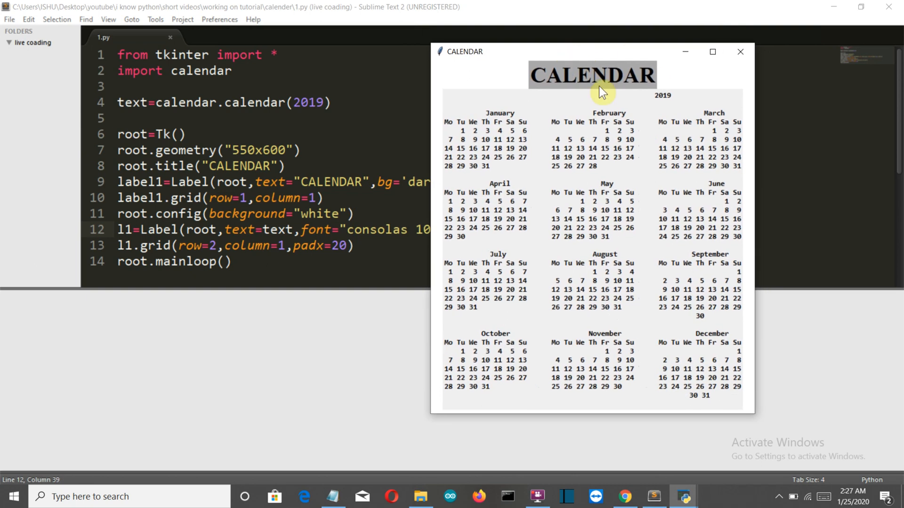
mouse_move(581, 73)
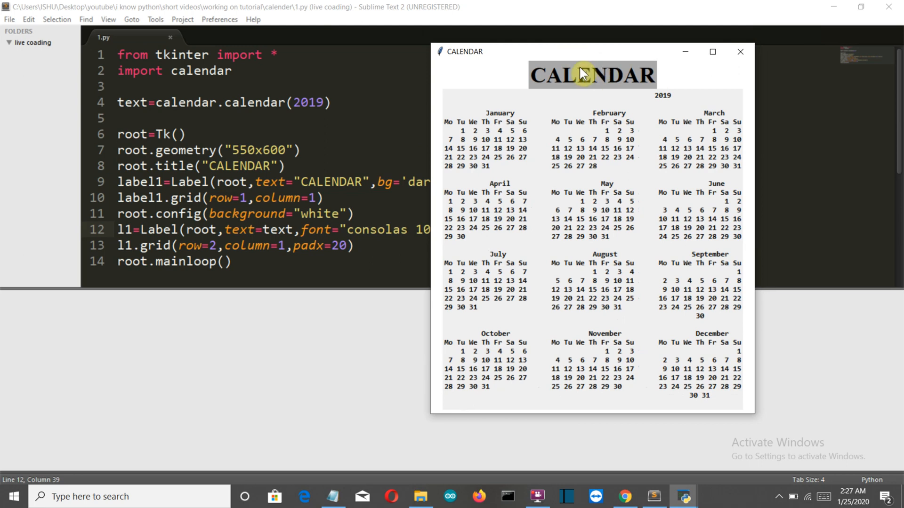
mouse_move(268, 138)
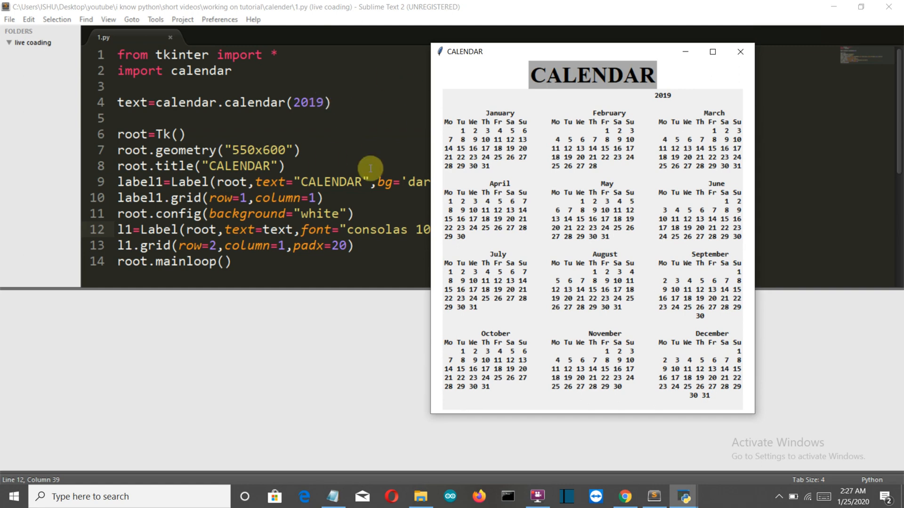
mouse_move(346, 130)
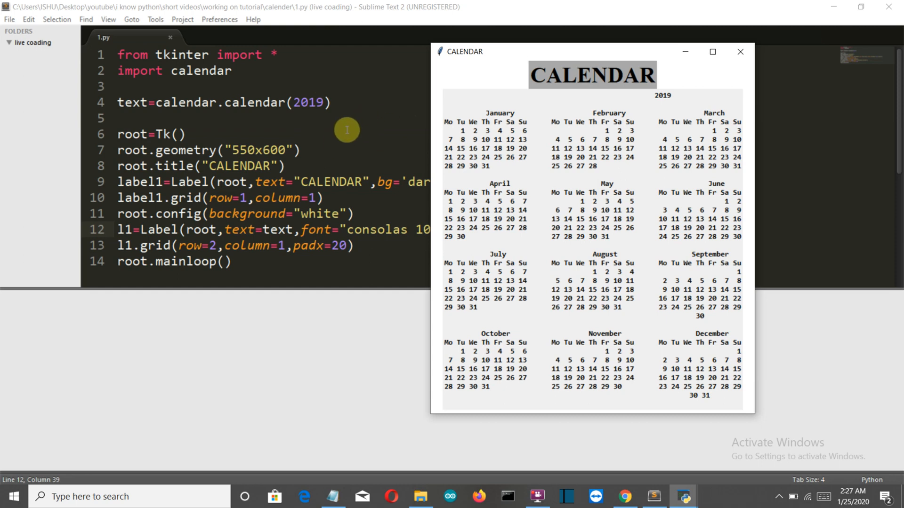